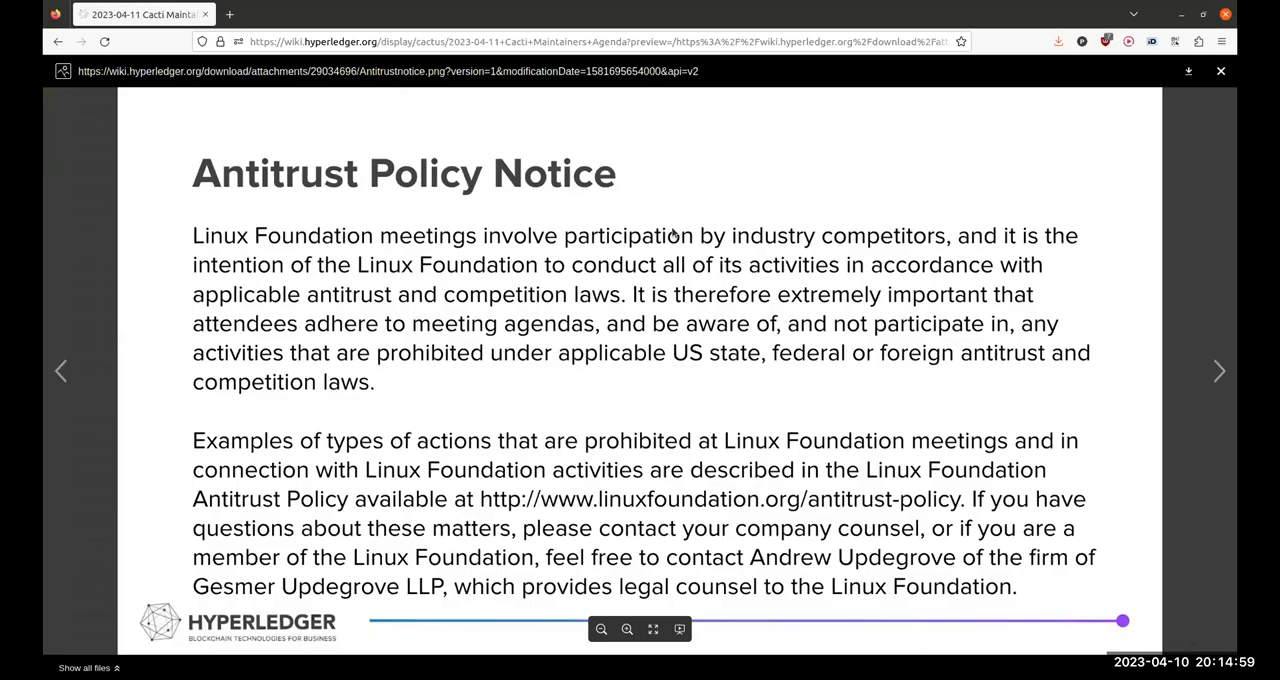
mouse_move(780, 208)
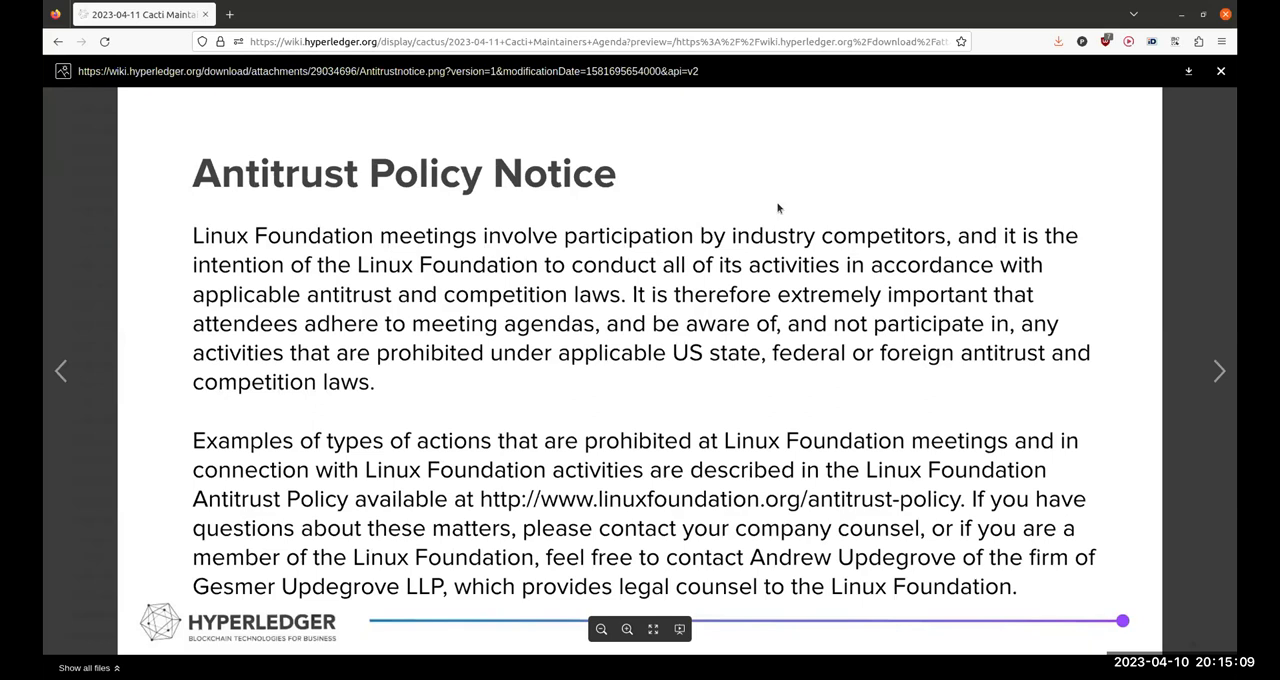
Close the antitrust notice preview to return to the 2023-04-11 agenda page.
click(1220, 70)
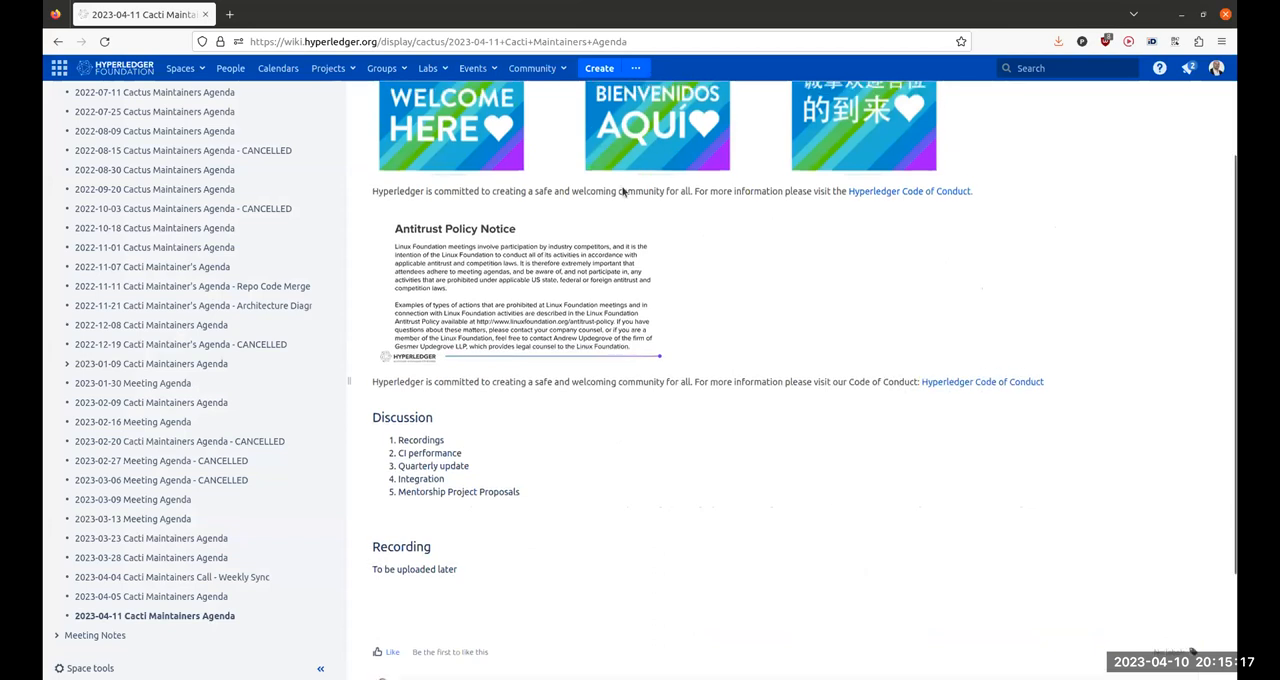
scroll(down, 3)
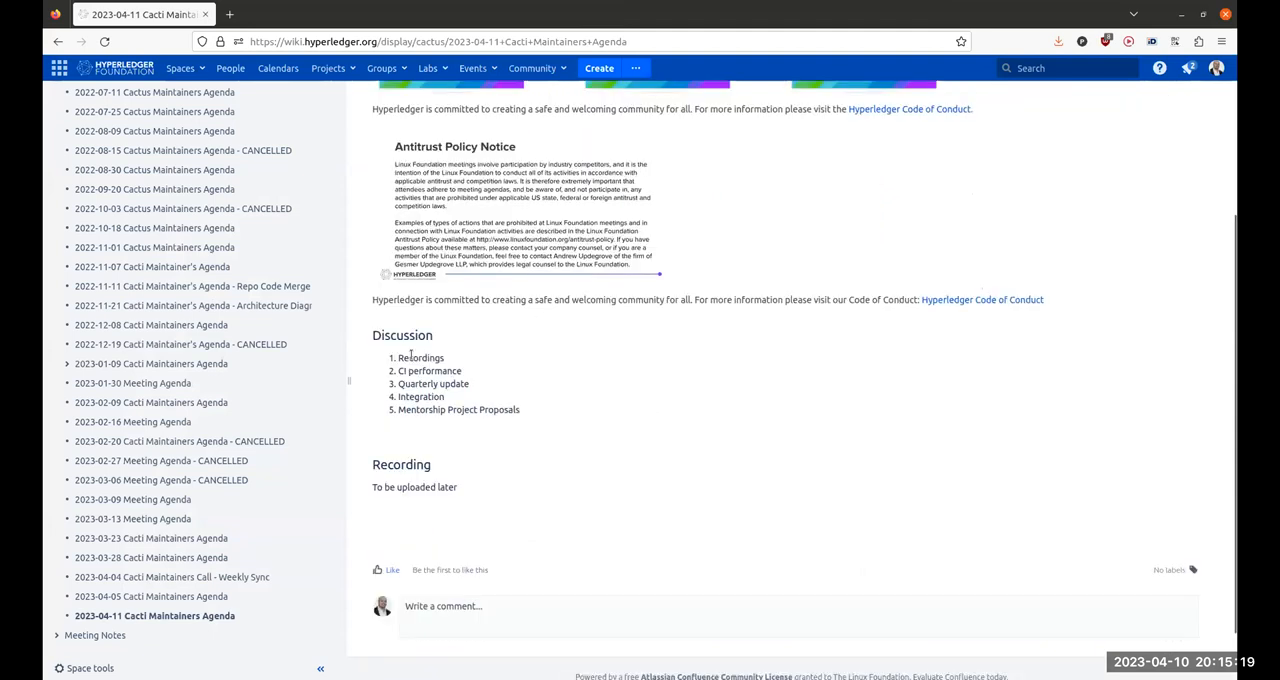
double_click(420, 356)
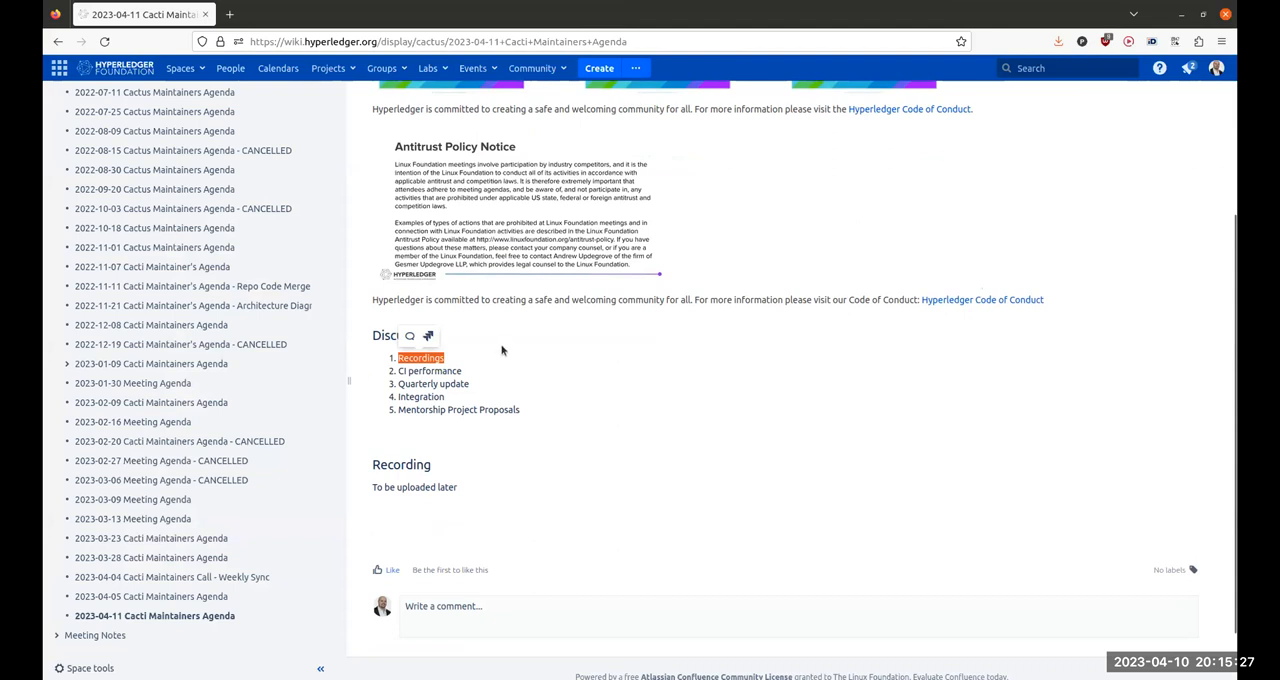
mouse_move(500, 348)
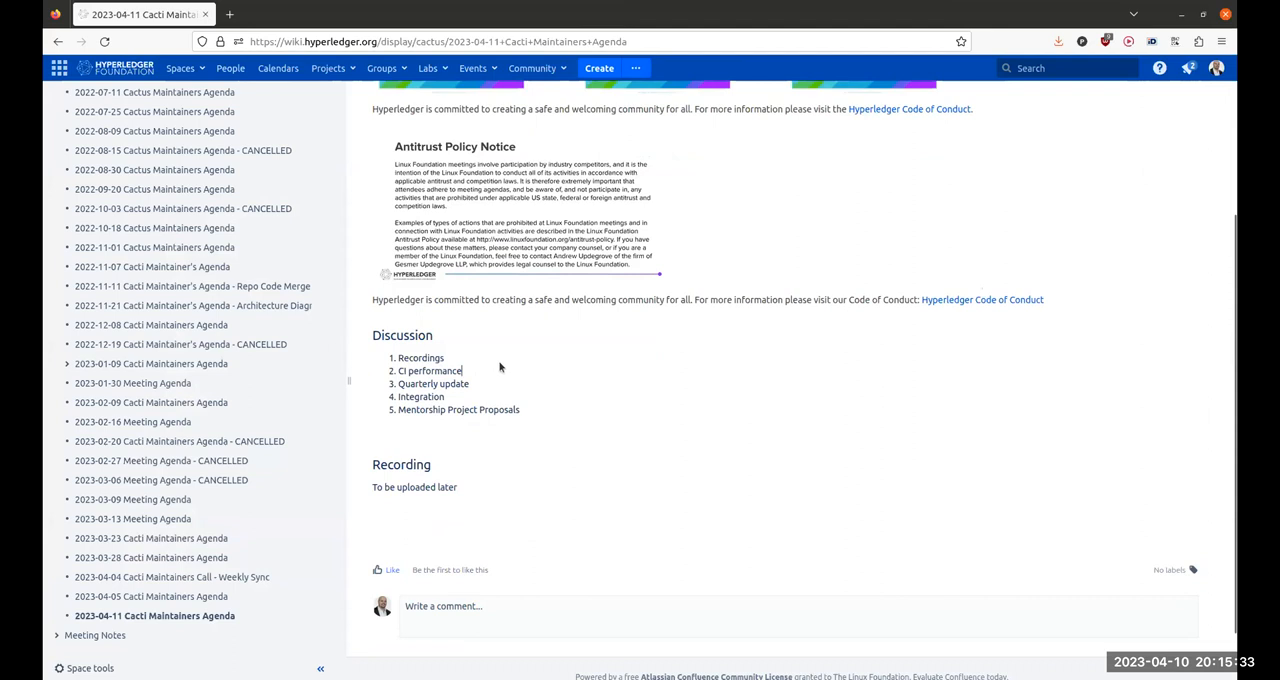
mouse_move(502, 362)
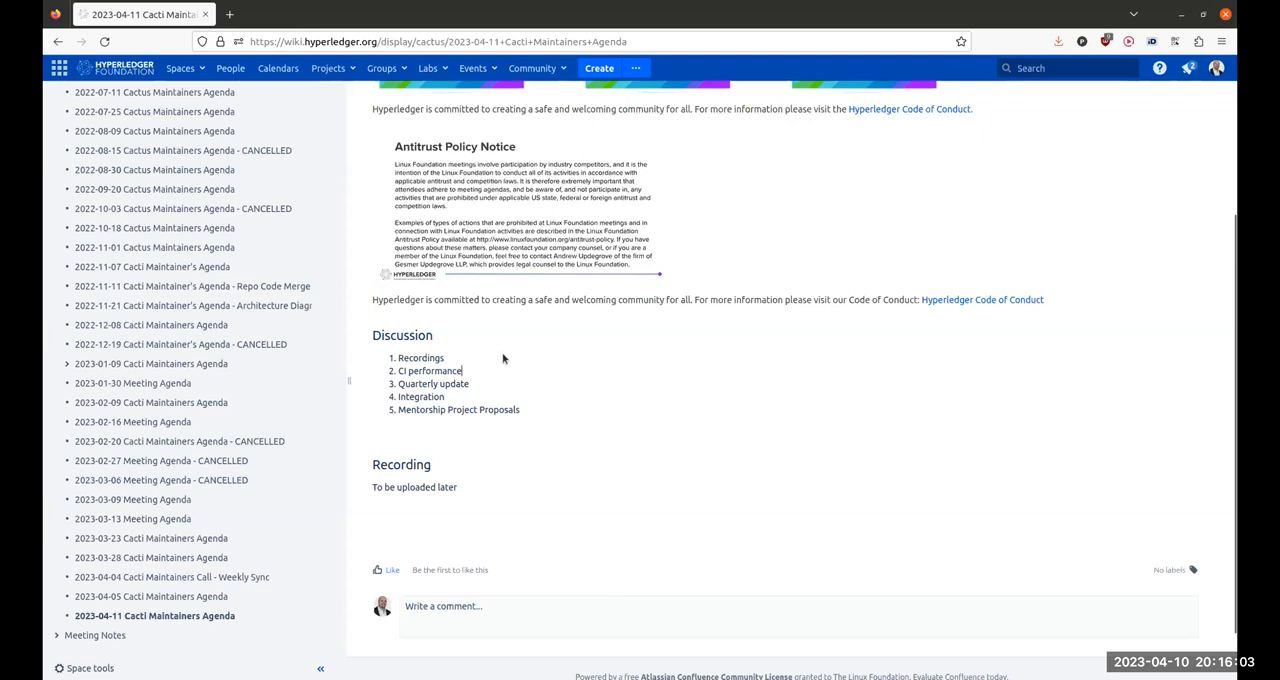
mouse_move(466, 370)
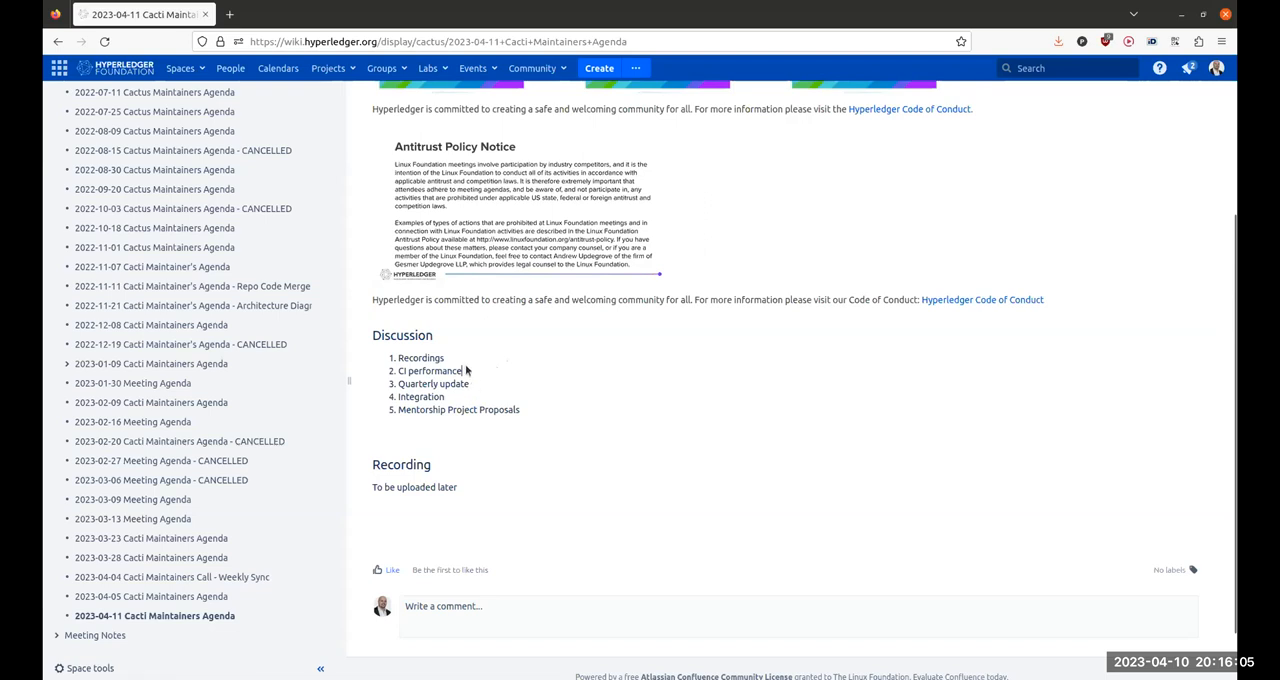
mouse_move(464, 364)
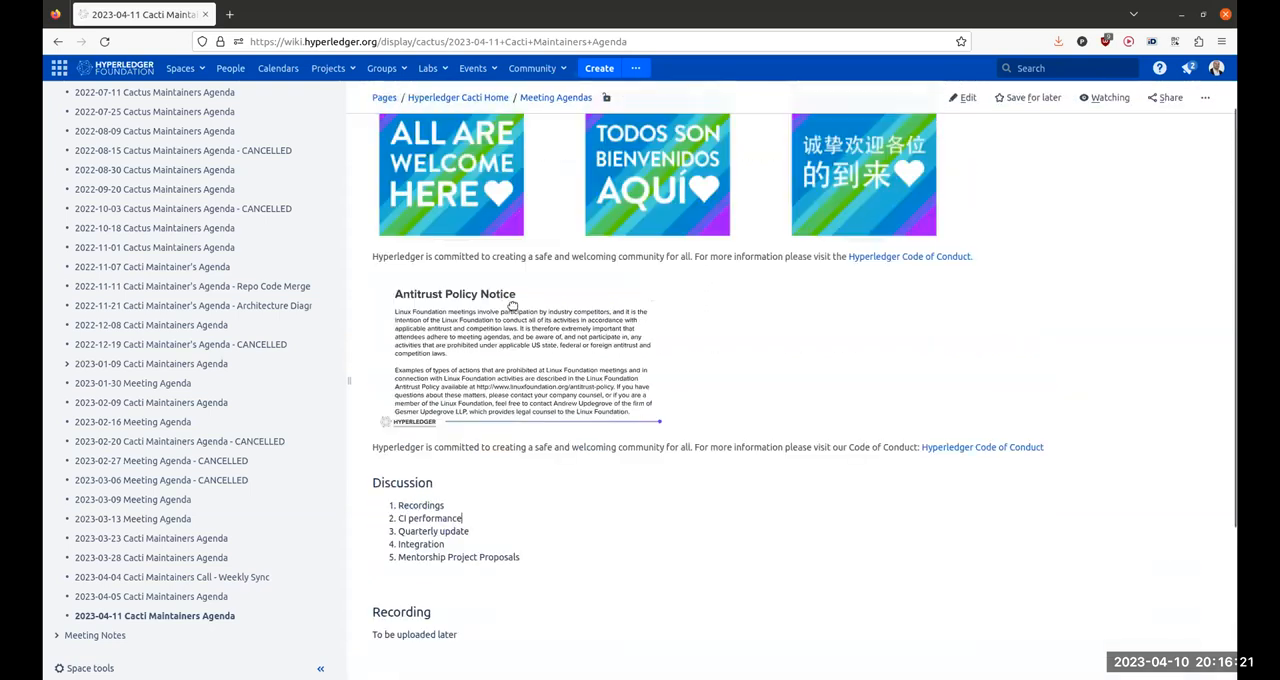
scroll(down, 3)
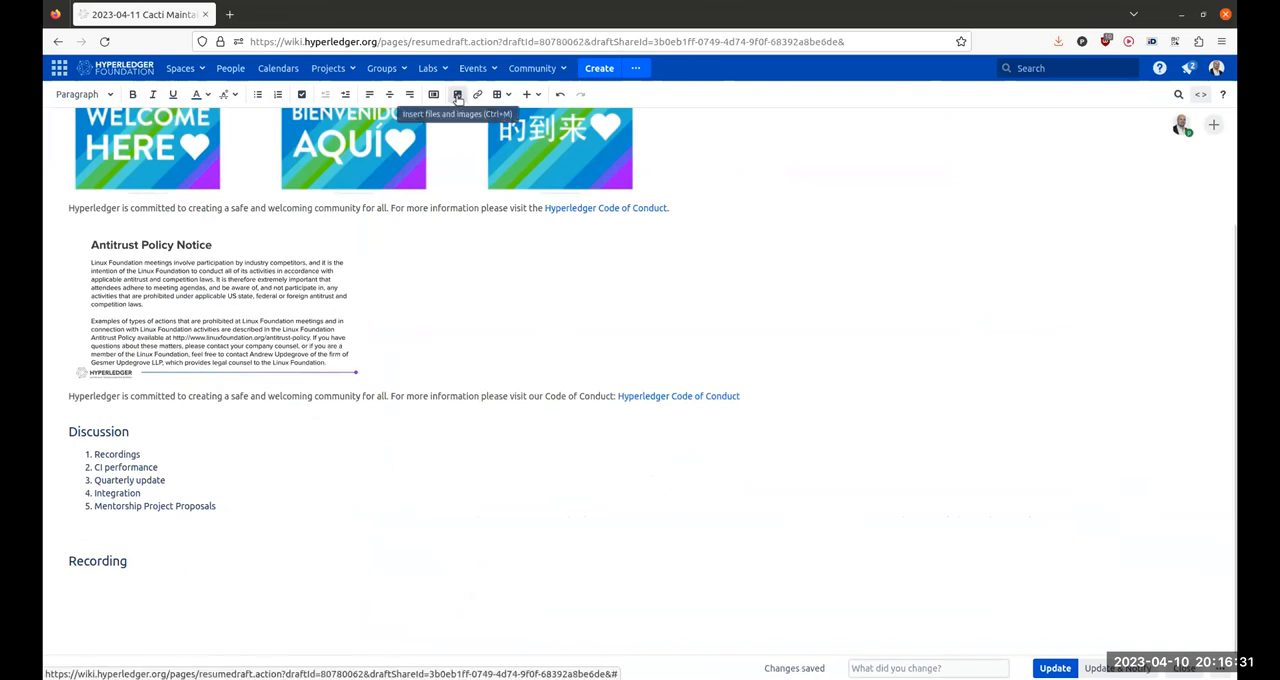
click(456, 94)
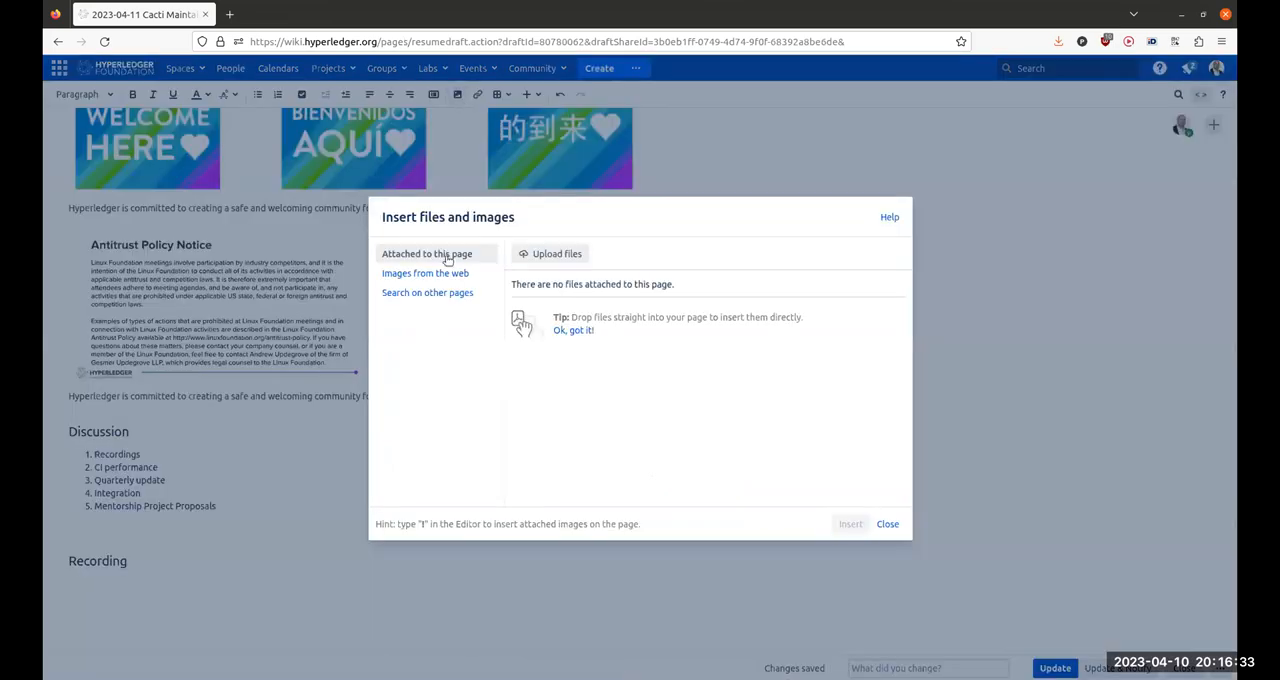
click(886, 524)
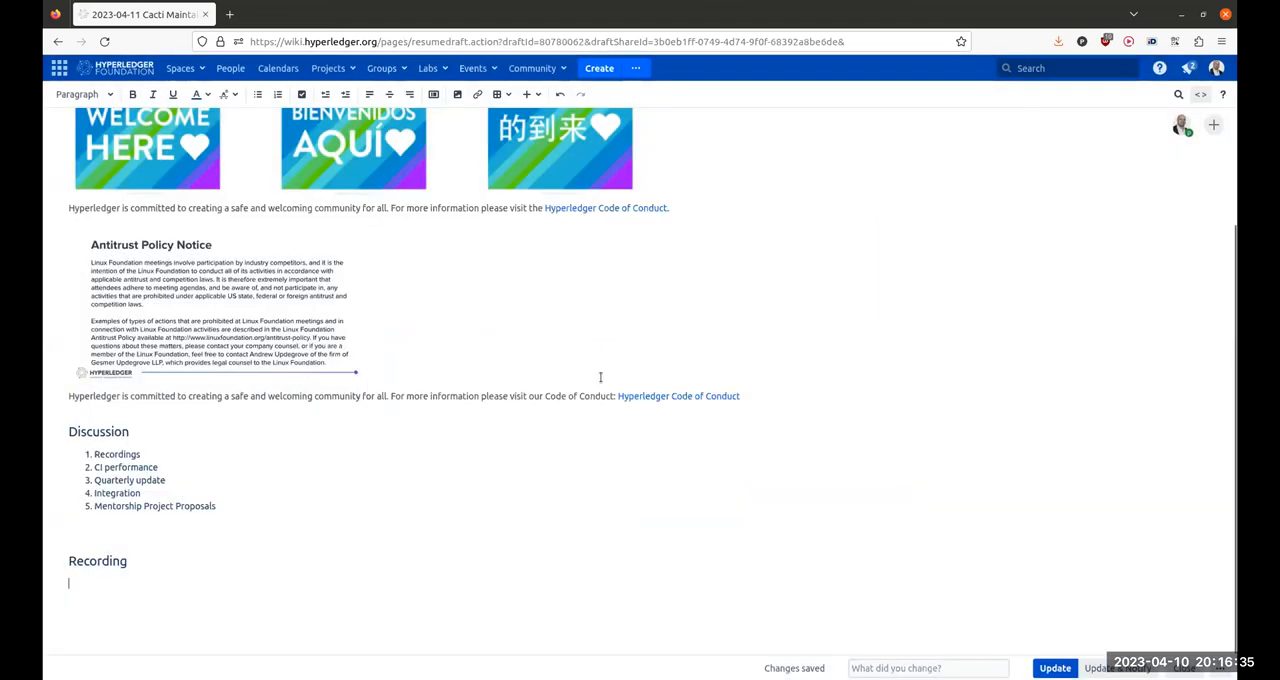
text(To be uploaded later)
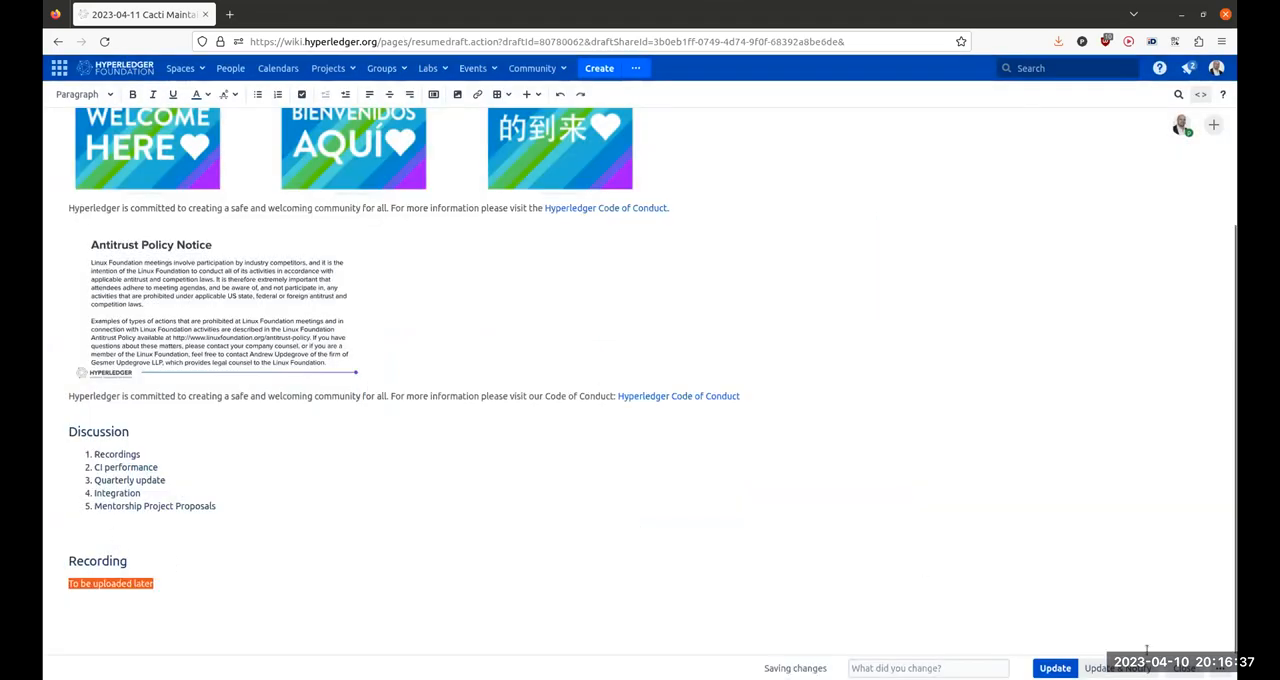
click(1120, 668)
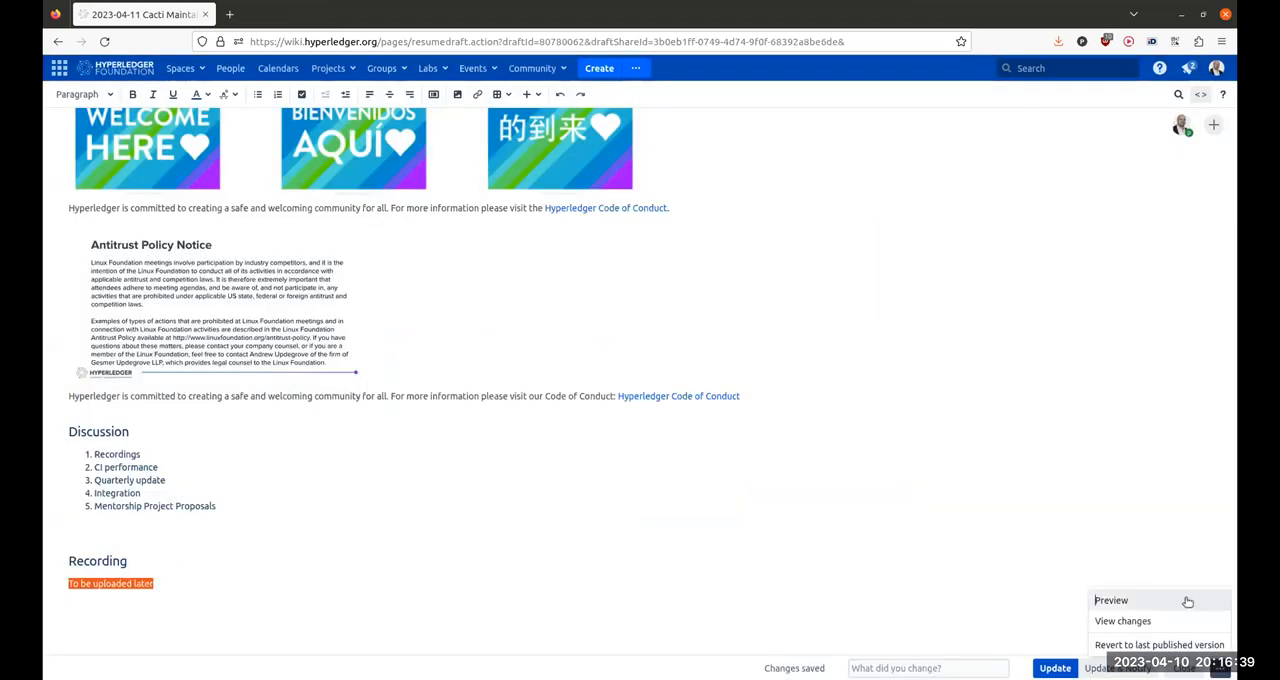
click(1160, 644)
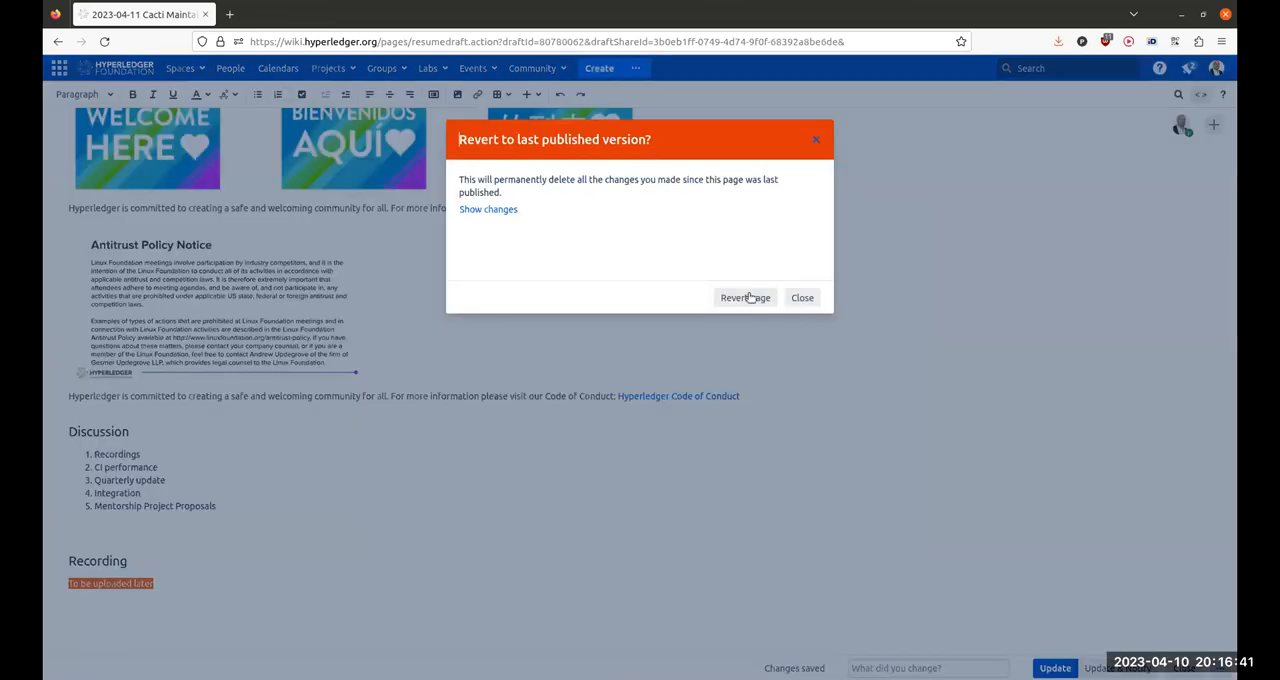
click(744, 296)
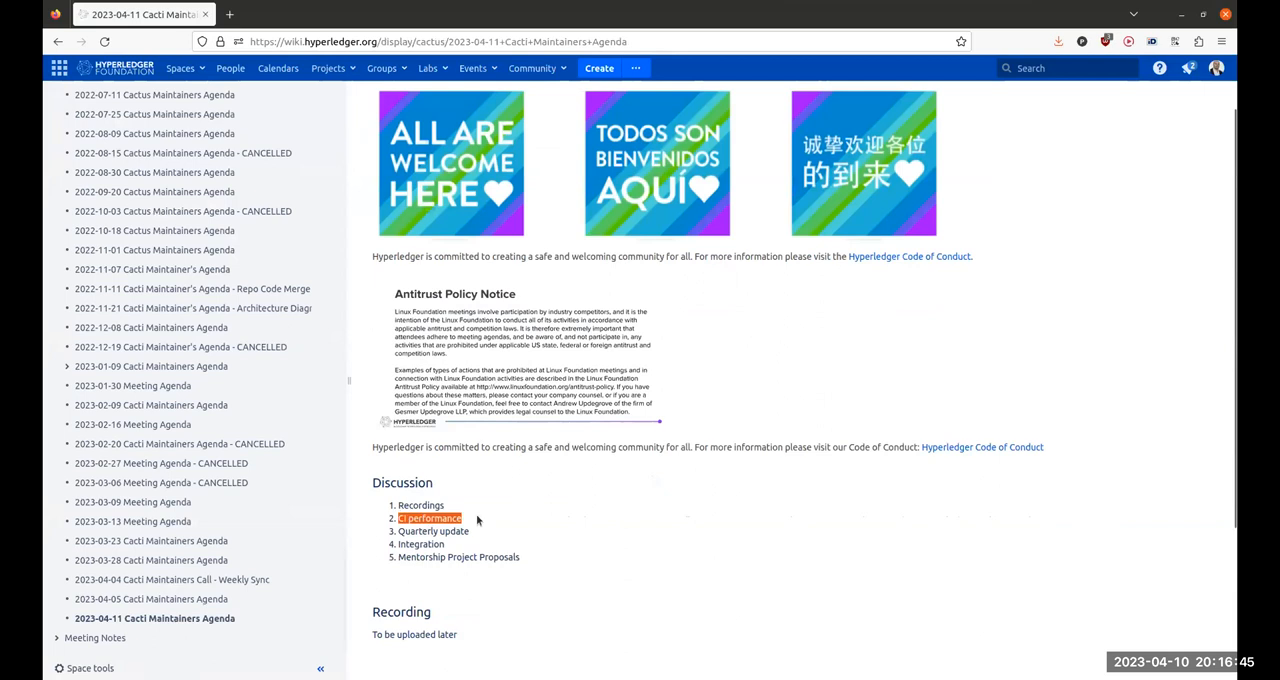
Scroll the page tree and select the 2023-04-11 Cacti Maintainers Agenda page.
scroll(down, 3)
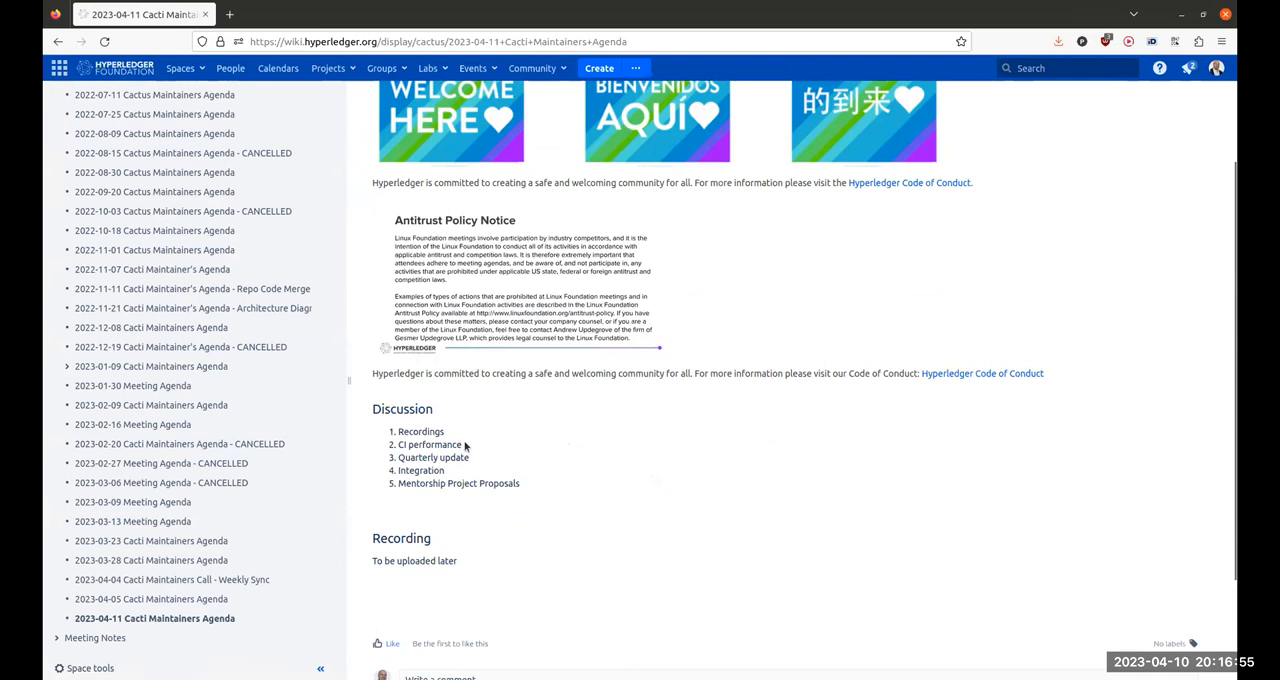
mouse_move(500, 444)
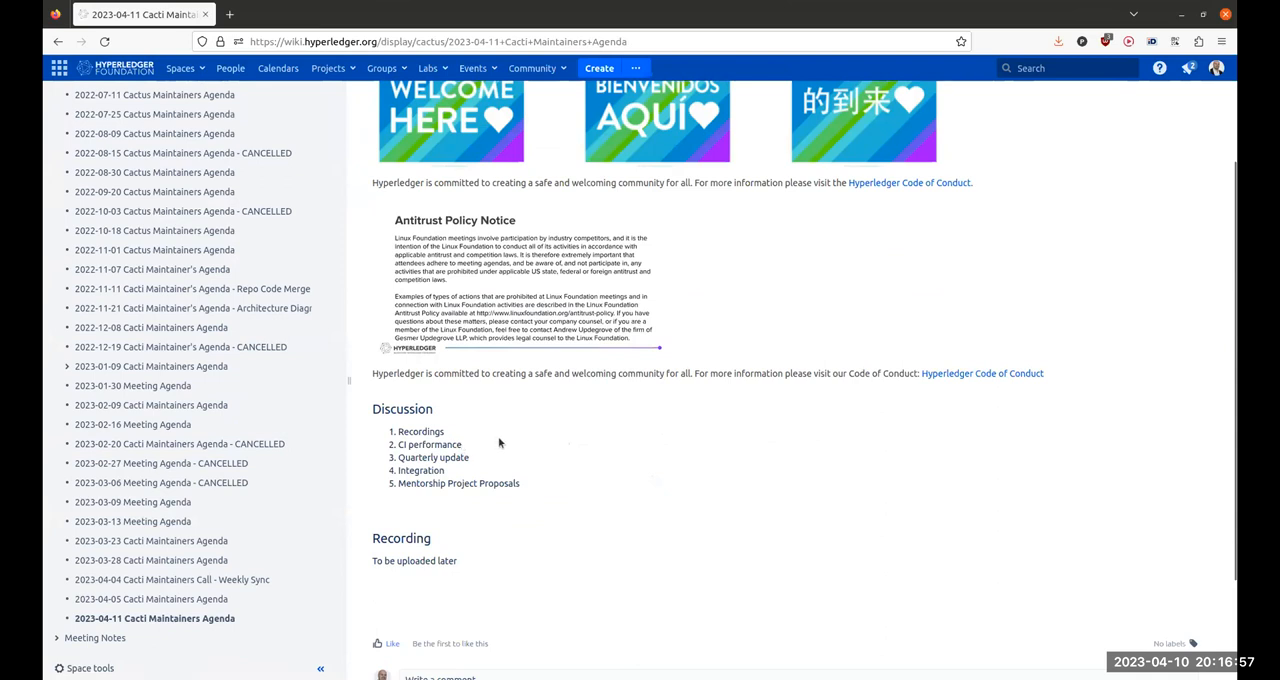
click(462, 444)
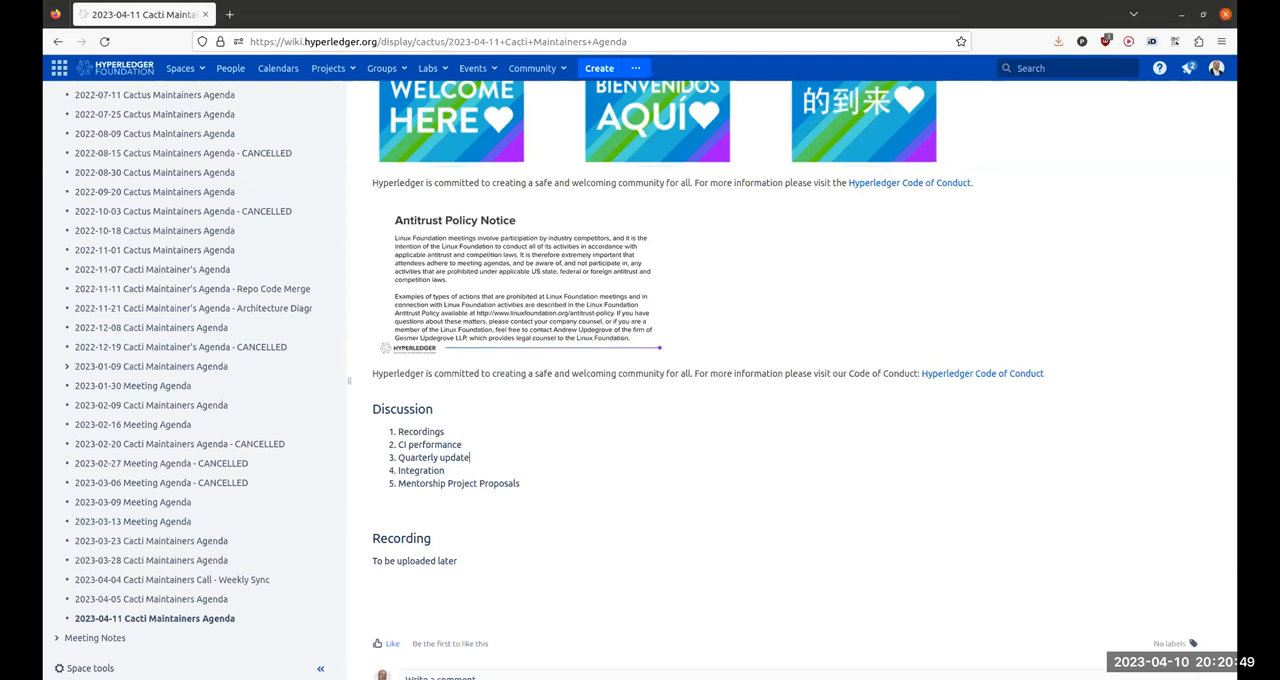
mouse_move(556, 214)
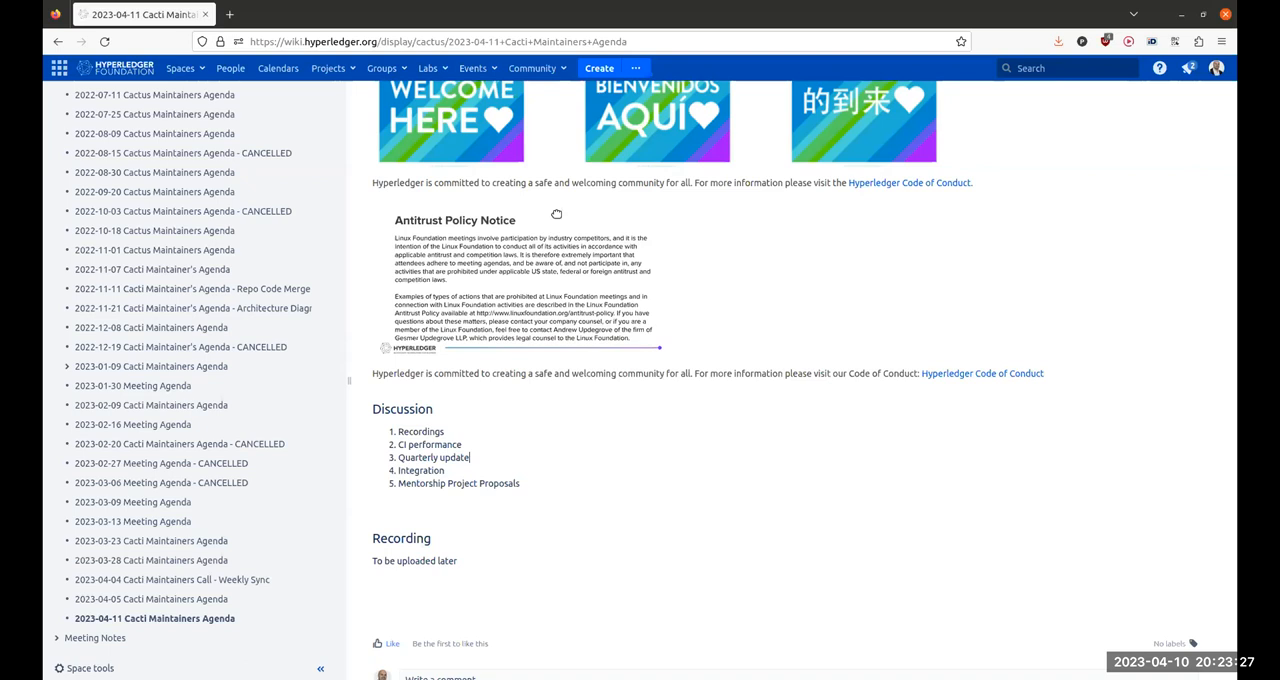
mouse_move(572, 132)
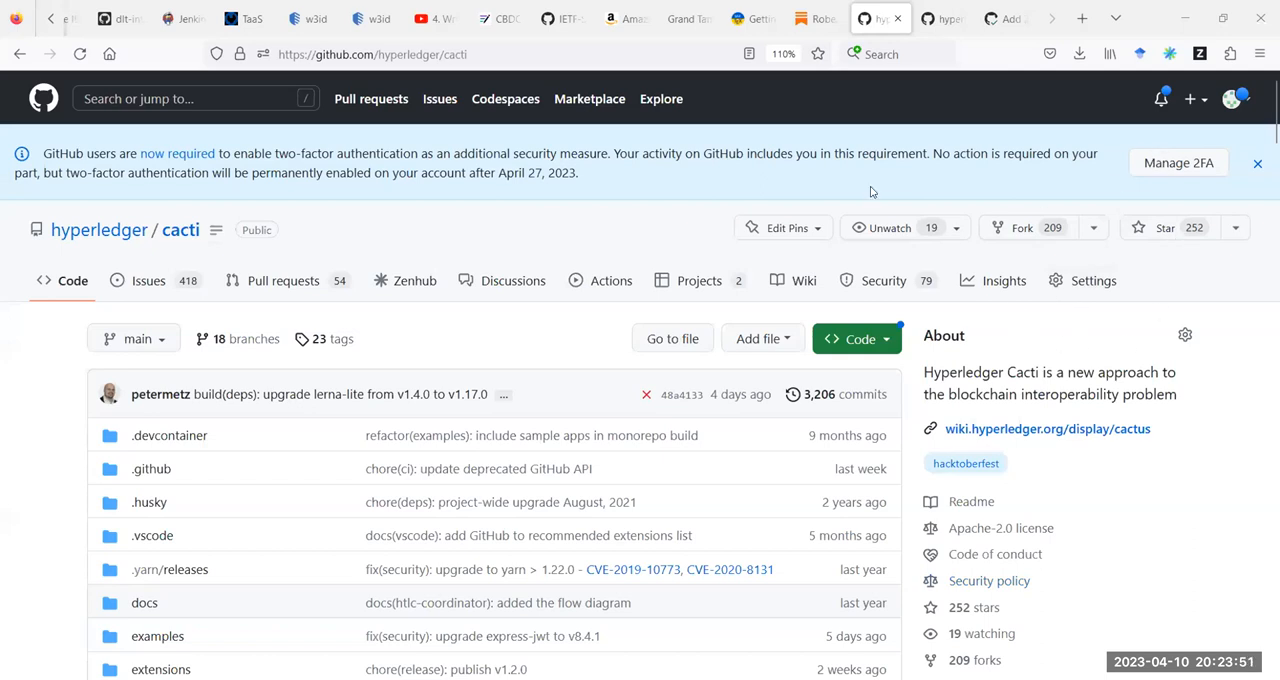
mouse_move(250, 252)
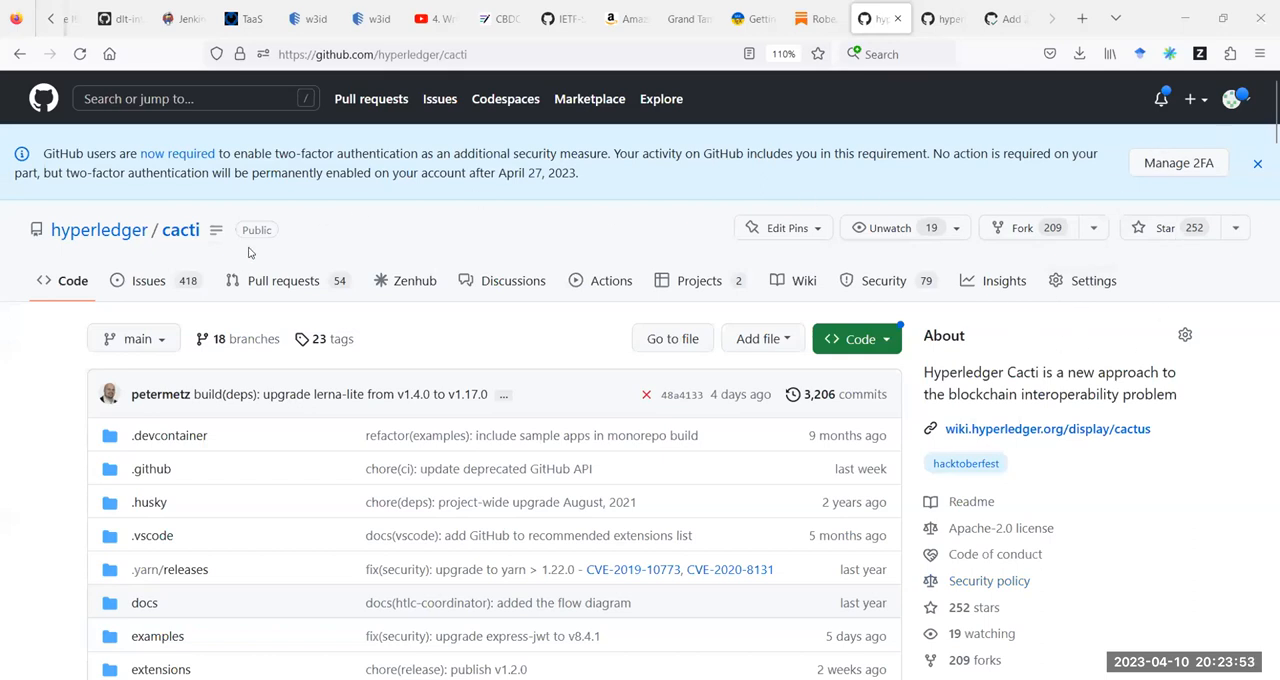
Browse the cacti repository root and look into the flat packages folder.
scroll(down, 3)
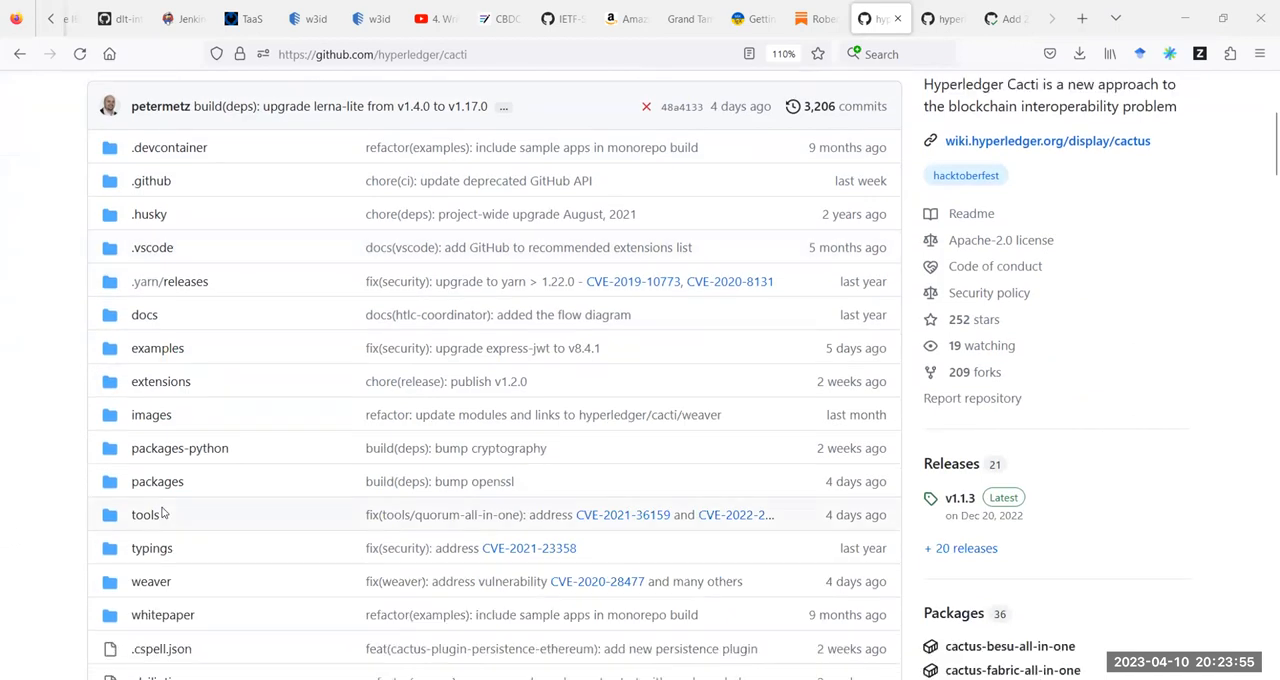
scroll(down, 3)
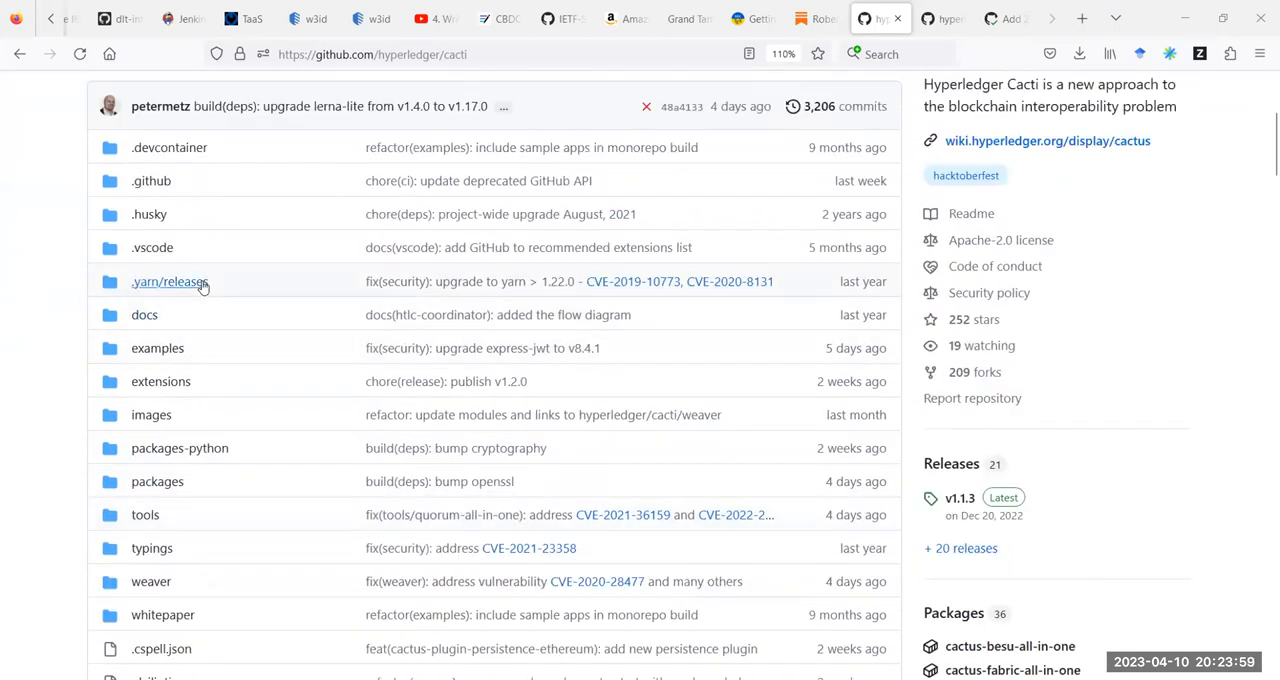
mouse_move(196, 340)
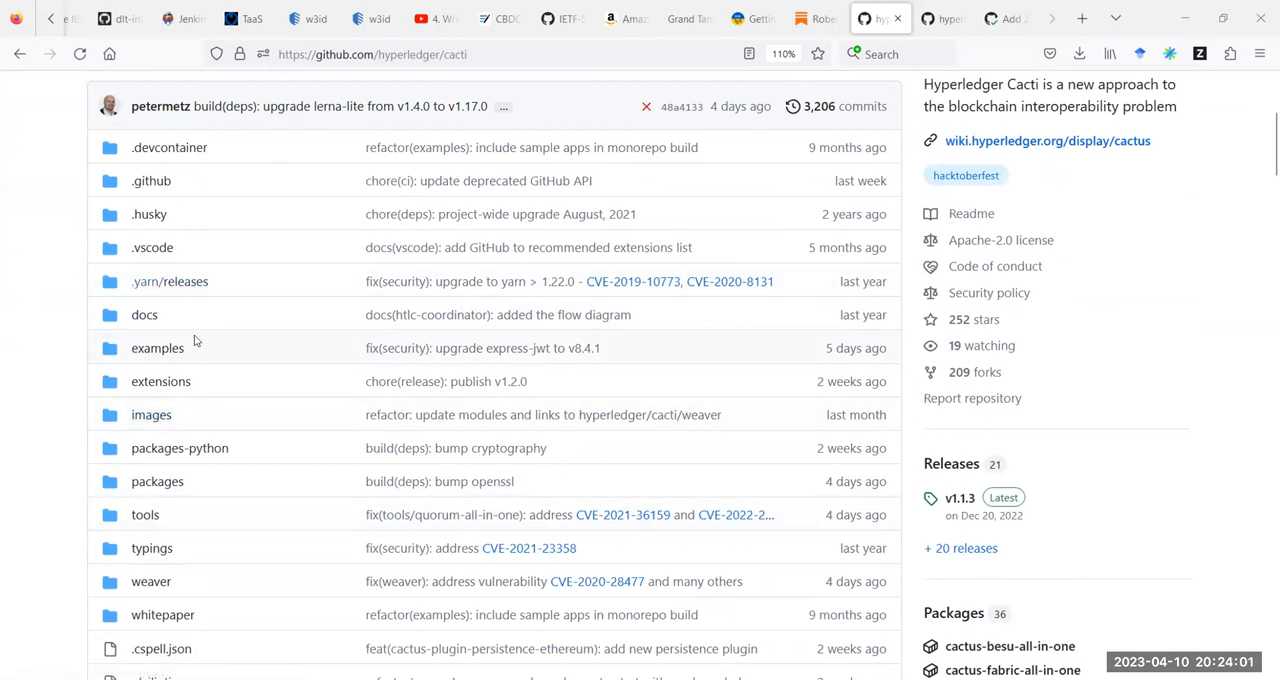
mouse_move(156, 480)
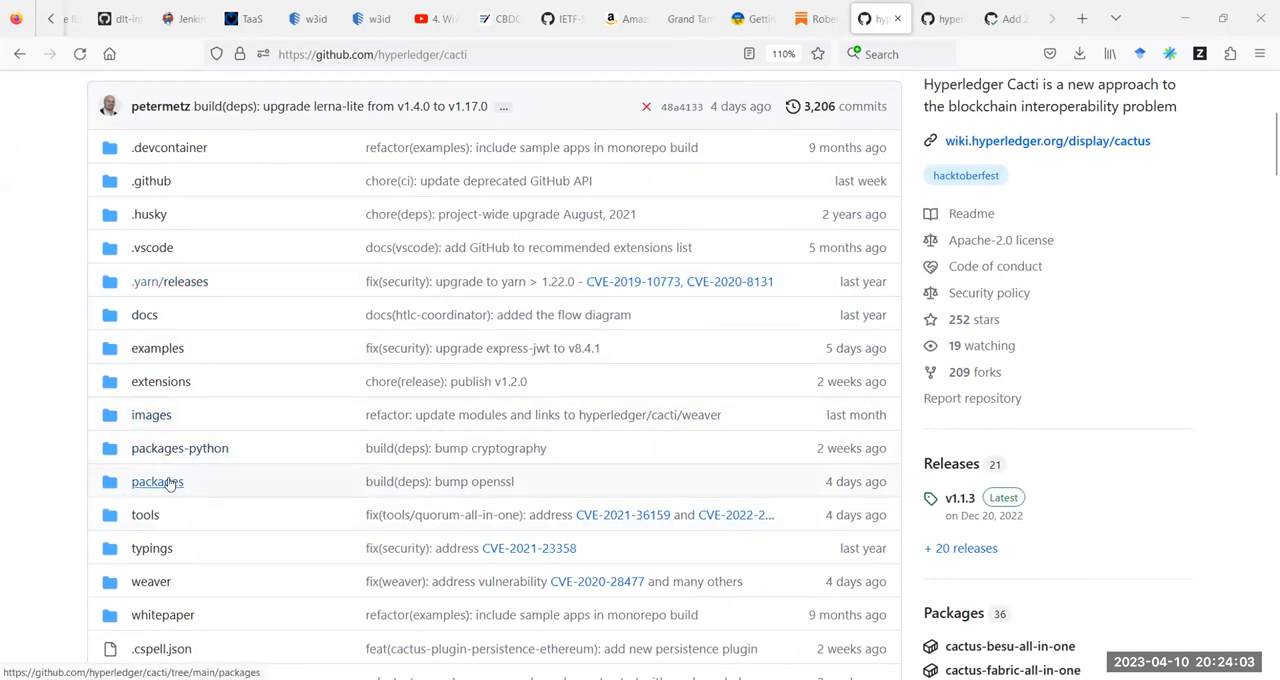
click(156, 480)
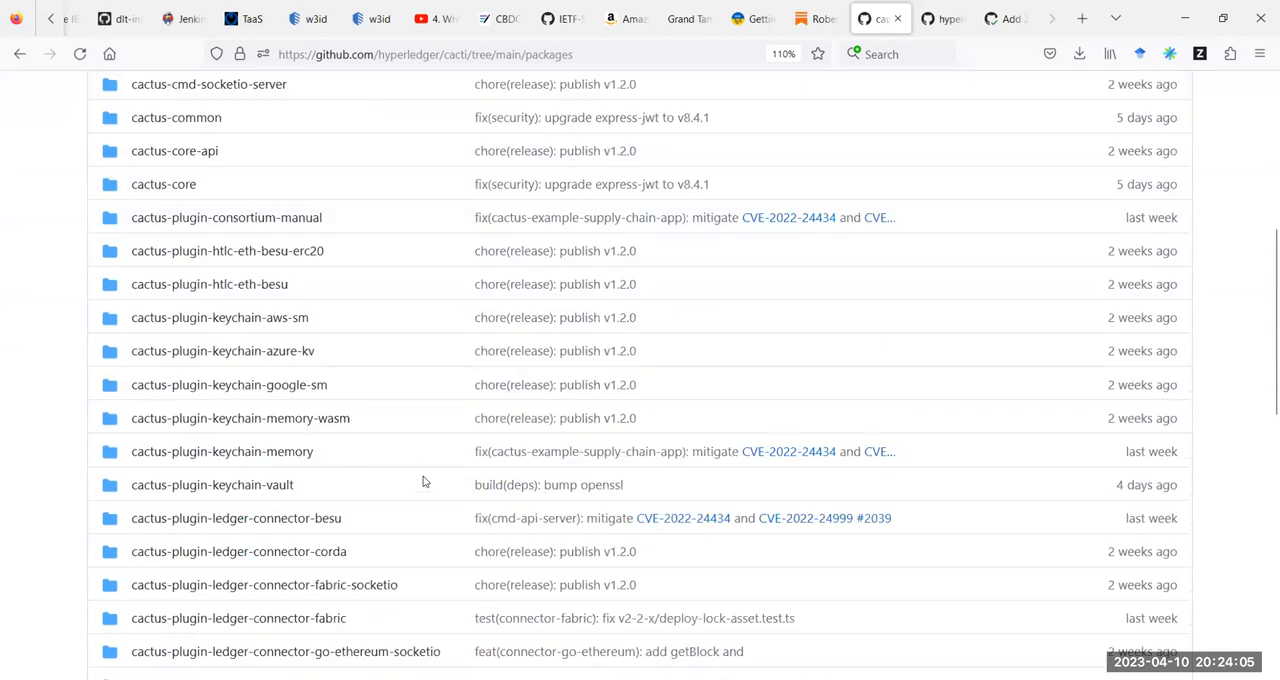
scroll(down, 3)
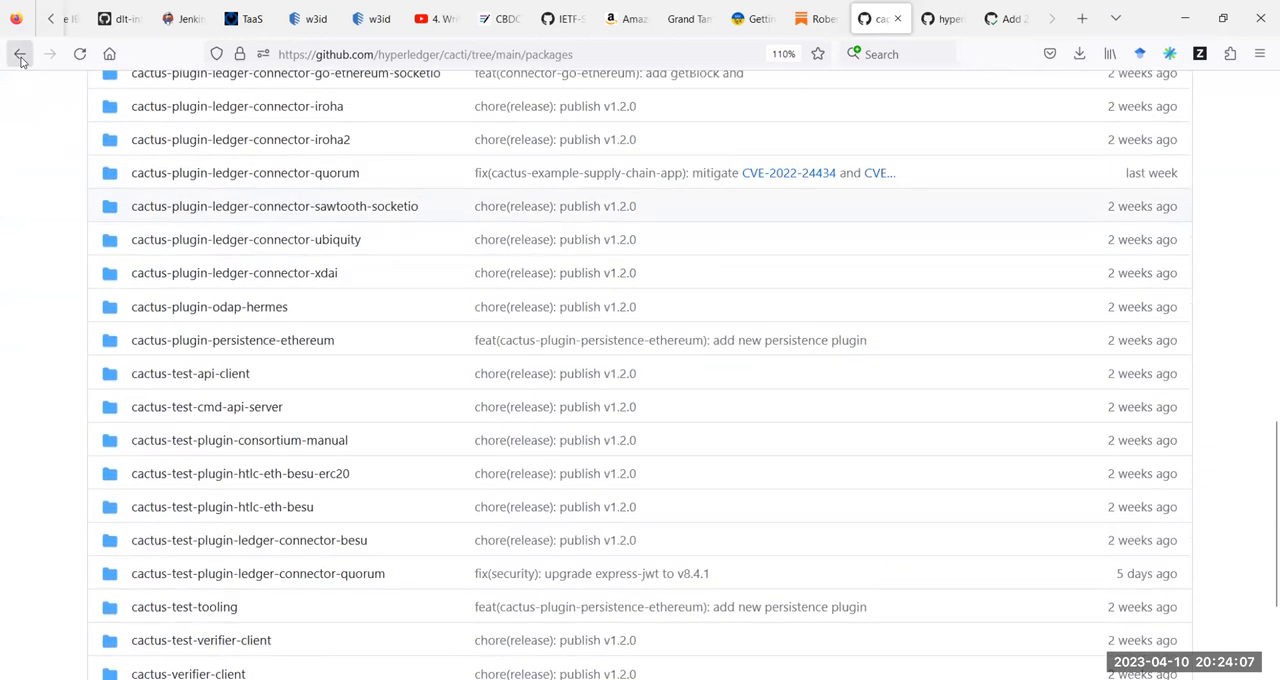
Return to the repository root and enter the weaver folder.
click(20, 54)
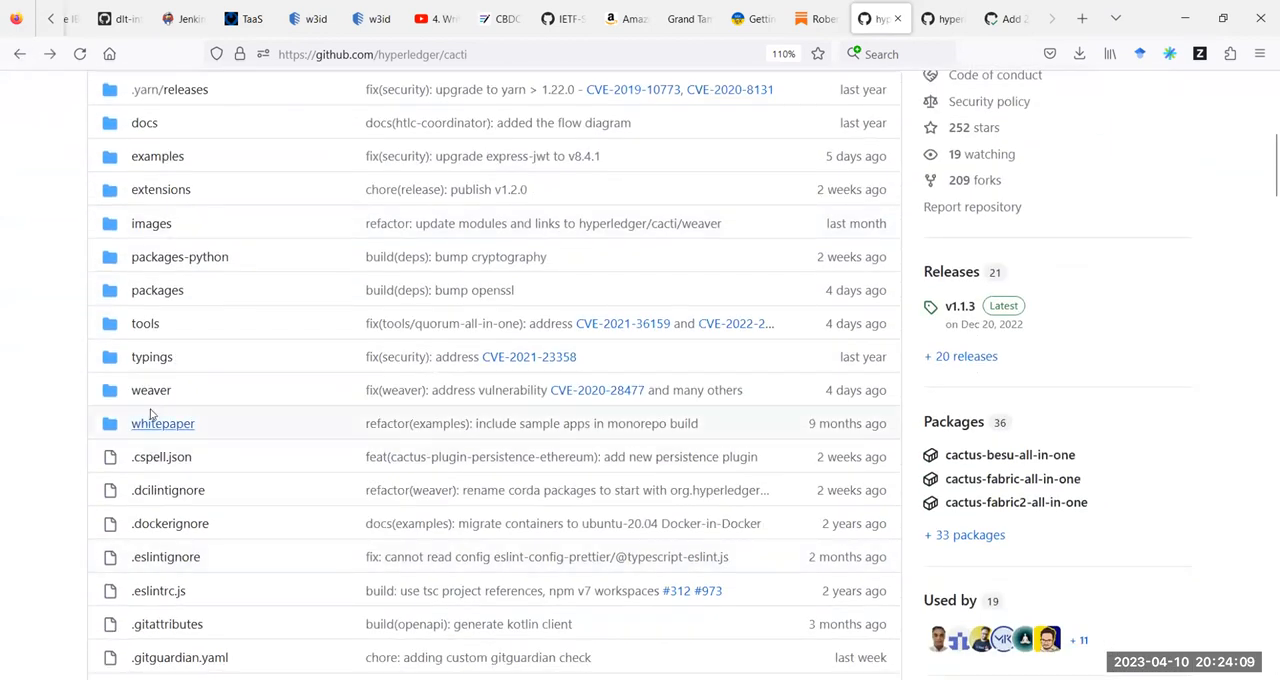
mouse_move(152, 390)
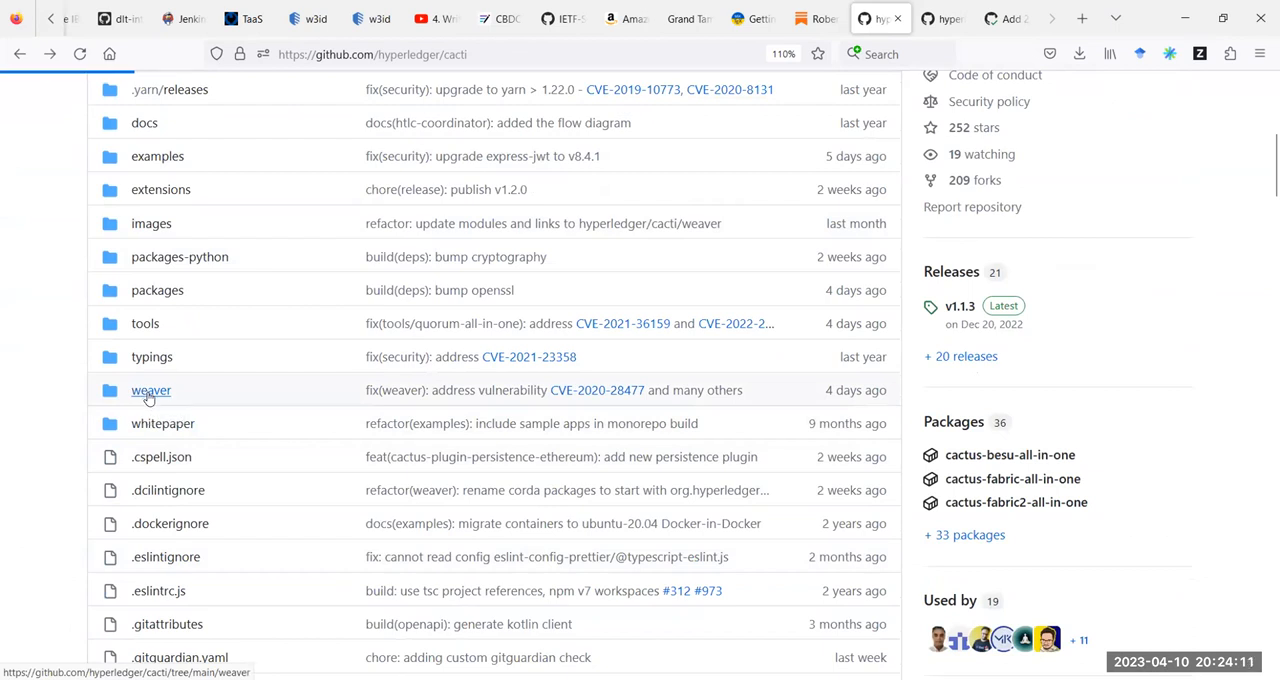
click(150, 390)
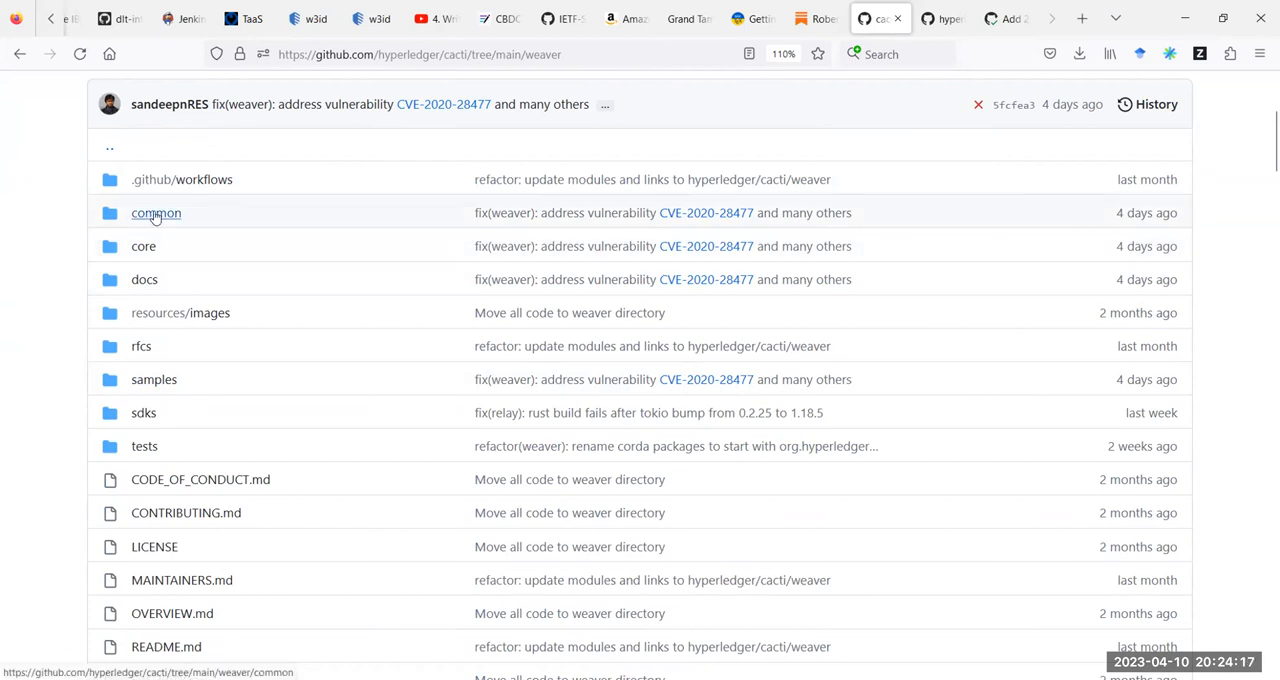
Look through weaver's common folder, then core and its drivers subfolder.
click(156, 212)
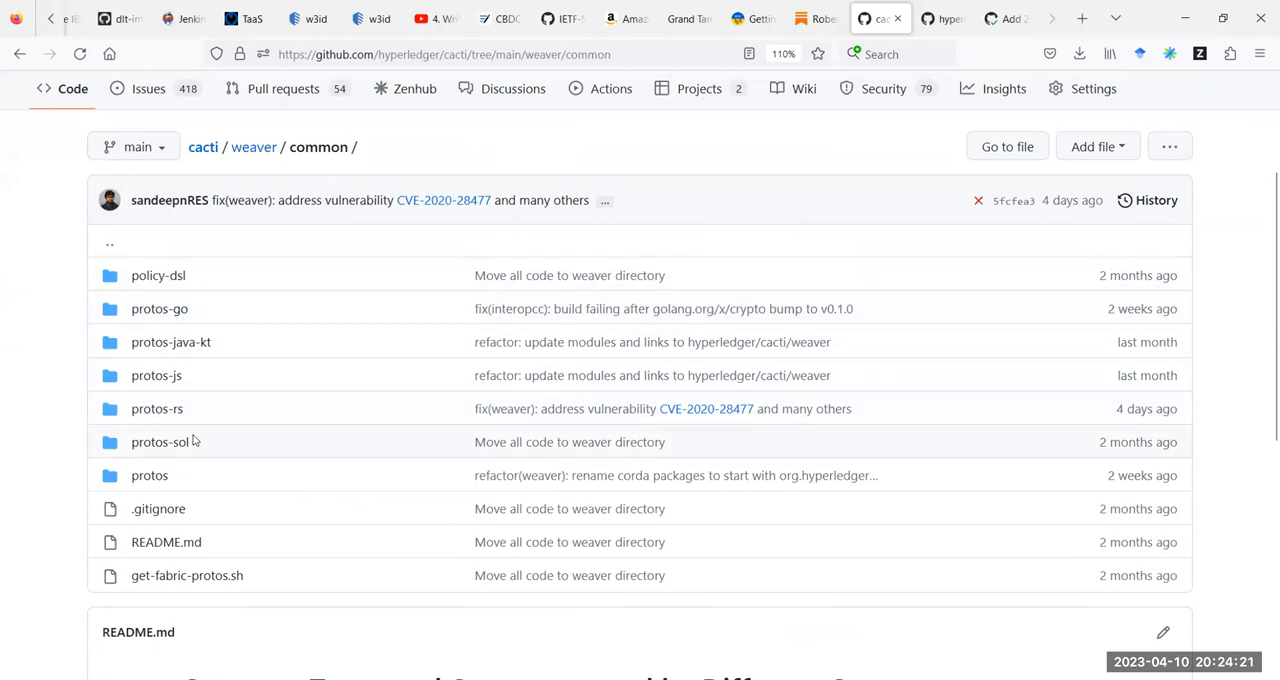
click(252, 148)
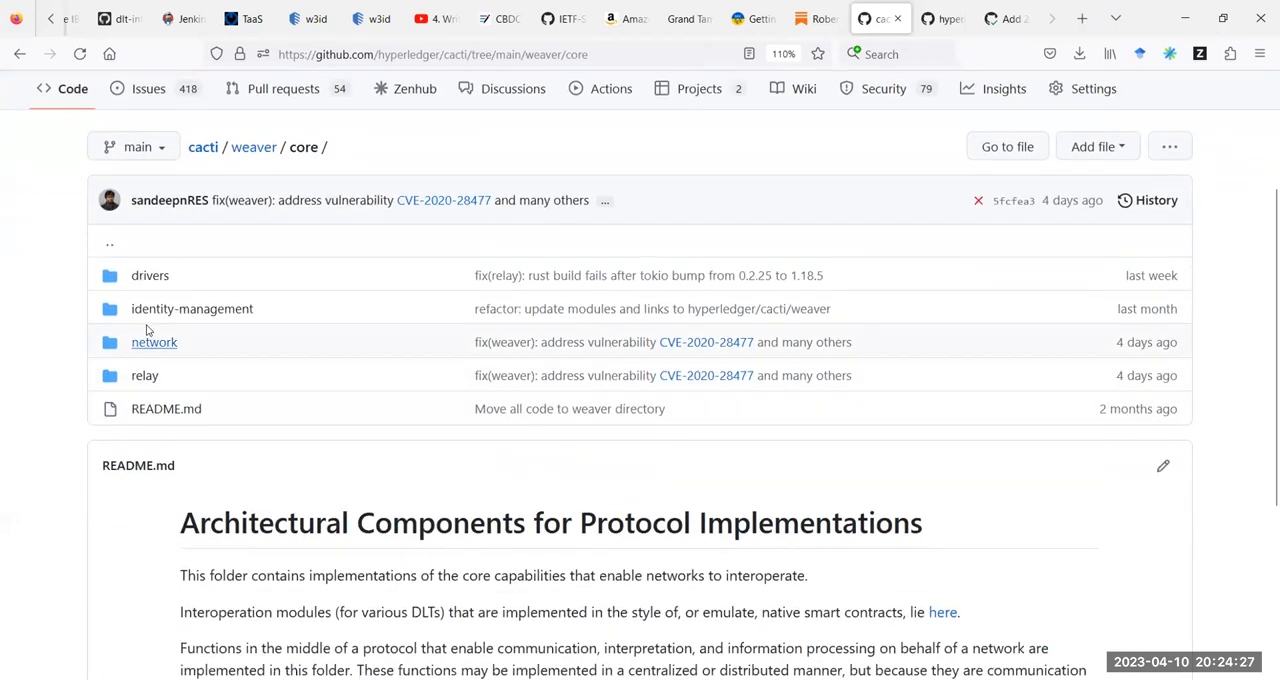
mouse_move(154, 342)
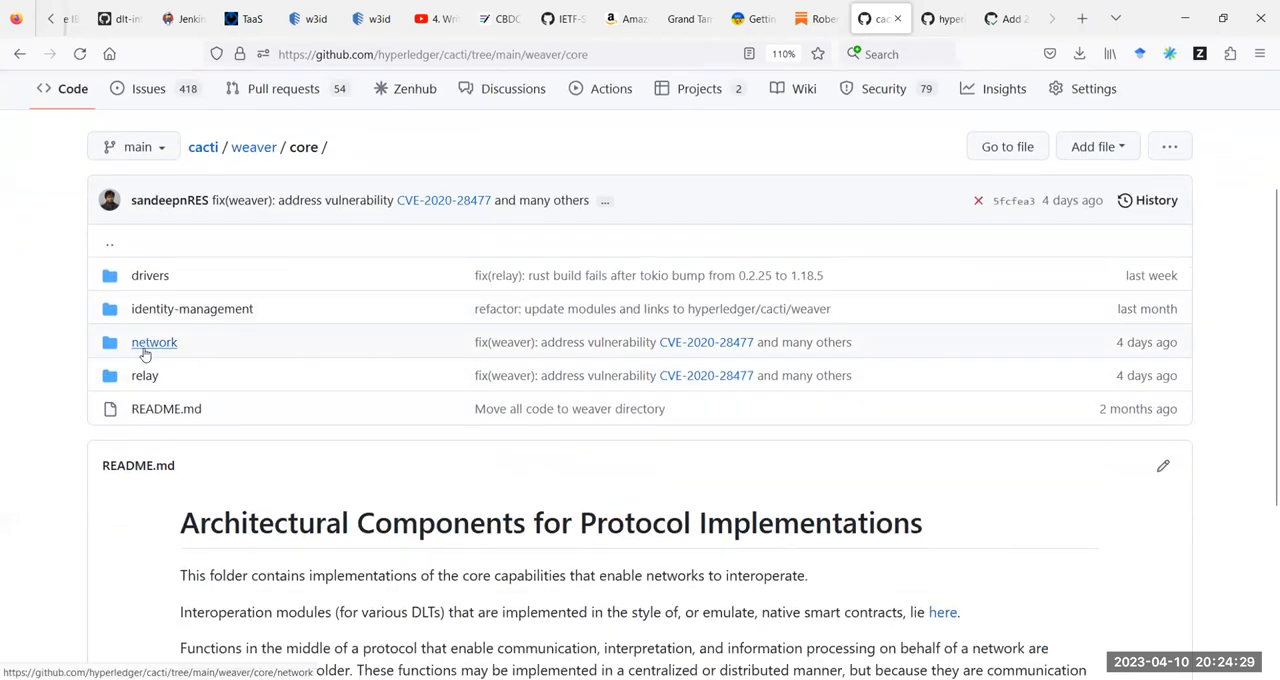
mouse_move(180, 396)
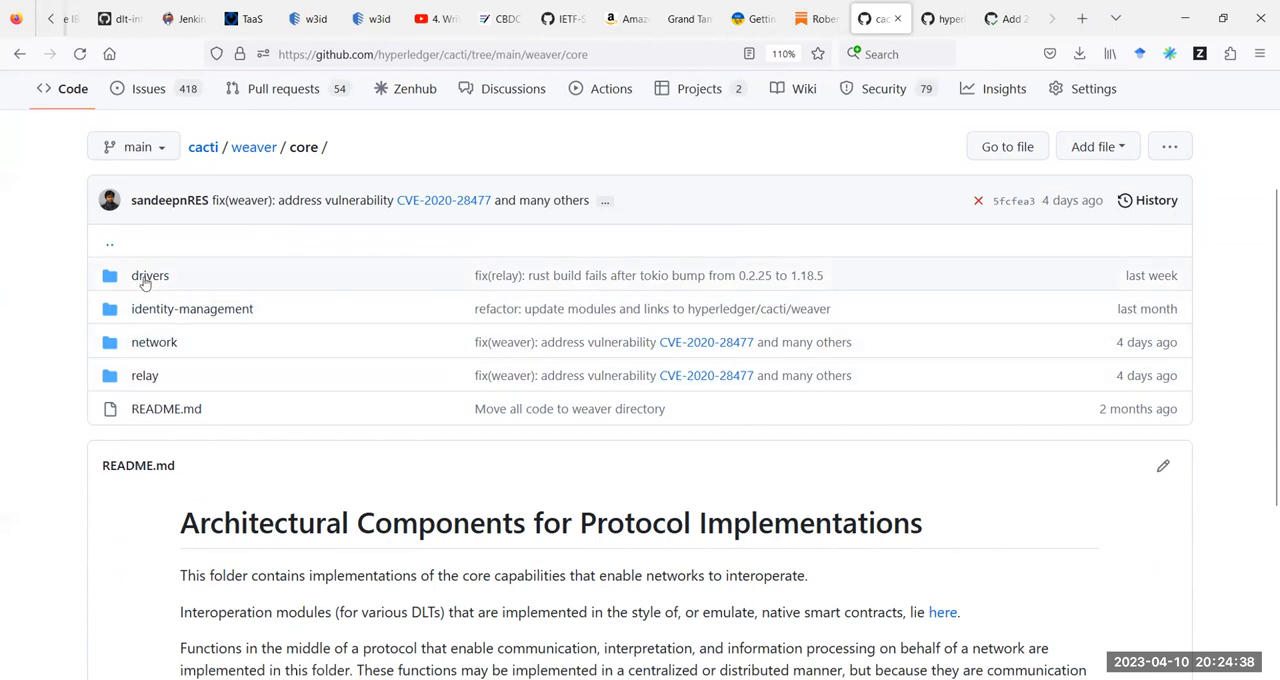
mouse_move(150, 276)
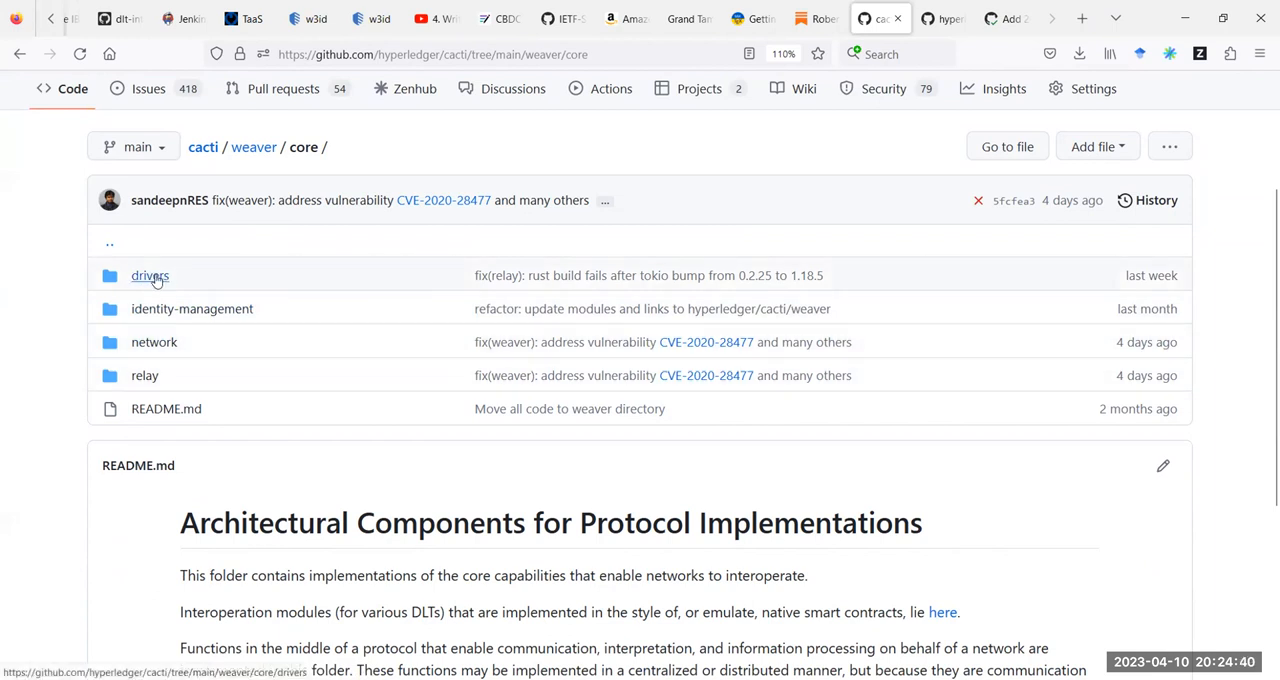
click(148, 276)
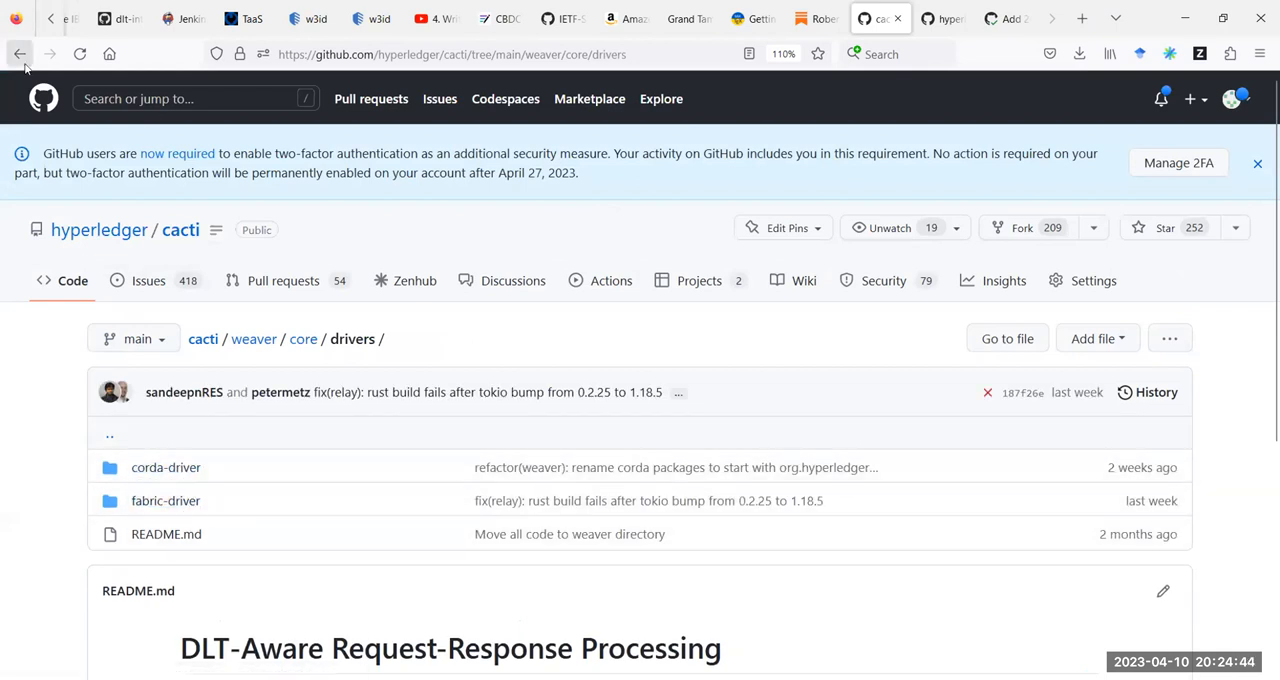
click(20, 54)
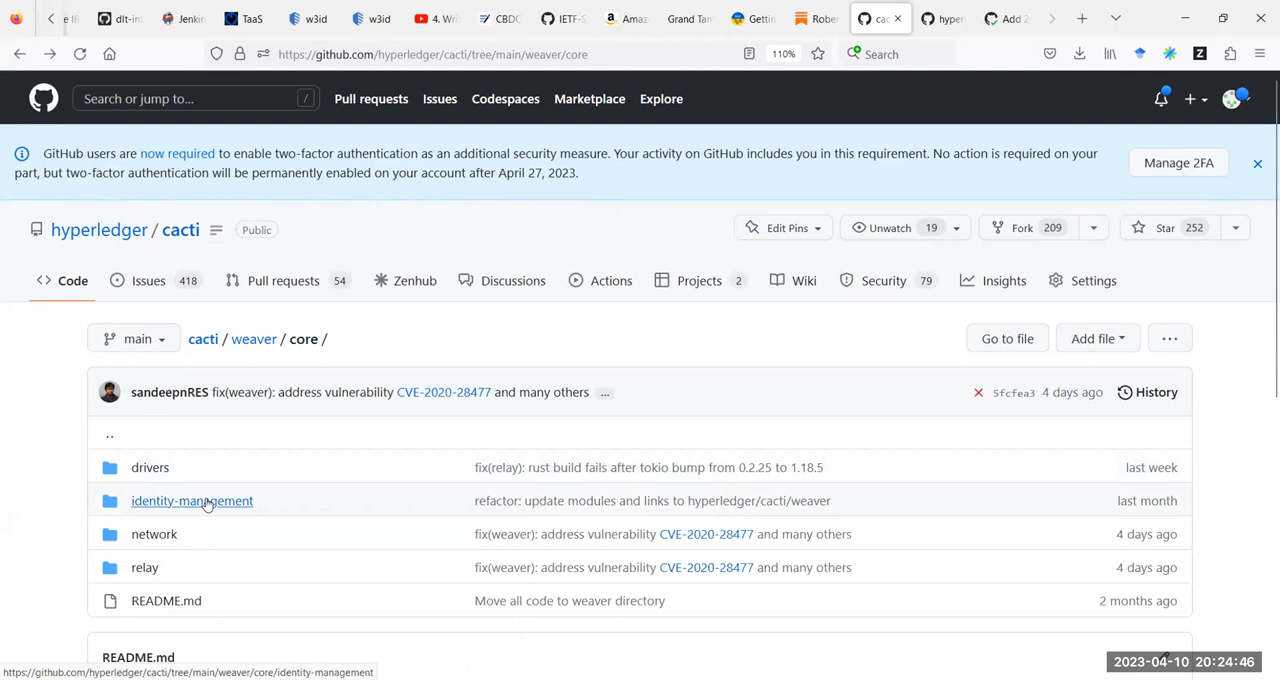
Drill into core's identity-management, iin-agent and its src folder.
click(192, 500)
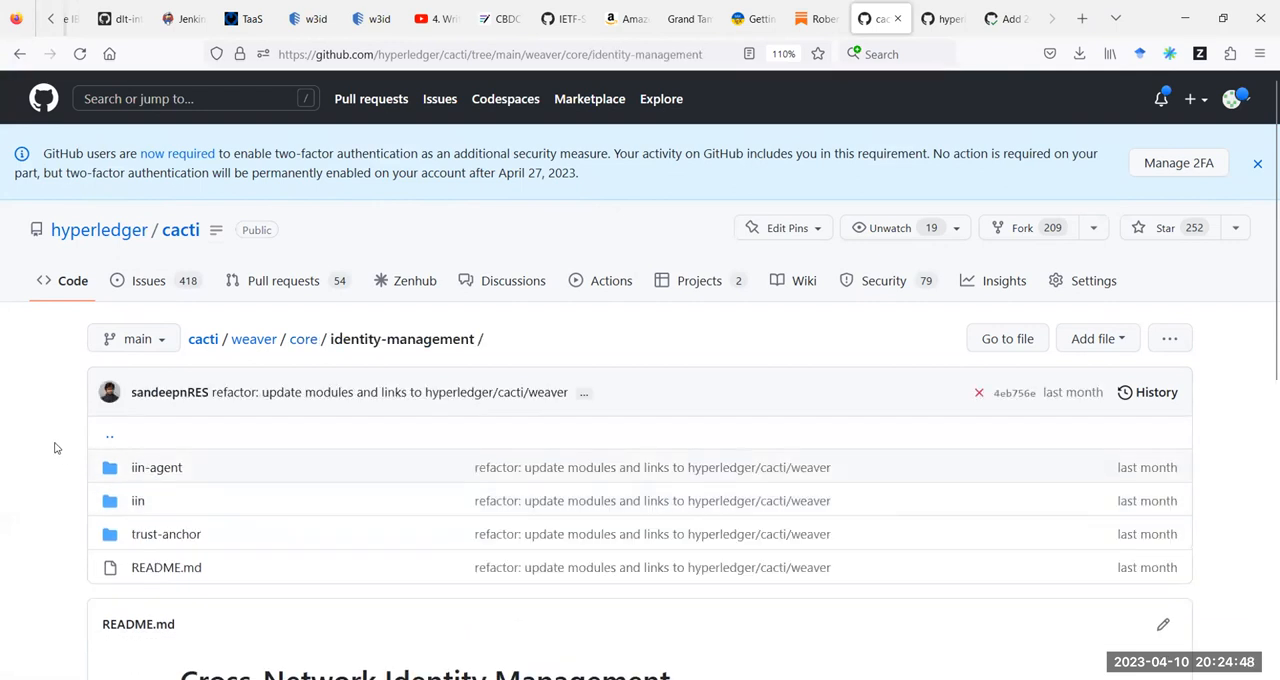
mouse_move(156, 468)
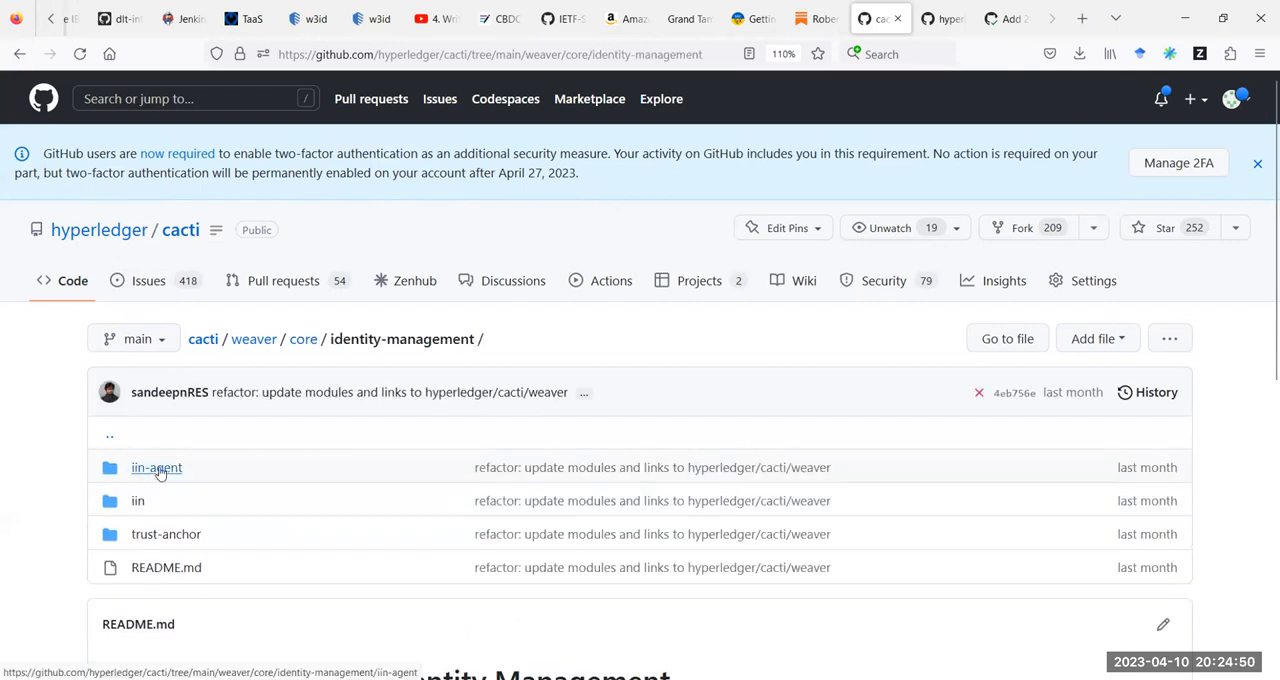
click(156, 468)
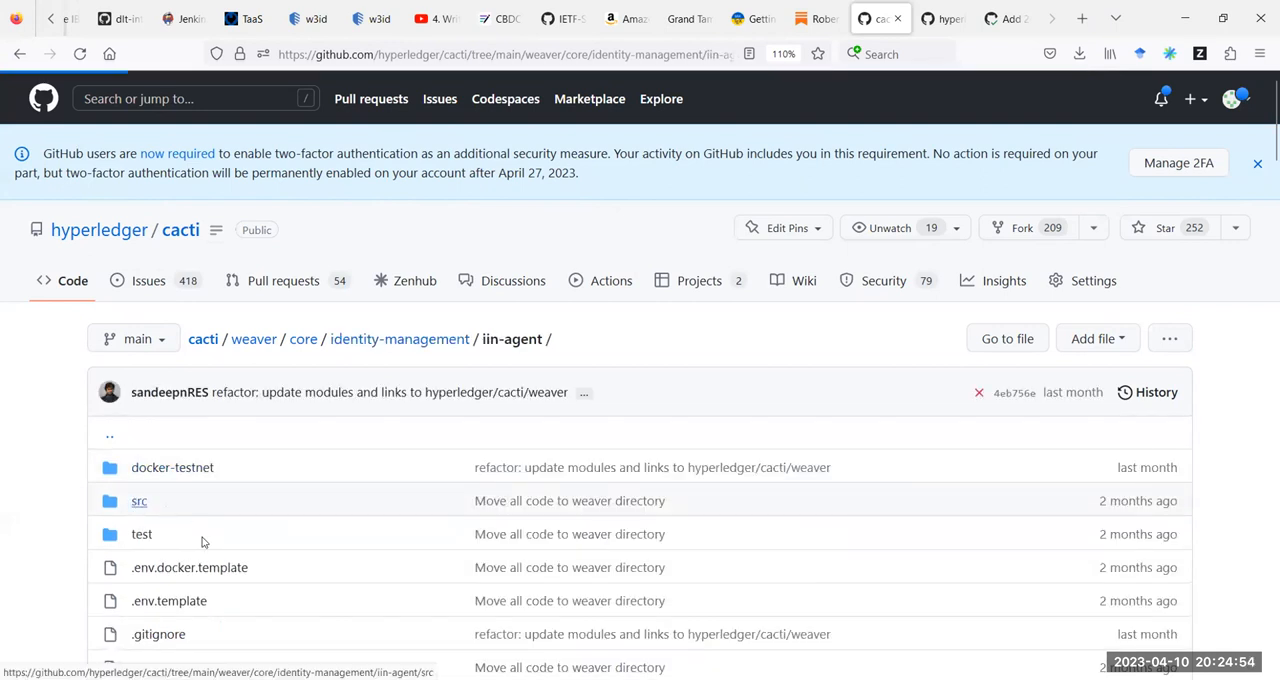
click(140, 500)
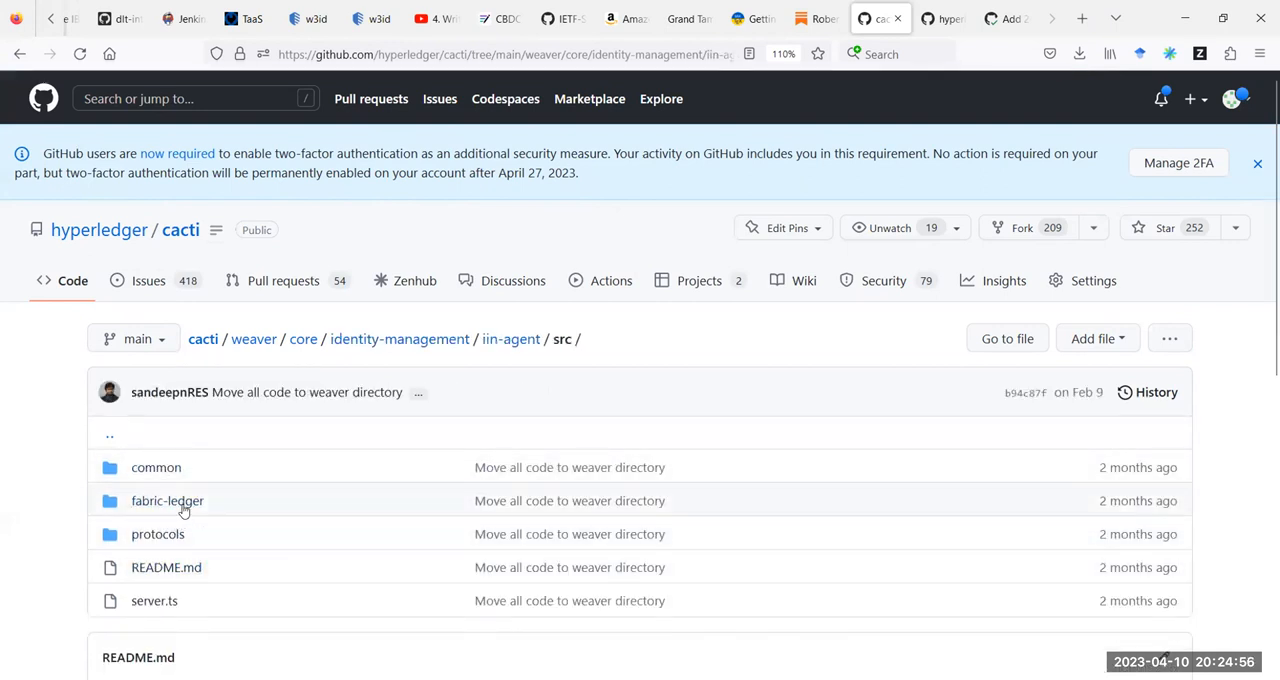
mouse_move(168, 500)
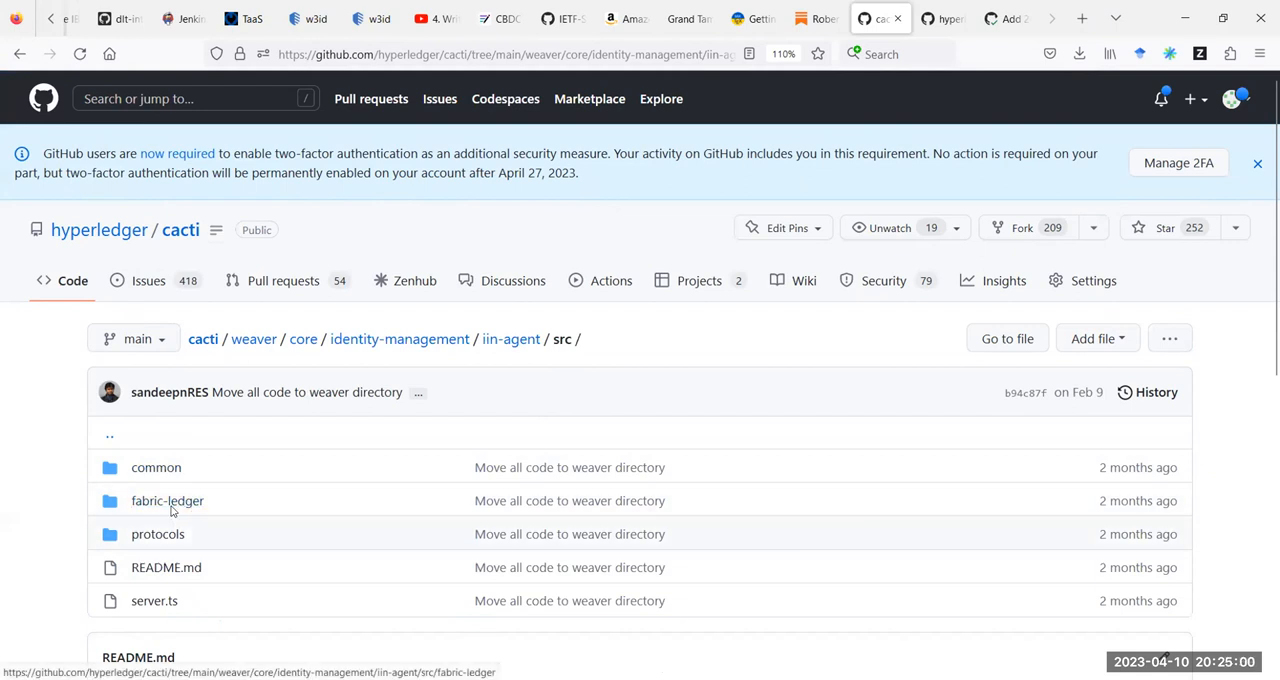
mouse_move(210, 528)
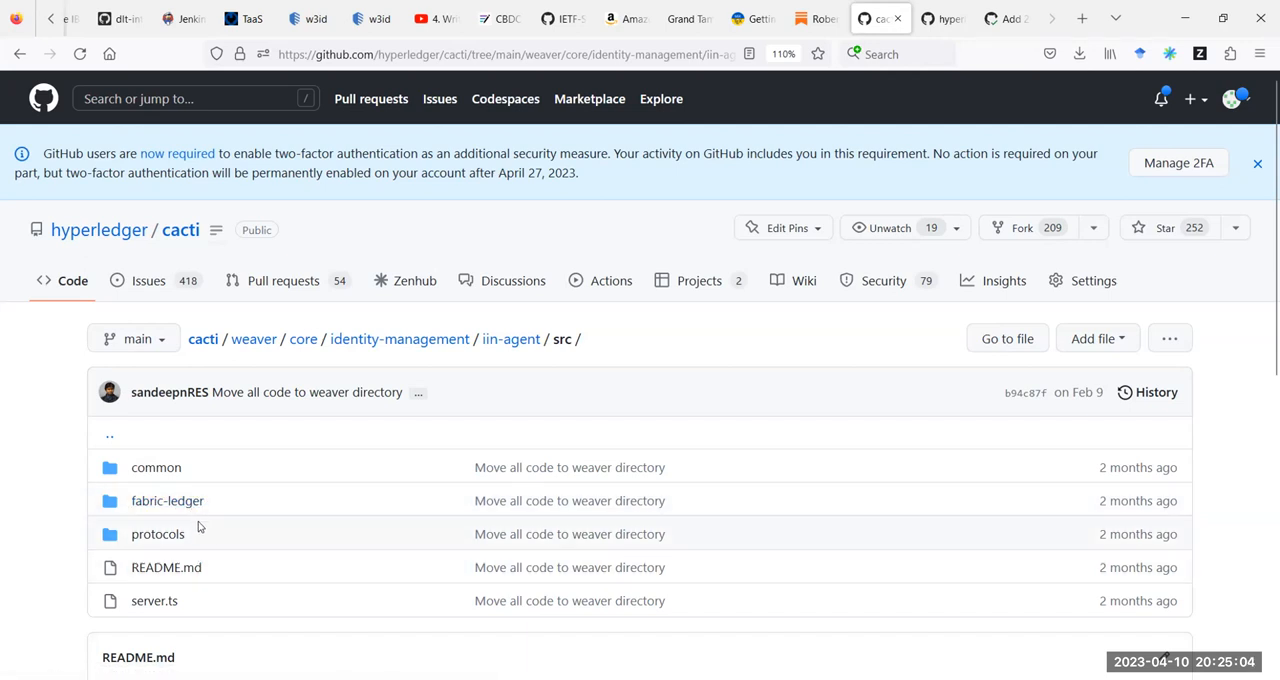
mouse_move(204, 532)
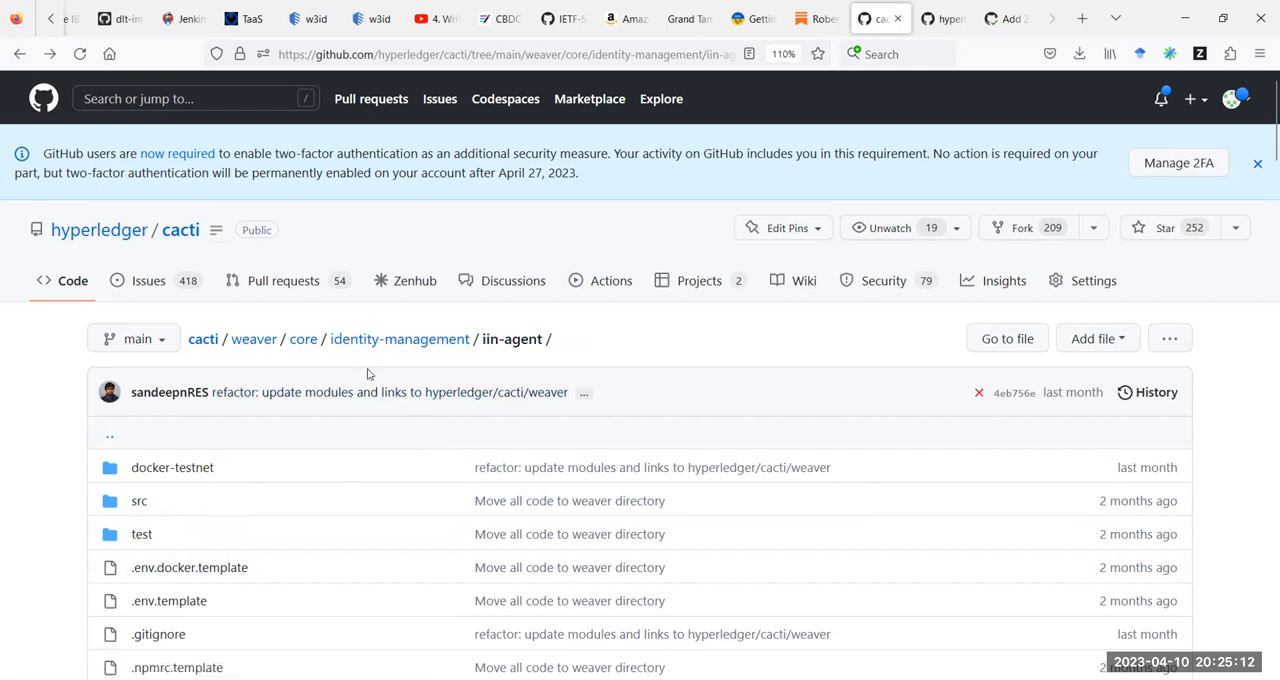
mouse_move(304, 340)
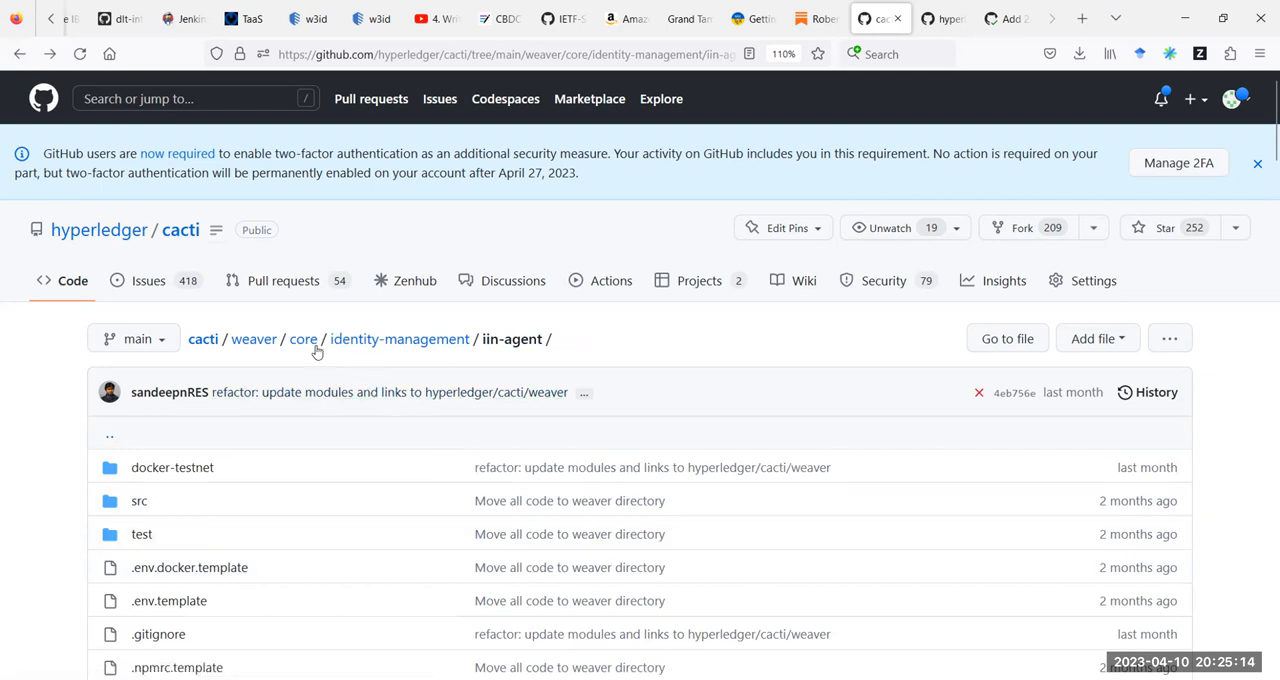
Revisit identity-management from core, then enter core's network folder.
click(304, 338)
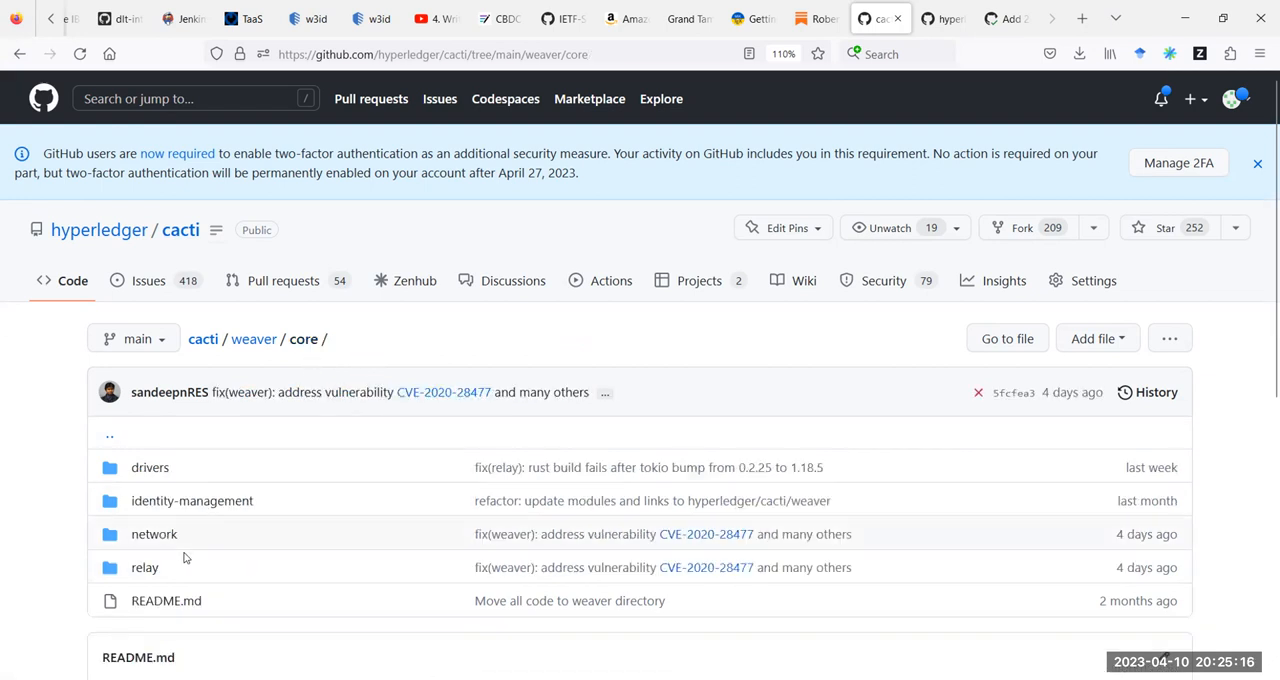
click(192, 500)
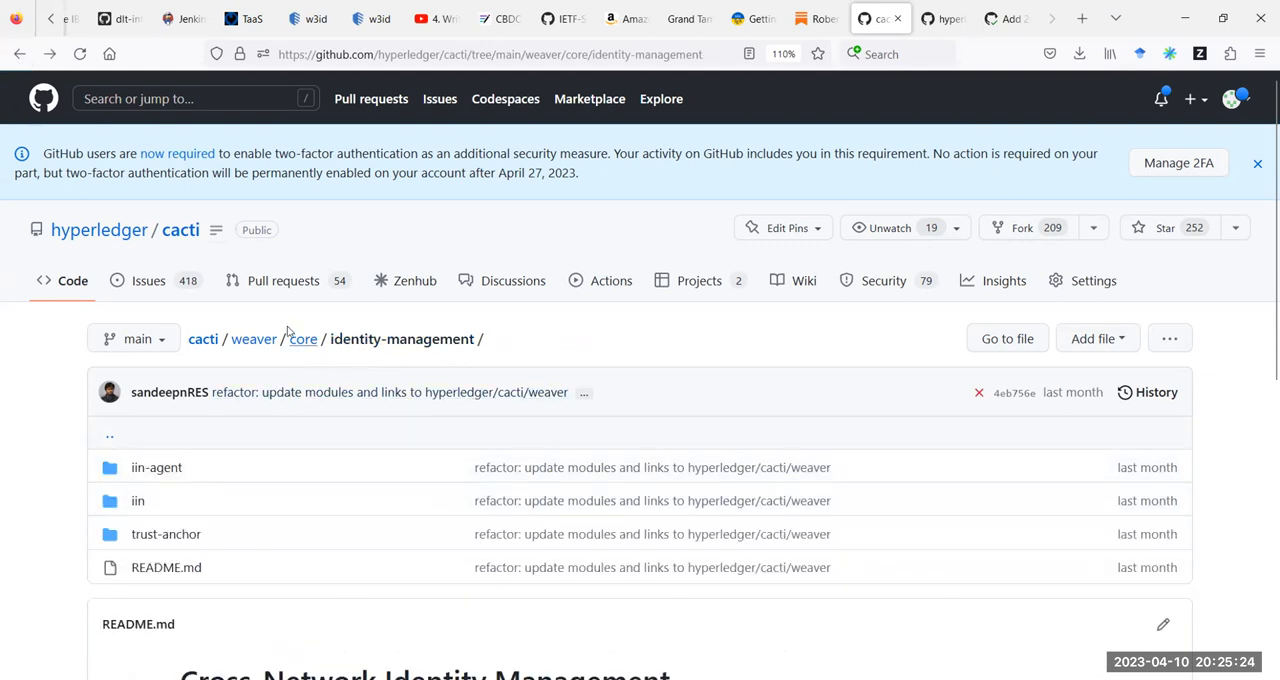
mouse_move(304, 340)
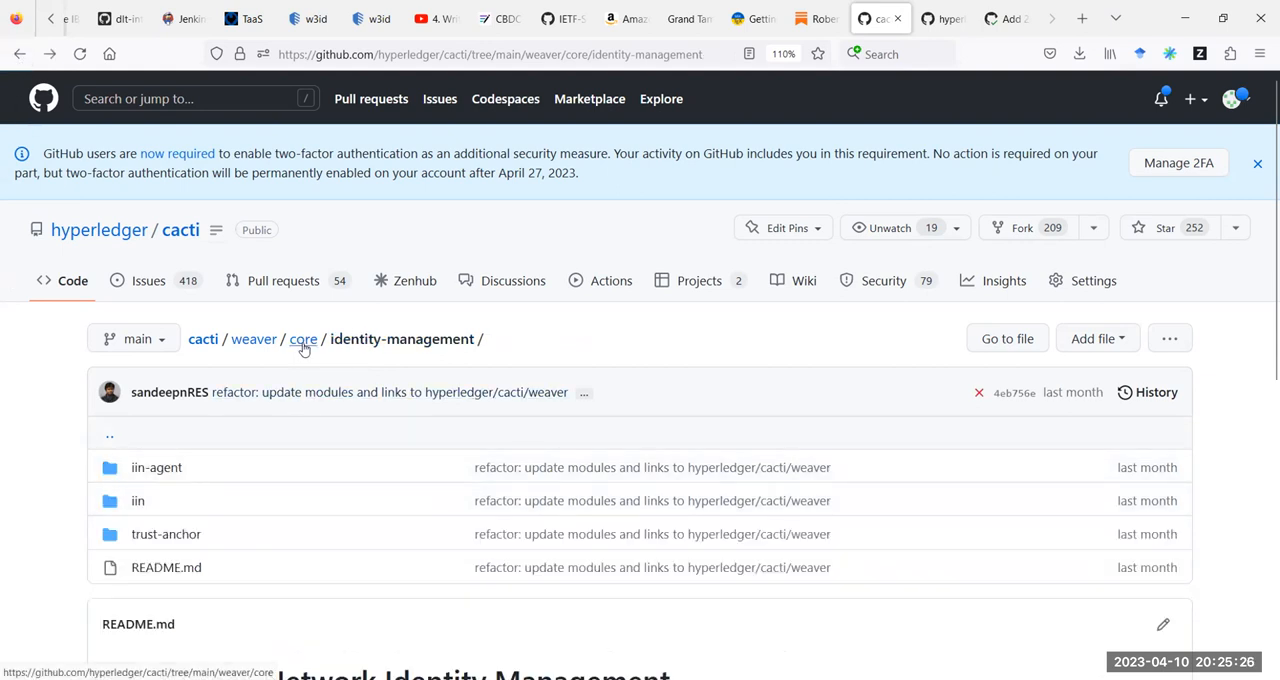
click(304, 340)
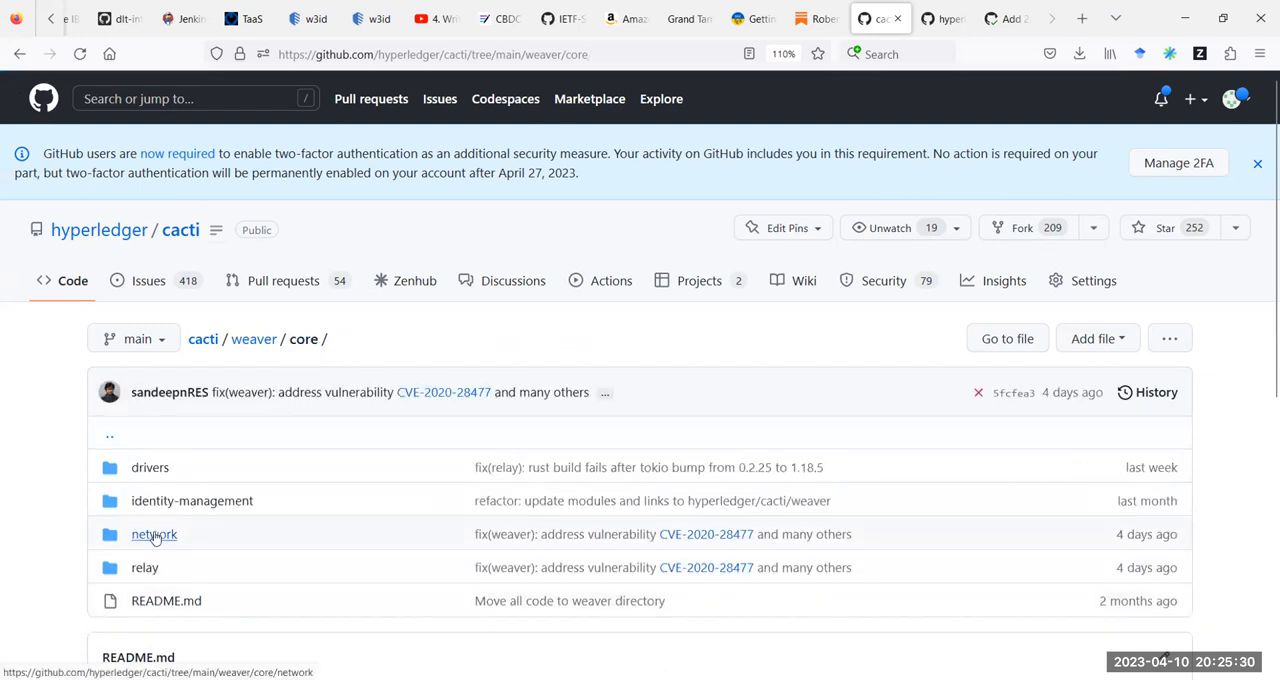
click(154, 534)
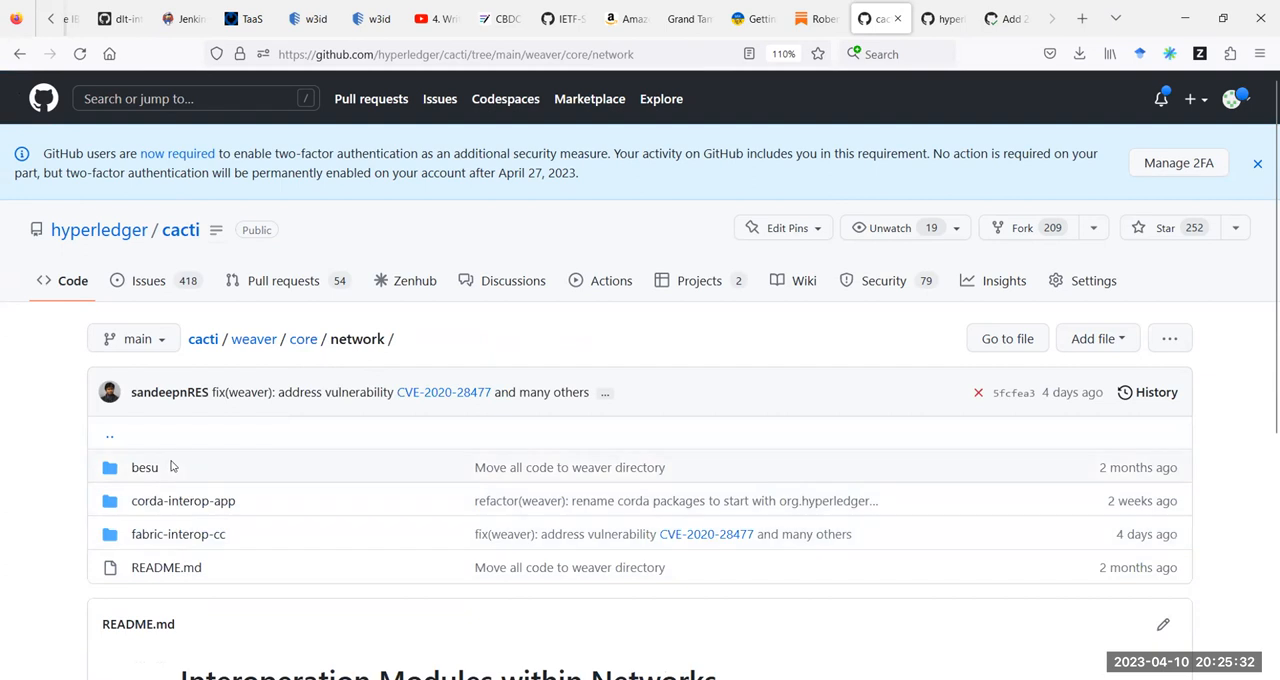
mouse_move(184, 500)
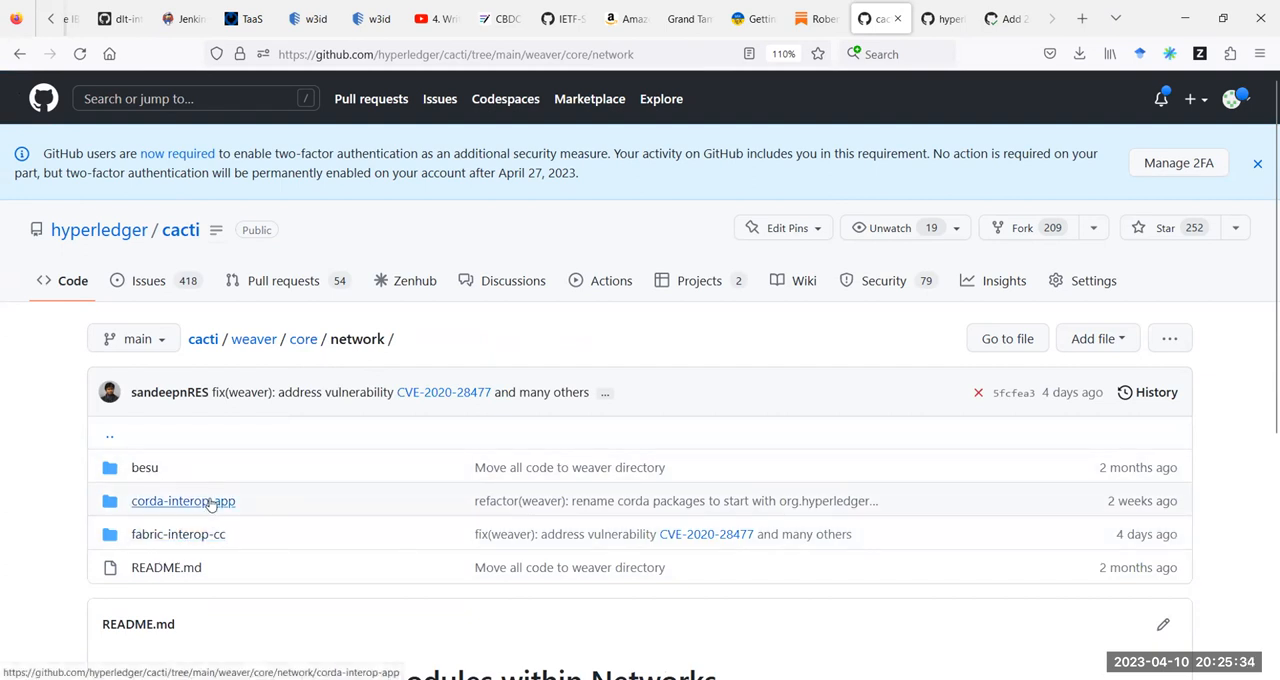
mouse_move(238, 520)
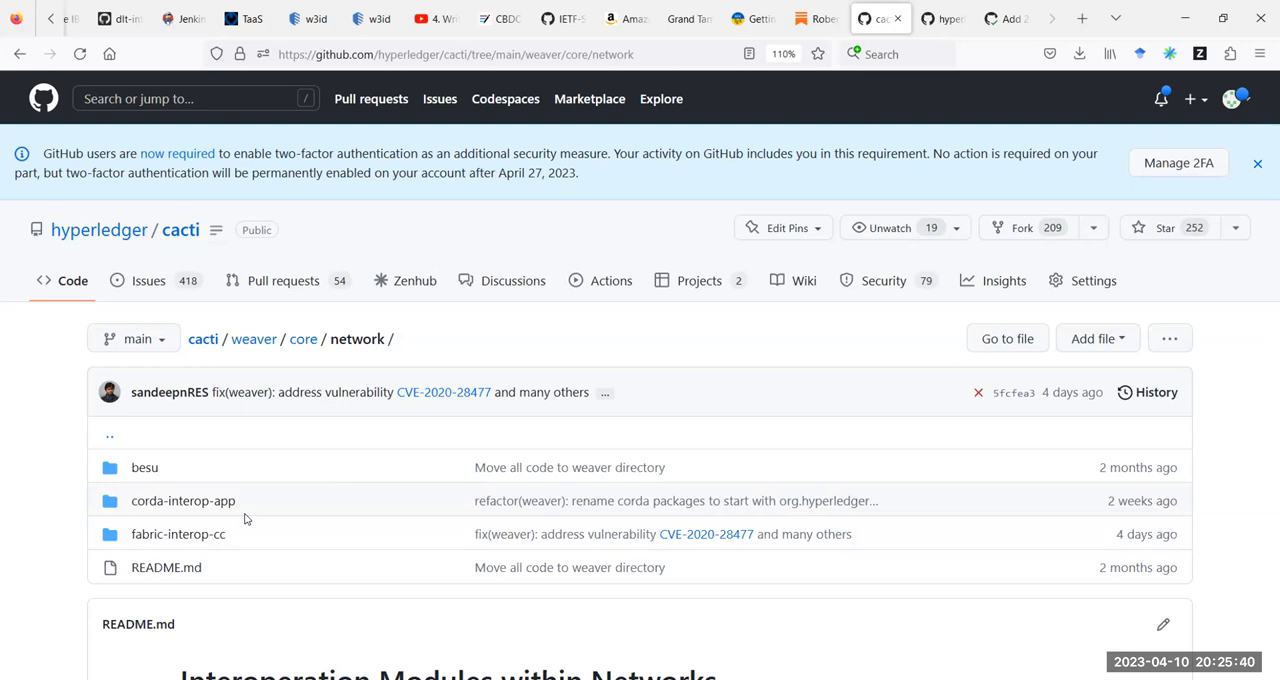
mouse_move(180, 538)
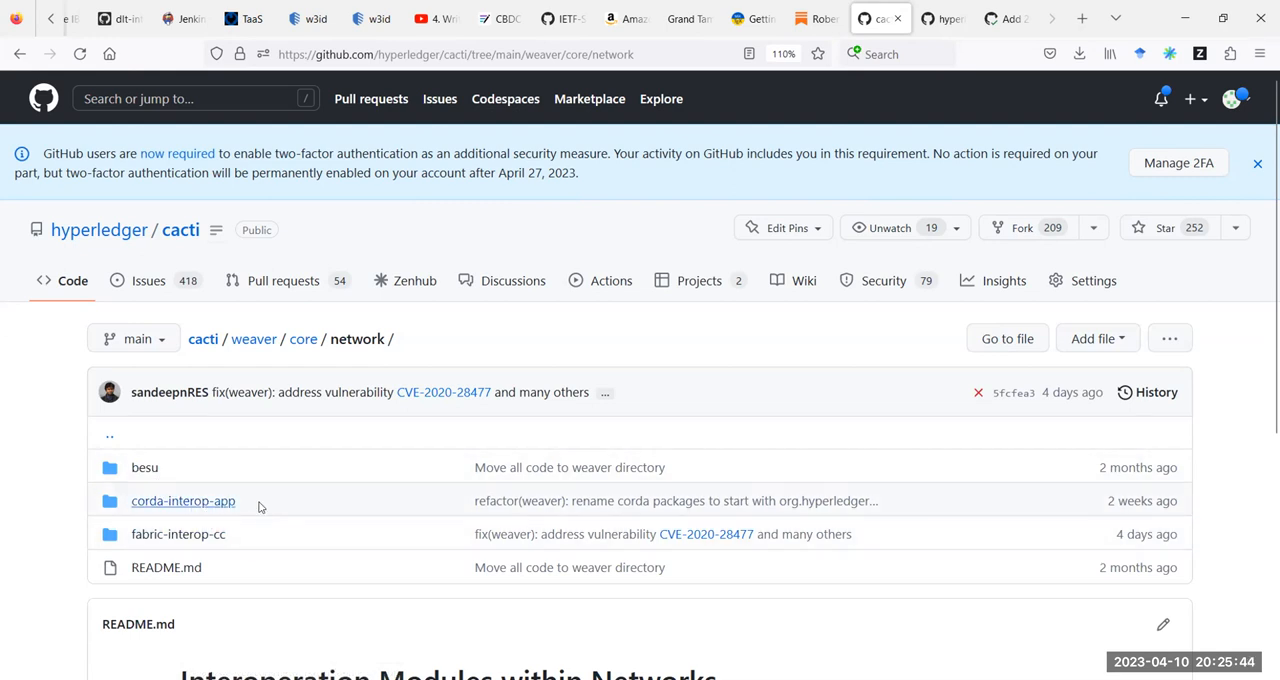
mouse_move(178, 532)
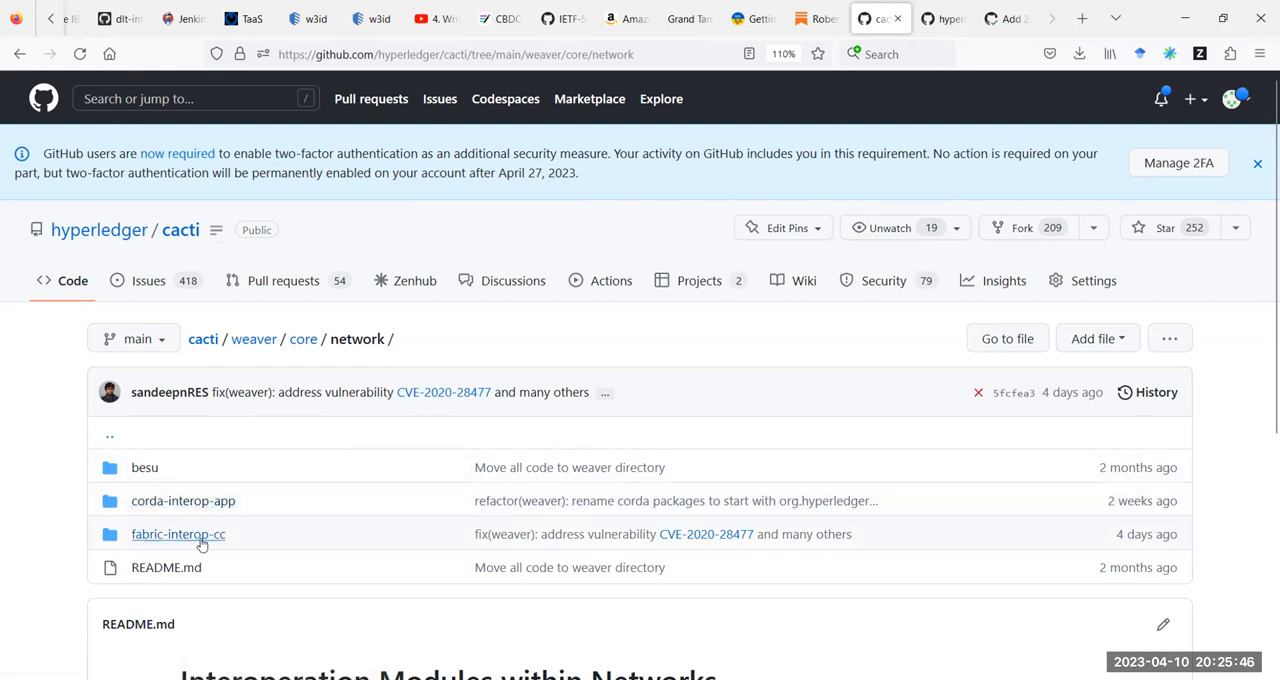
mouse_move(184, 500)
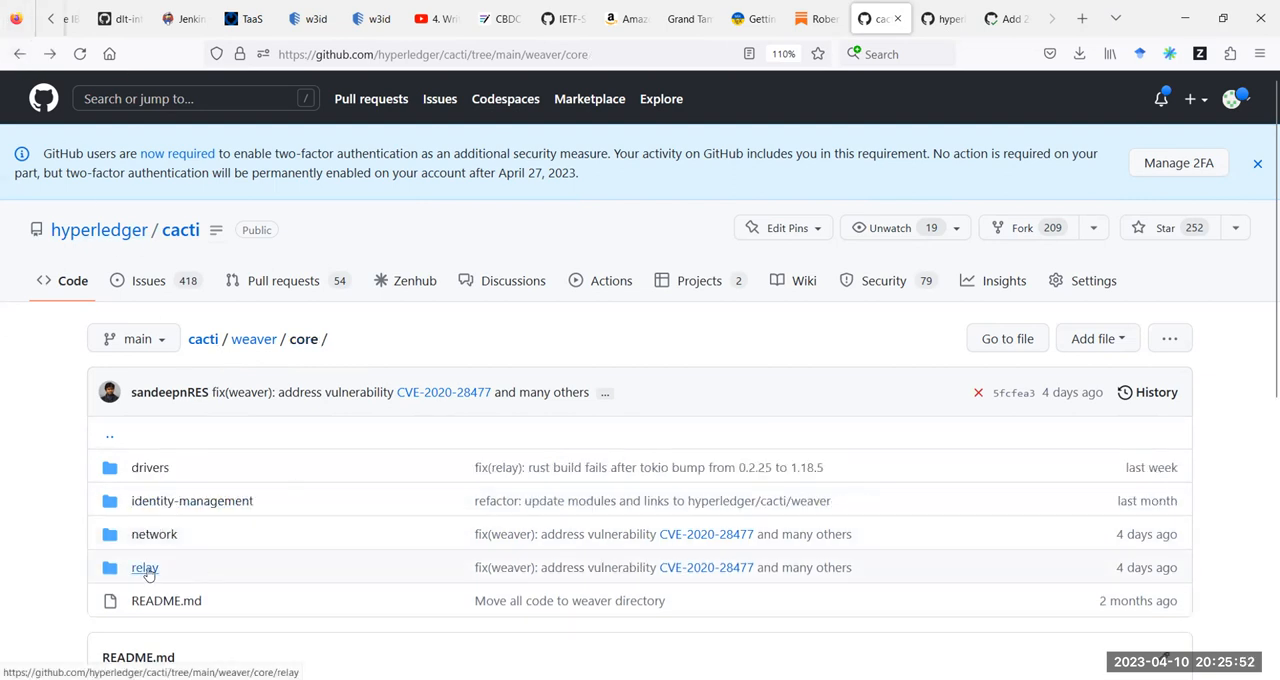
Inspect core's relay folder, then move back up to the top-level weaver folder.
click(144, 568)
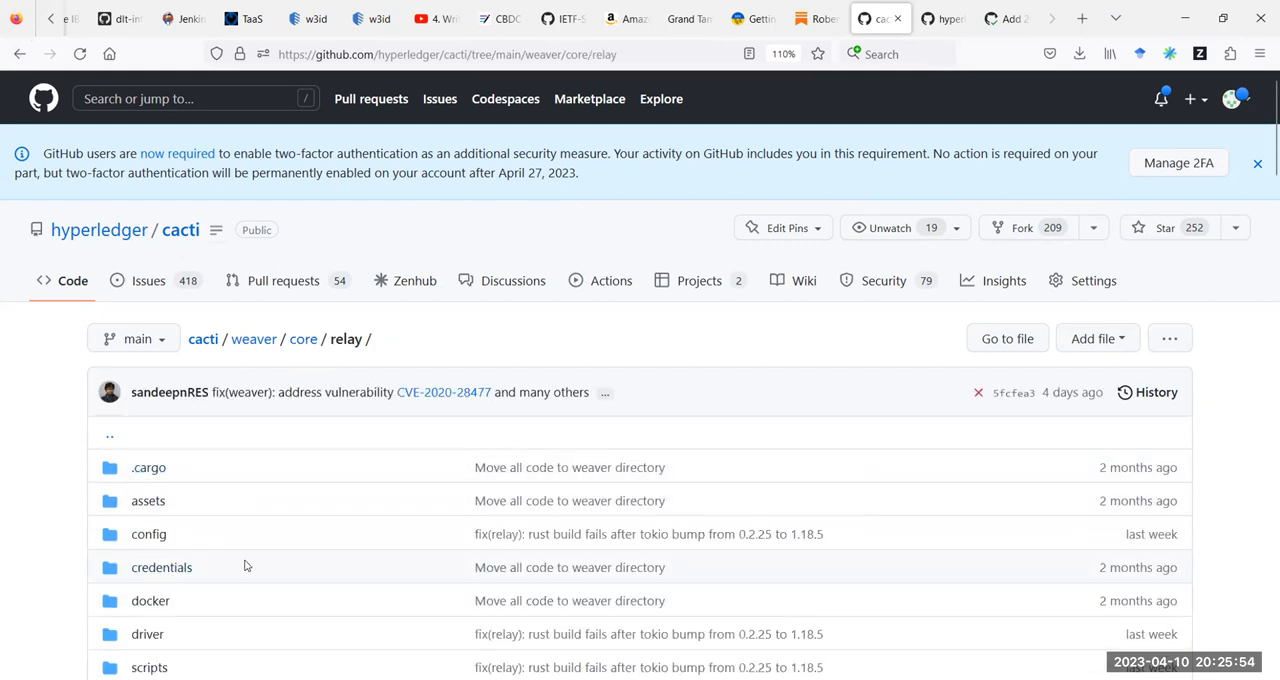
scroll(down, 3)
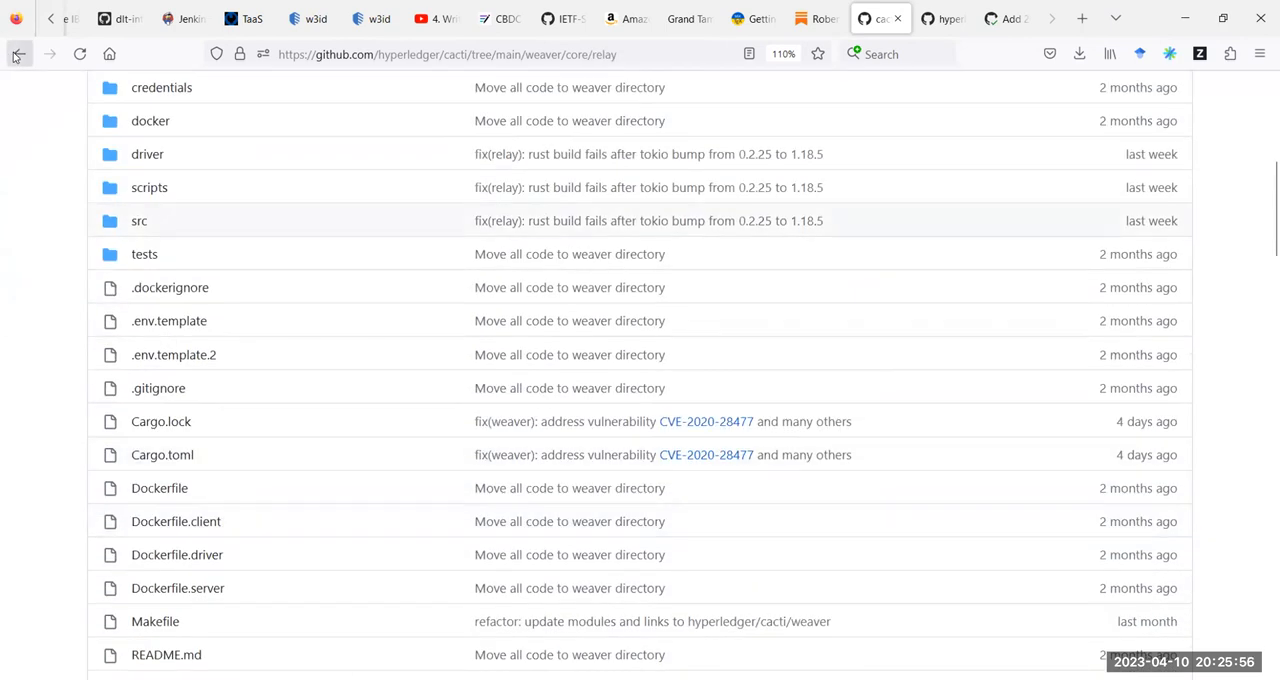
mouse_move(18, 52)
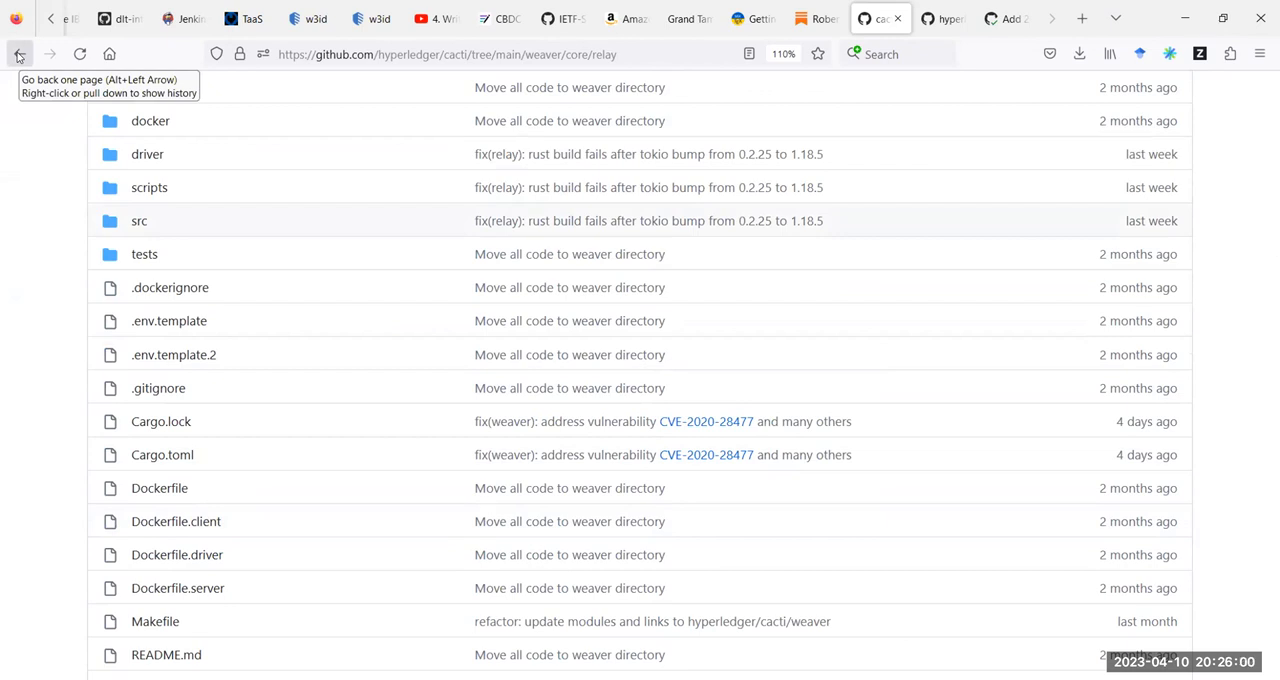
click(18, 54)
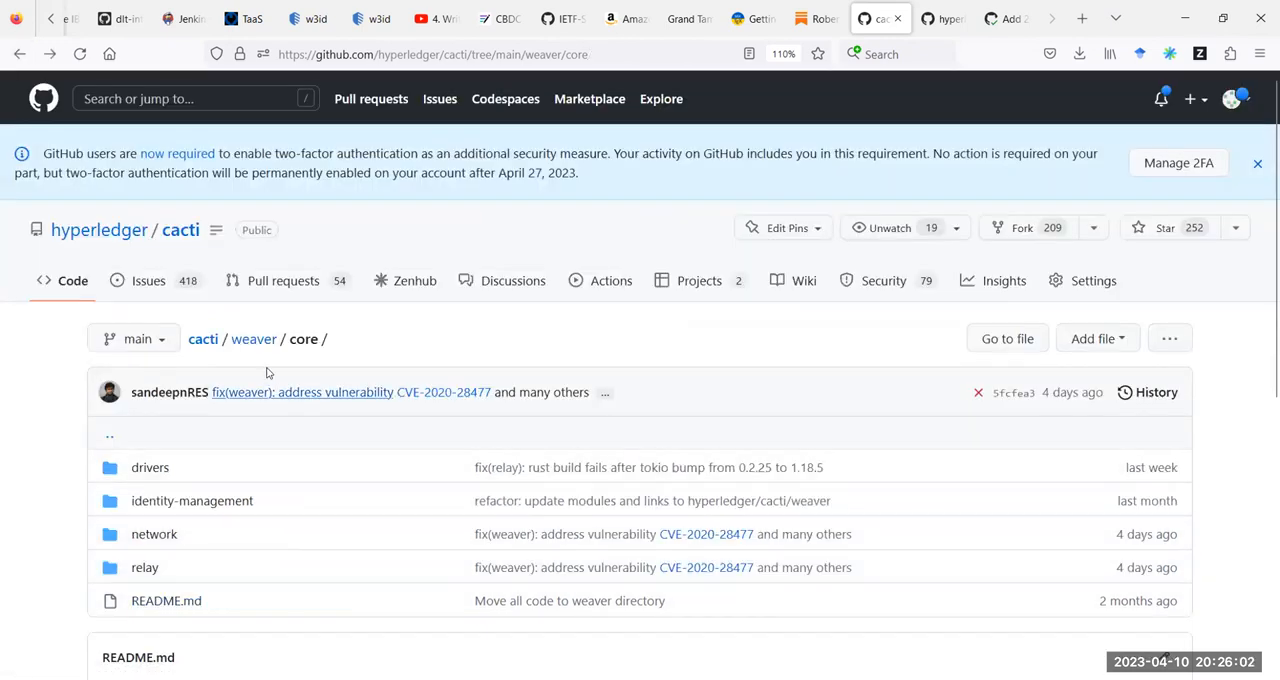
click(254, 338)
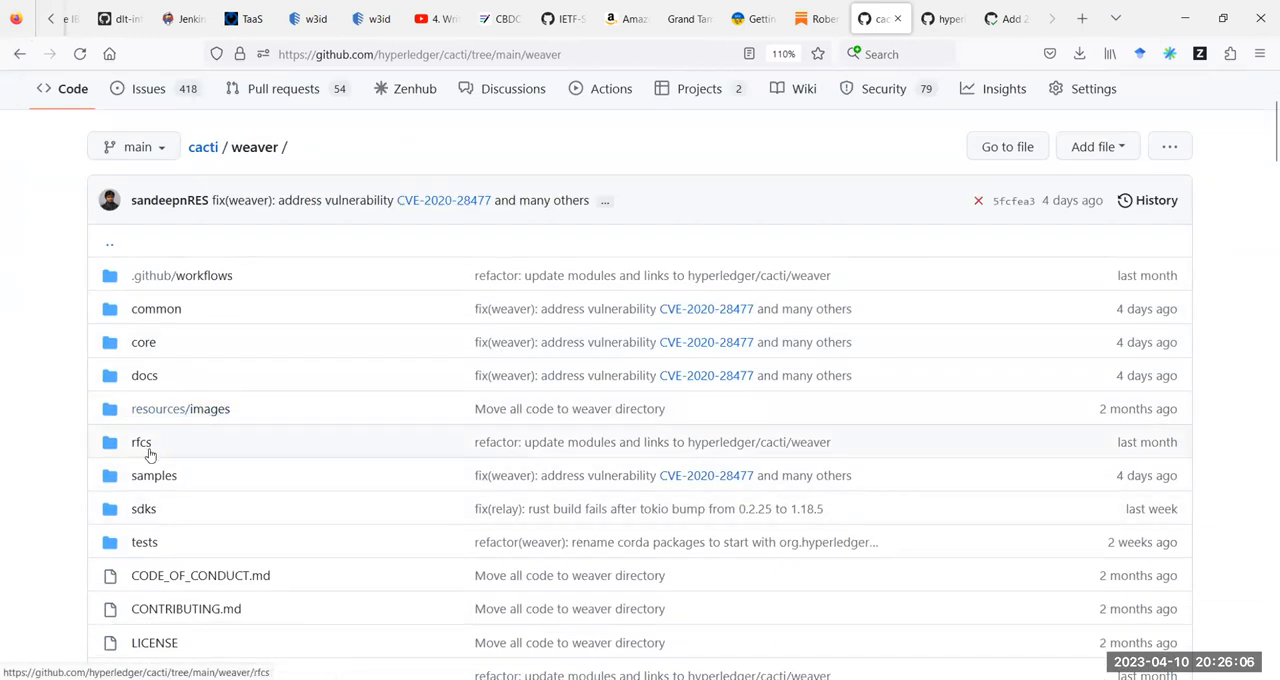
mouse_move(144, 508)
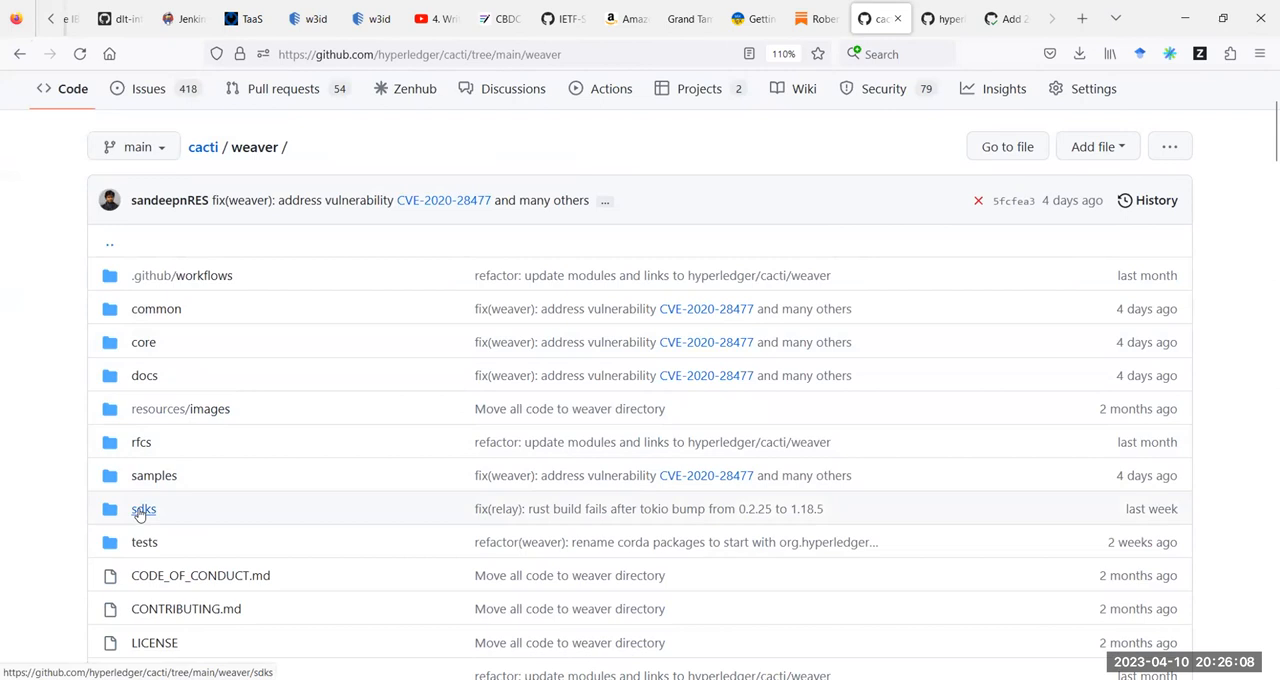
Enter weaver's sdks folder, view its README, and open the fabric SDK subfolder.
click(144, 508)
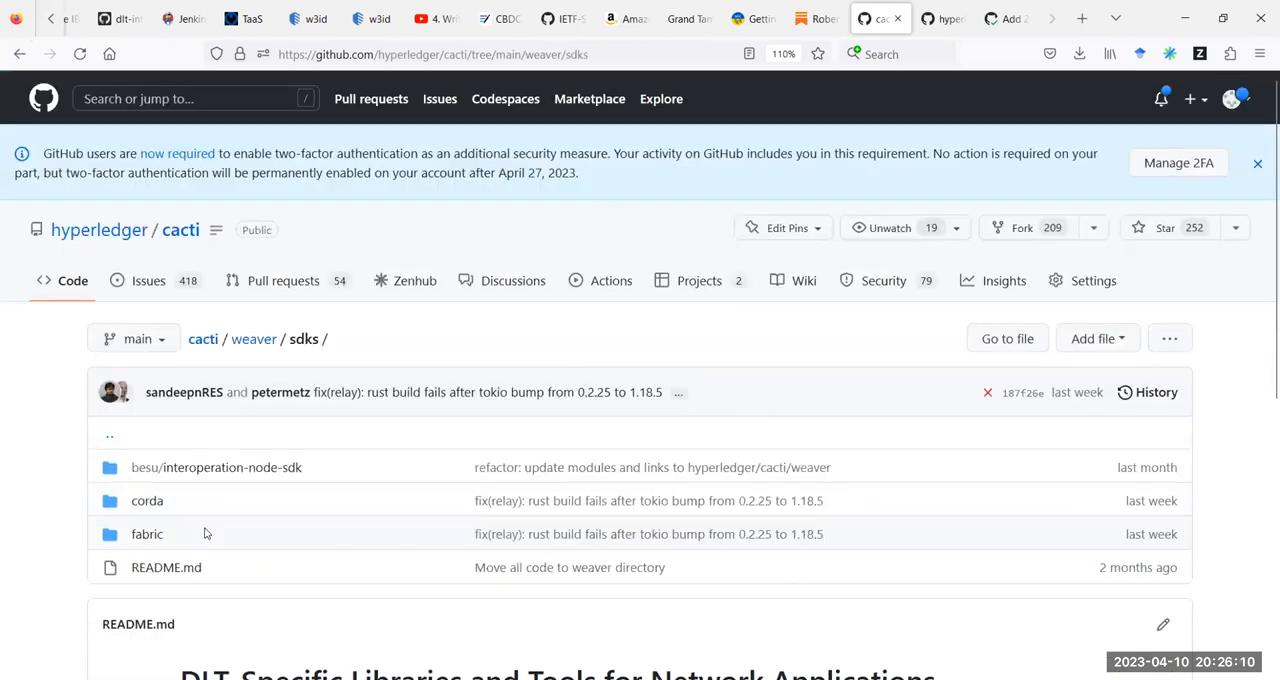
scroll(down, 3)
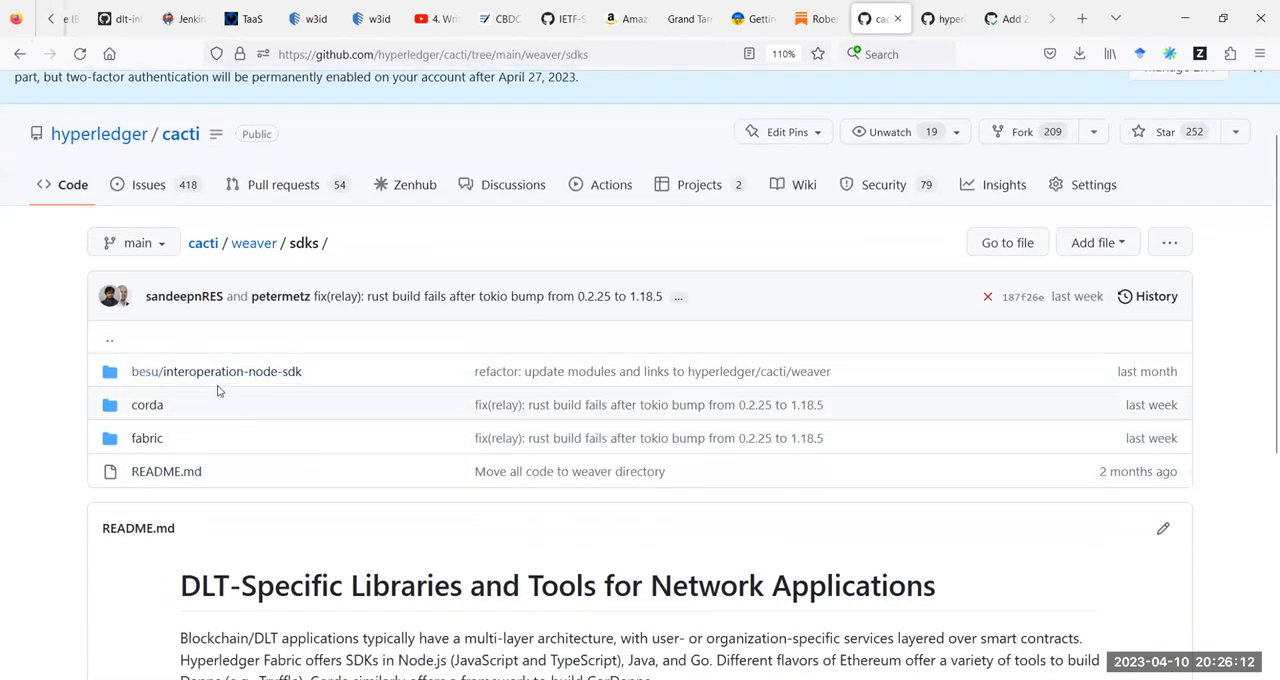
mouse_move(184, 424)
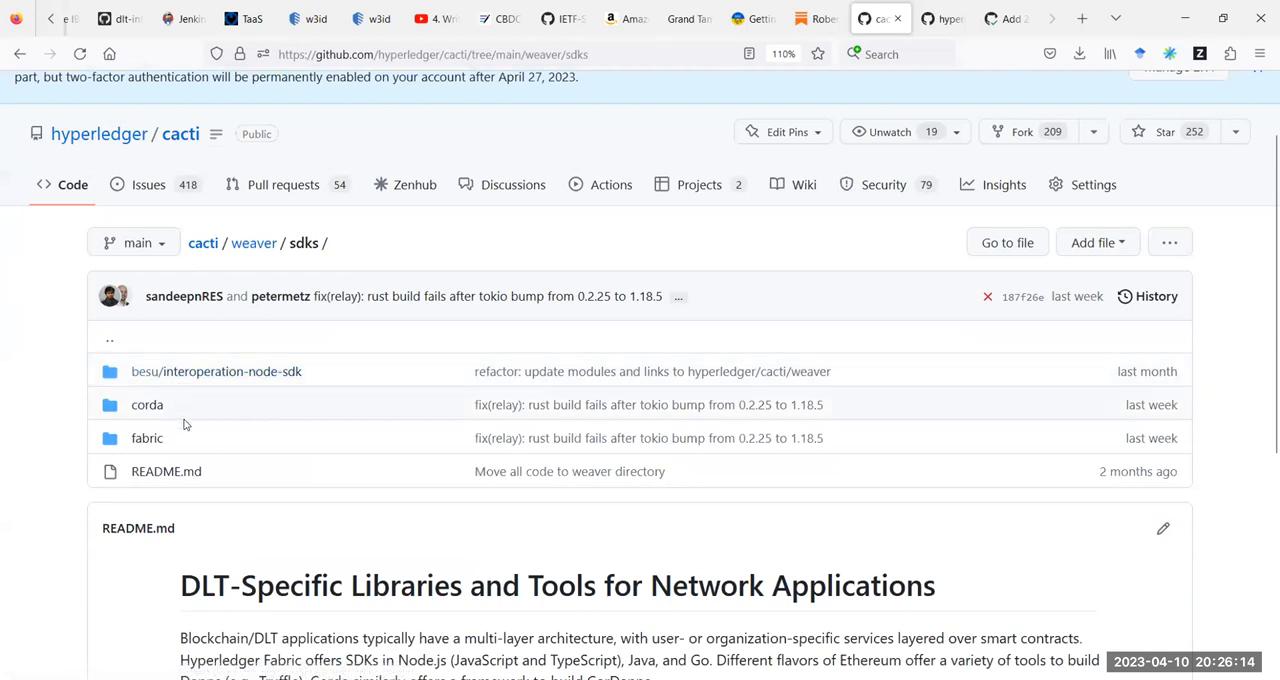
mouse_move(208, 438)
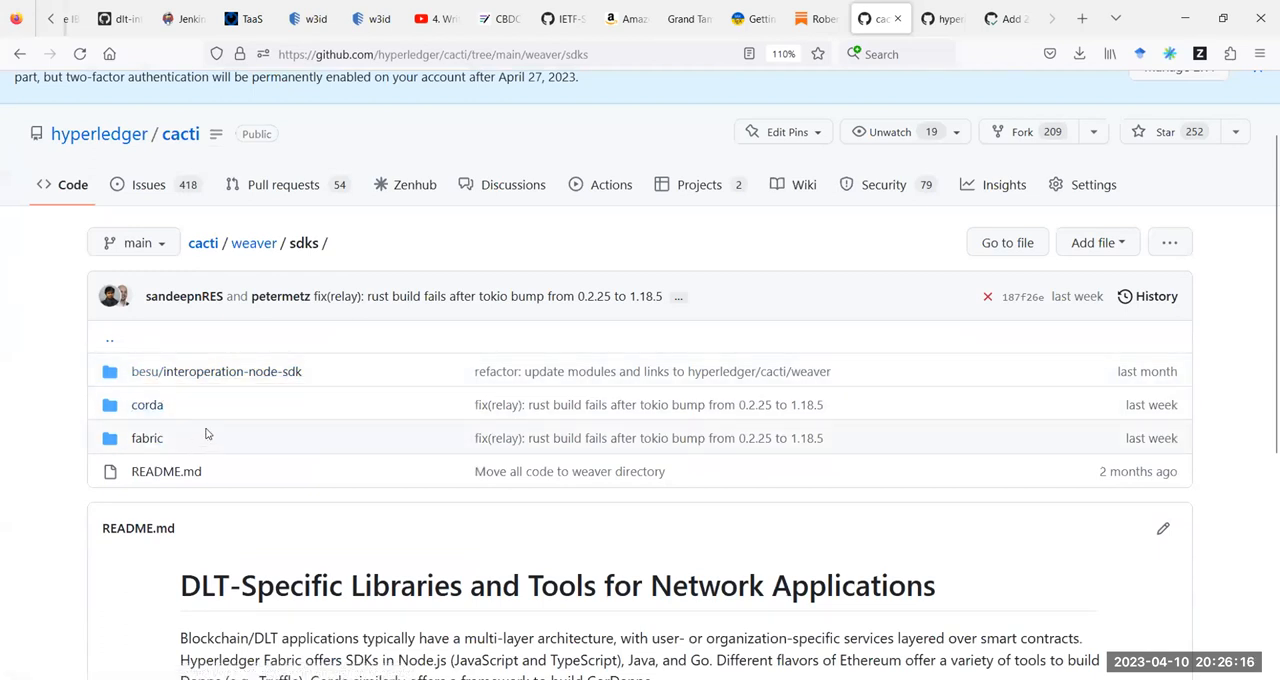
mouse_move(380, 404)
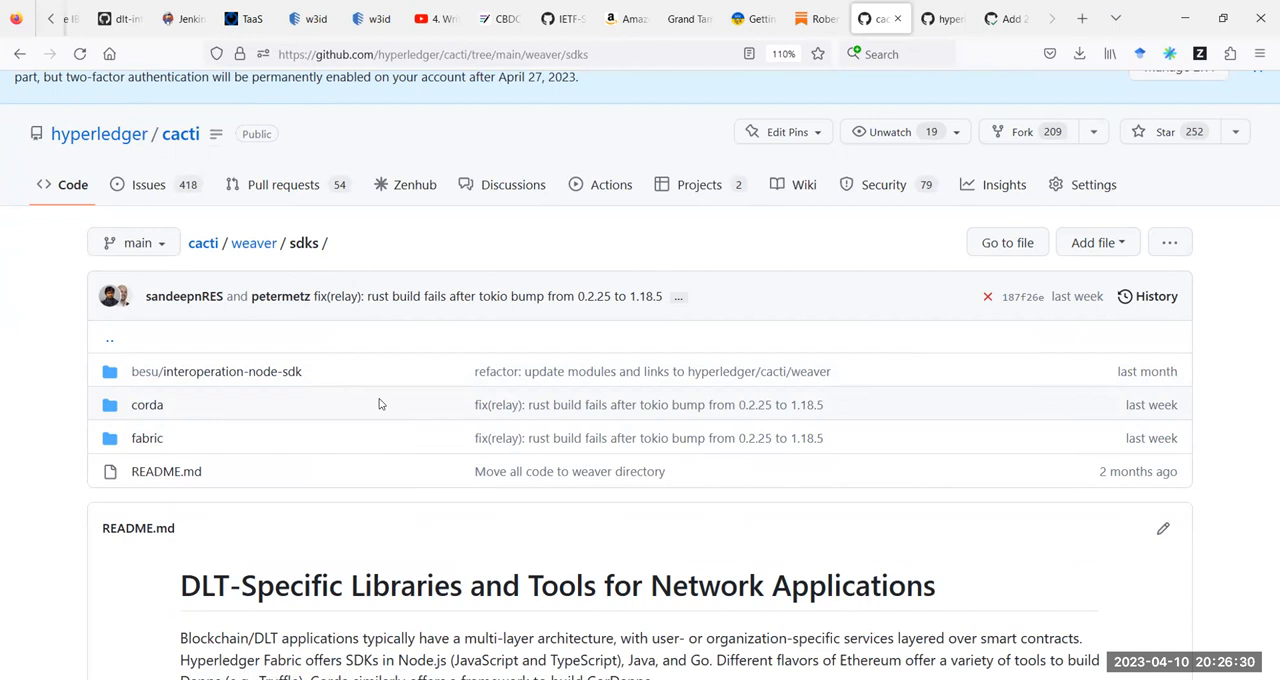
mouse_move(328, 404)
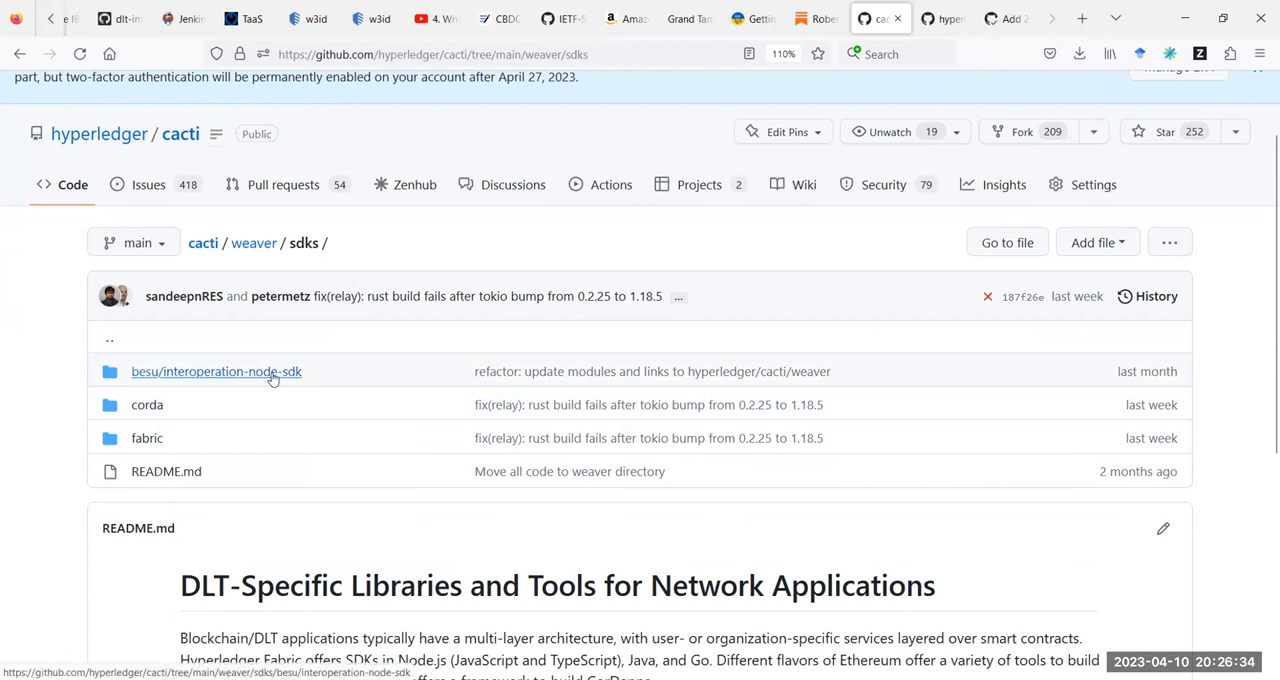
mouse_move(224, 370)
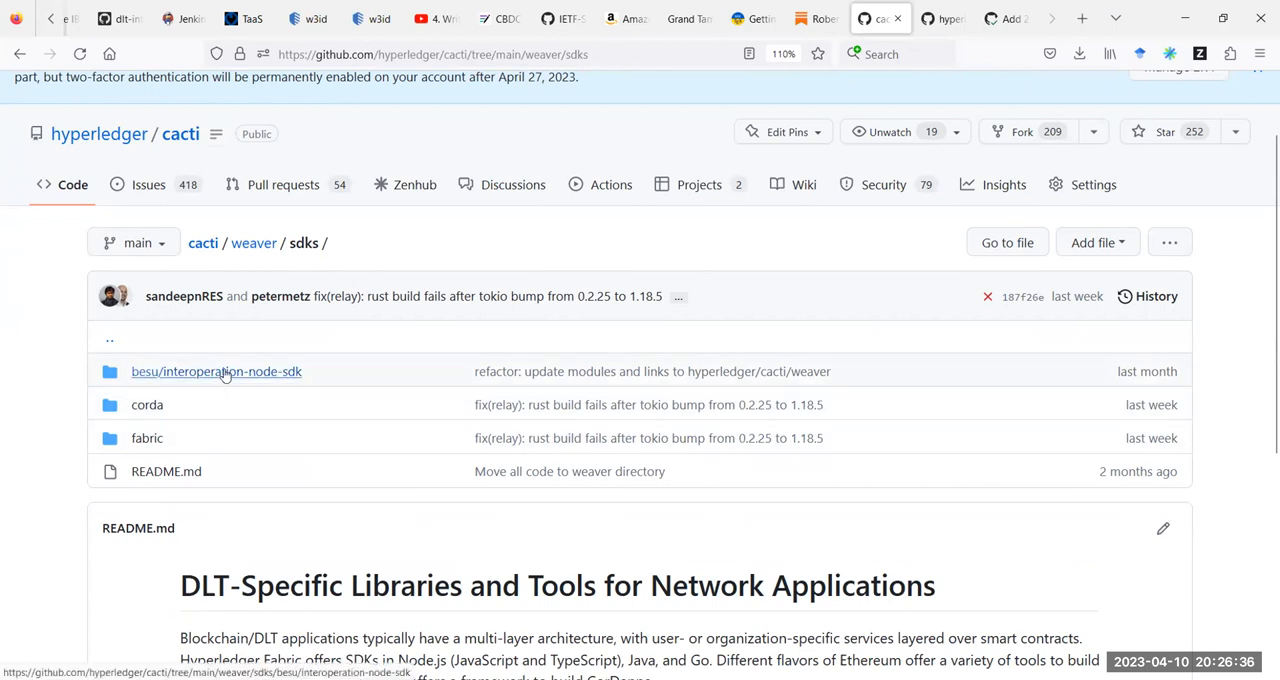
mouse_move(146, 438)
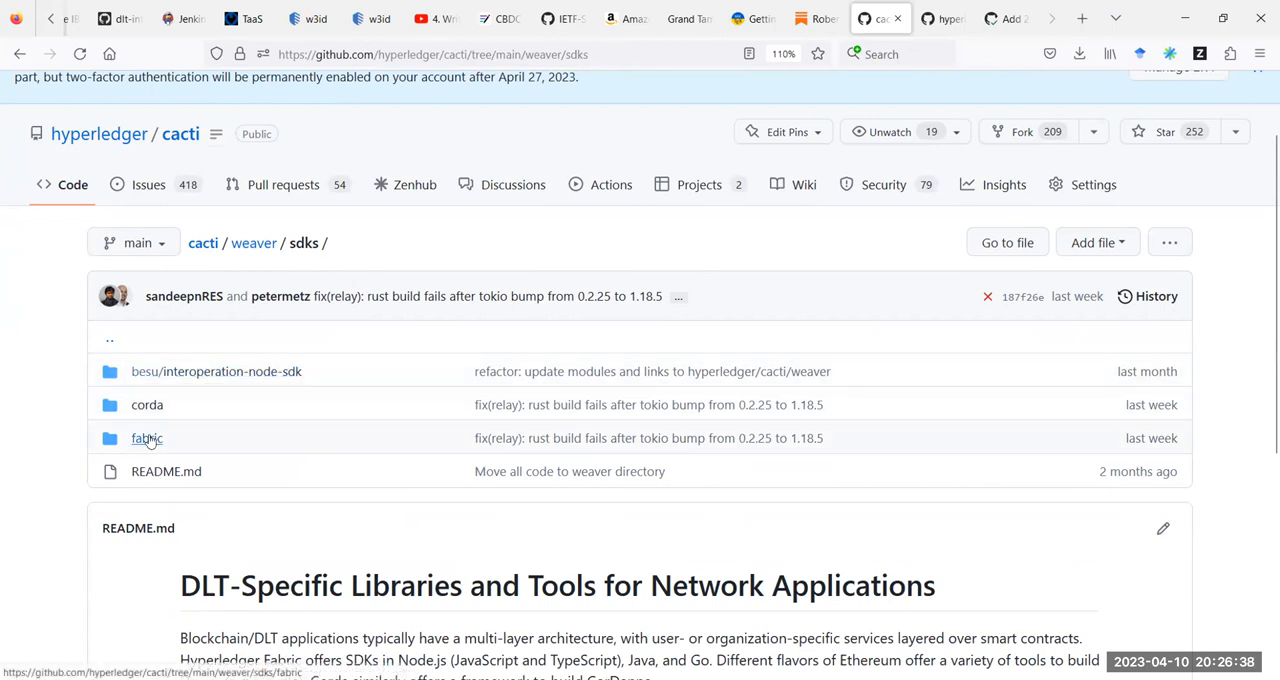
click(148, 438)
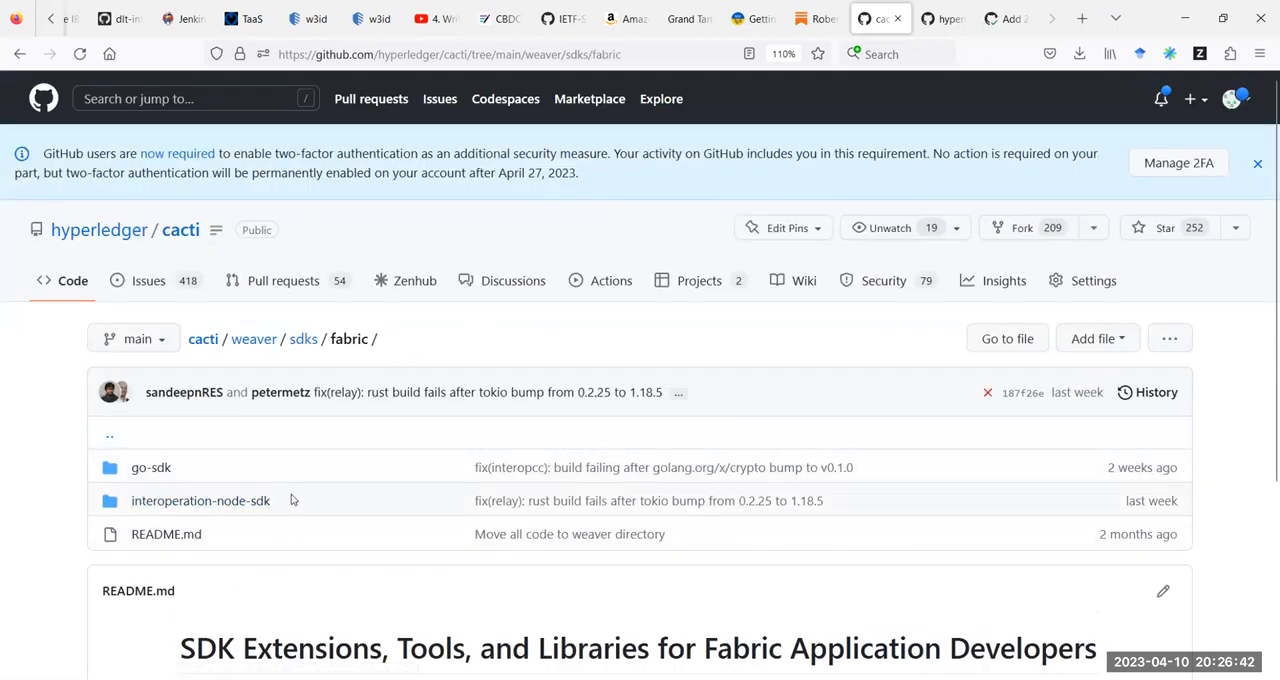
mouse_move(320, 490)
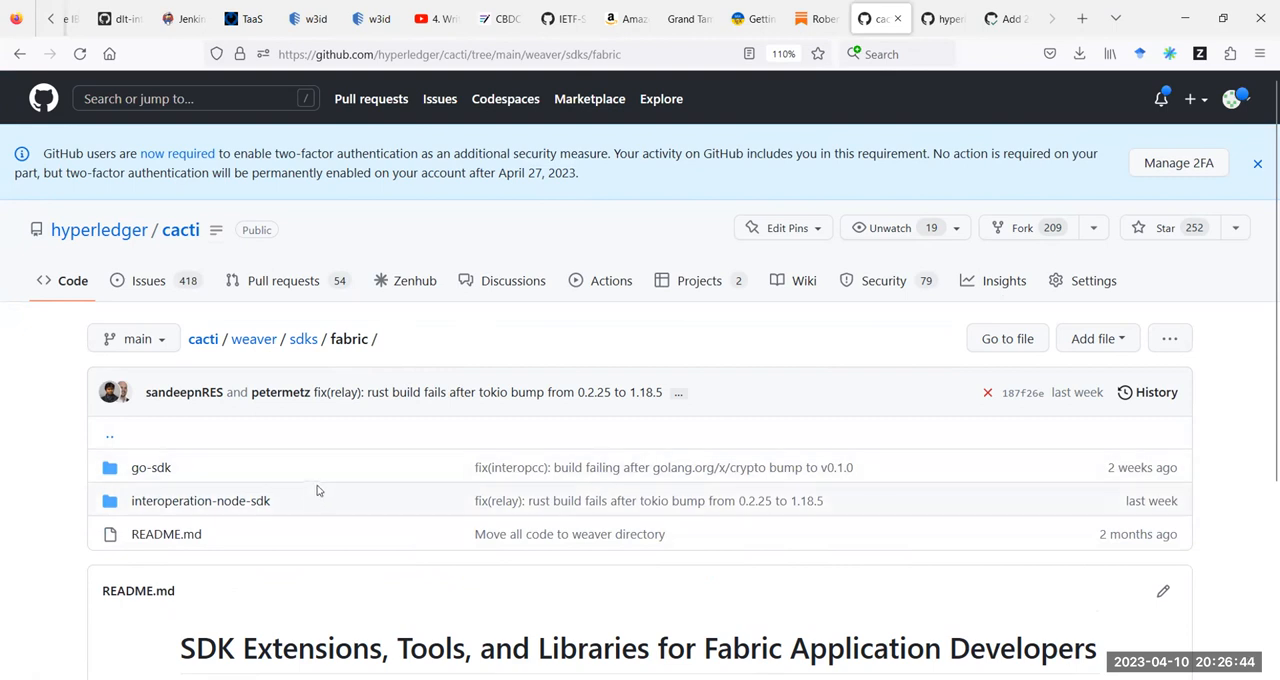
mouse_move(200, 500)
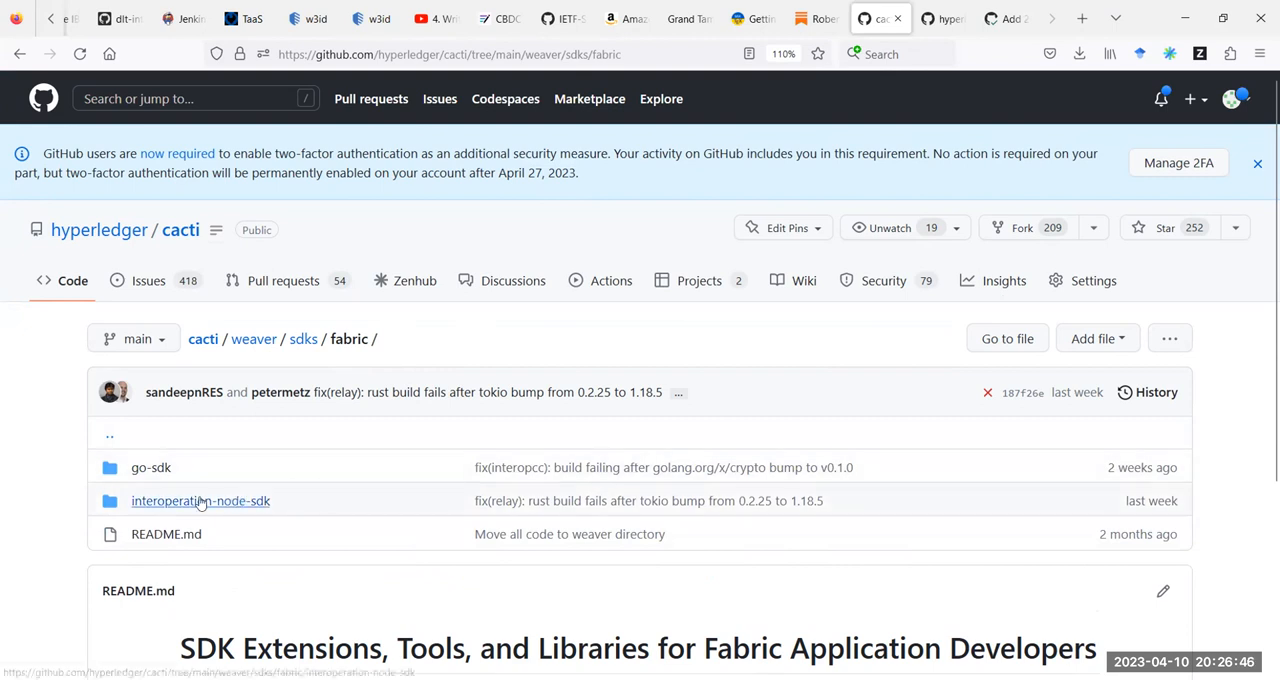
mouse_move(248, 468)
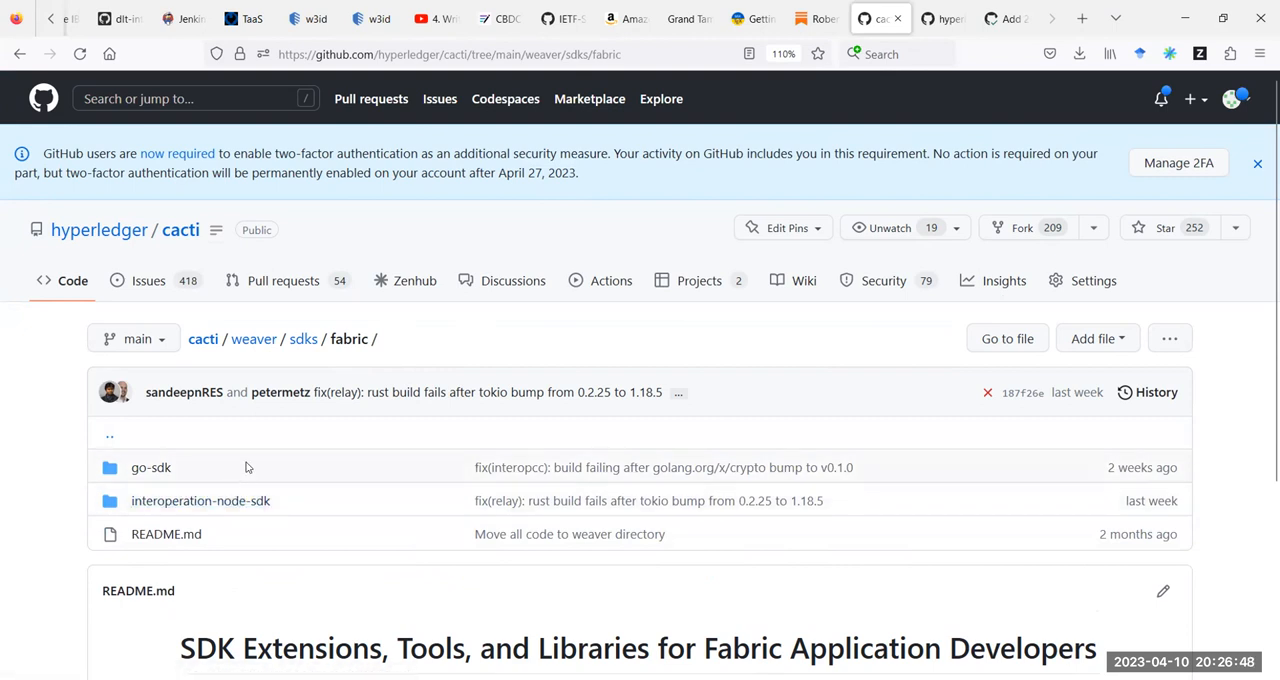
mouse_move(224, 500)
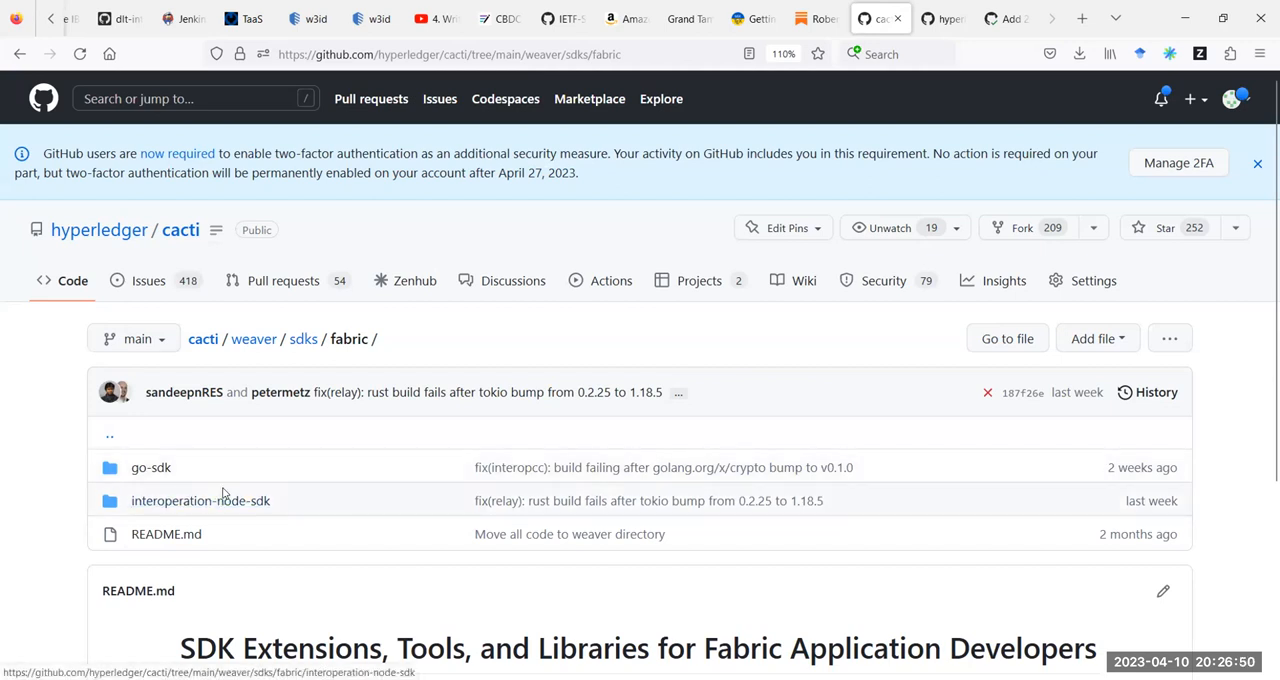
mouse_move(244, 440)
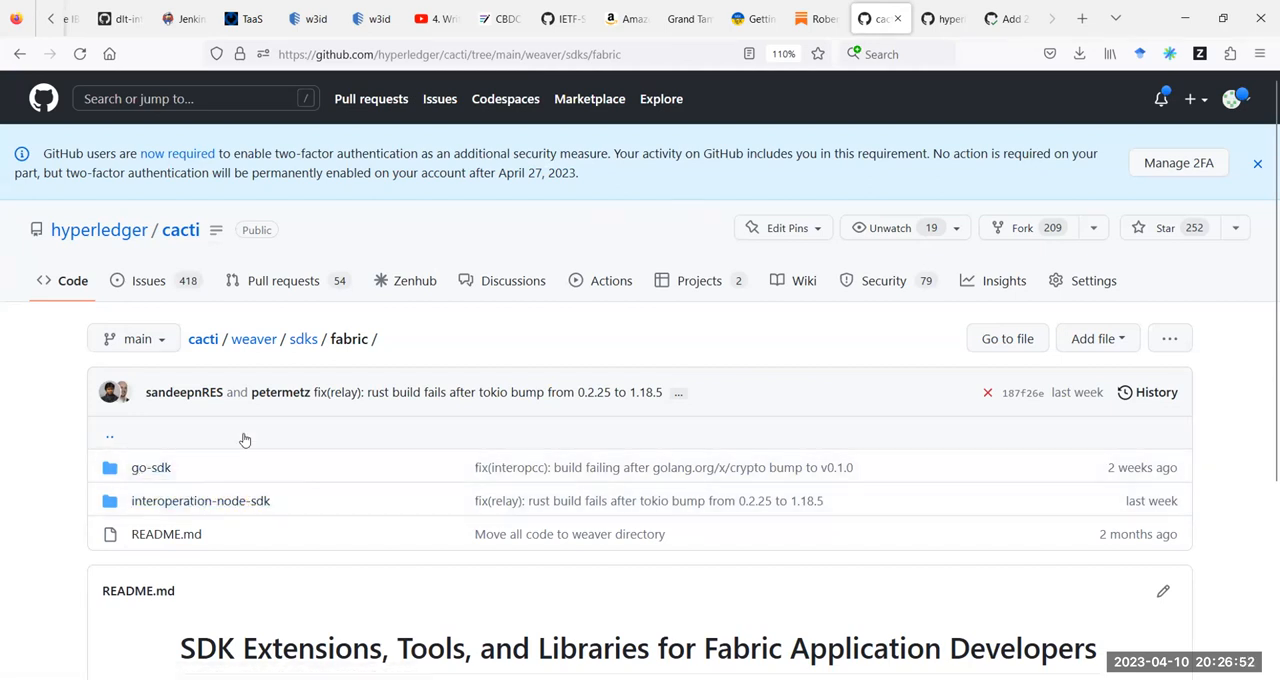
mouse_move(200, 500)
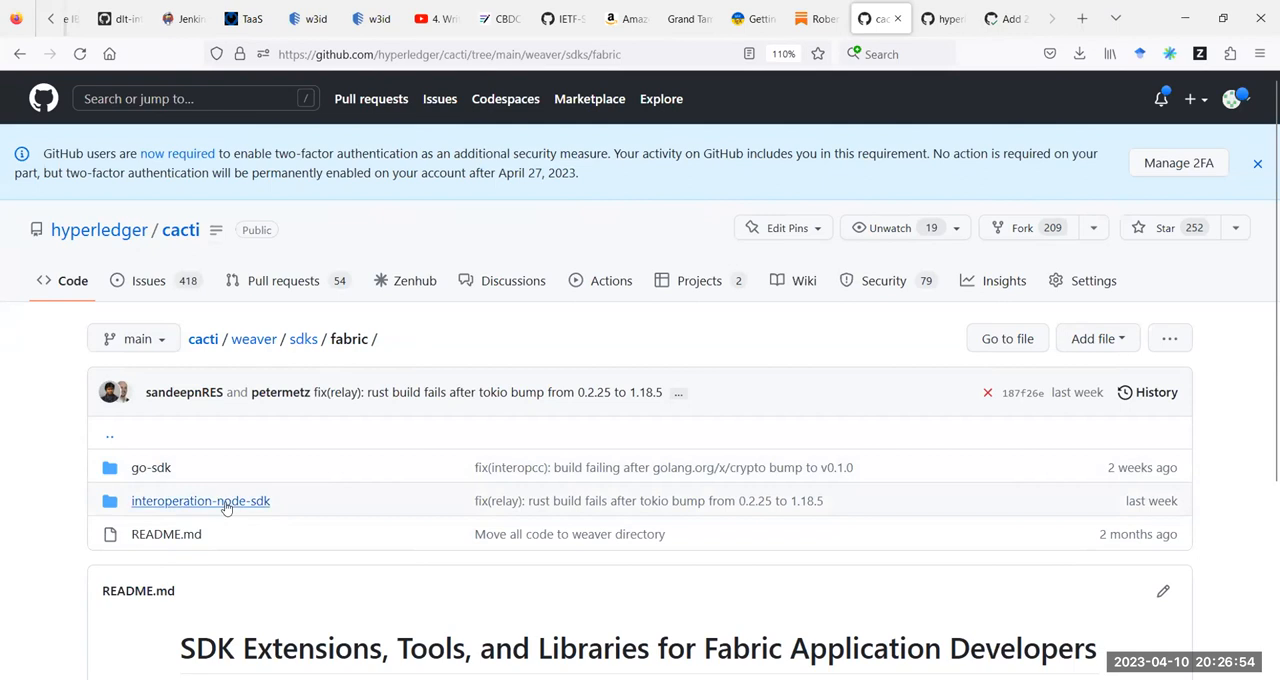
mouse_move(160, 552)
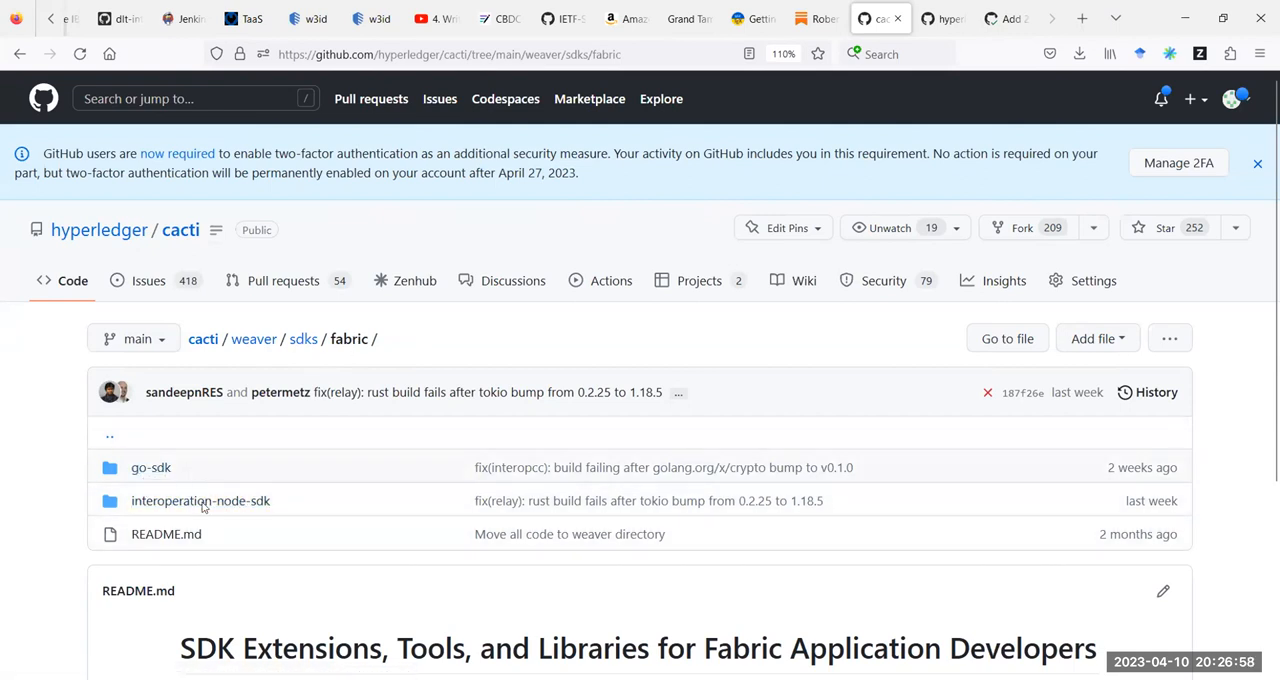
mouse_move(352, 480)
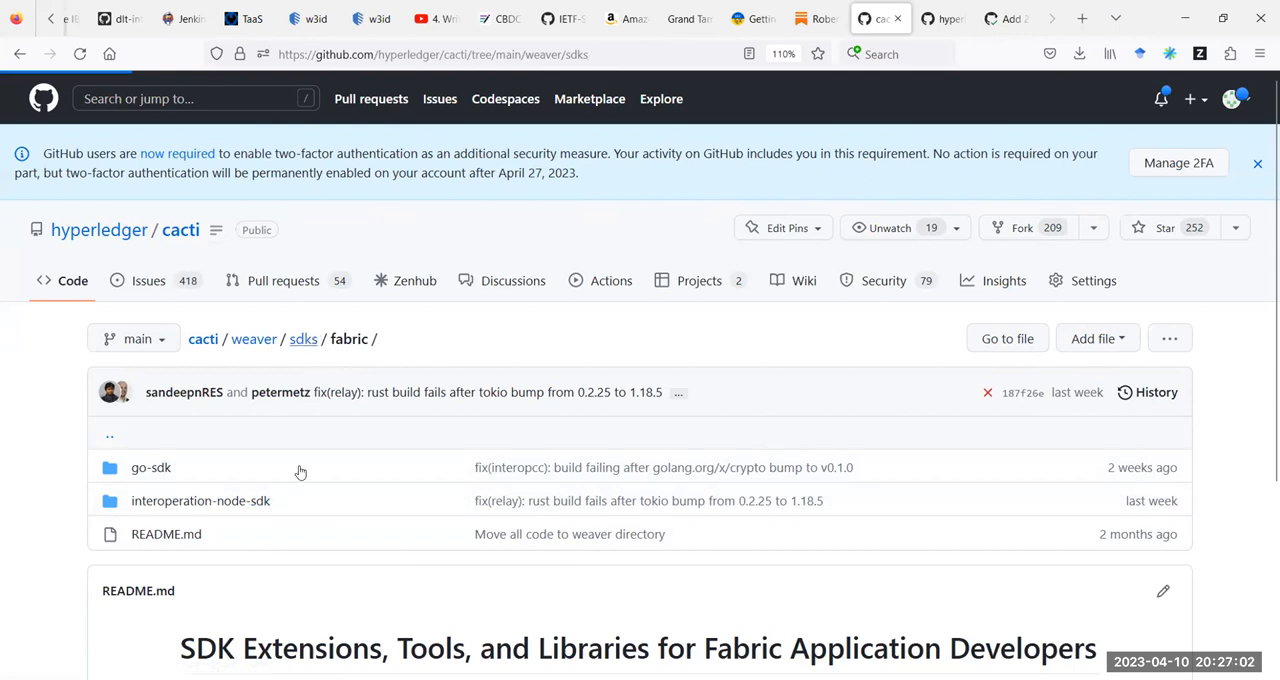
Go up to sdks, look at the corda SDK folder, then return to the weaver folder.
click(304, 338)
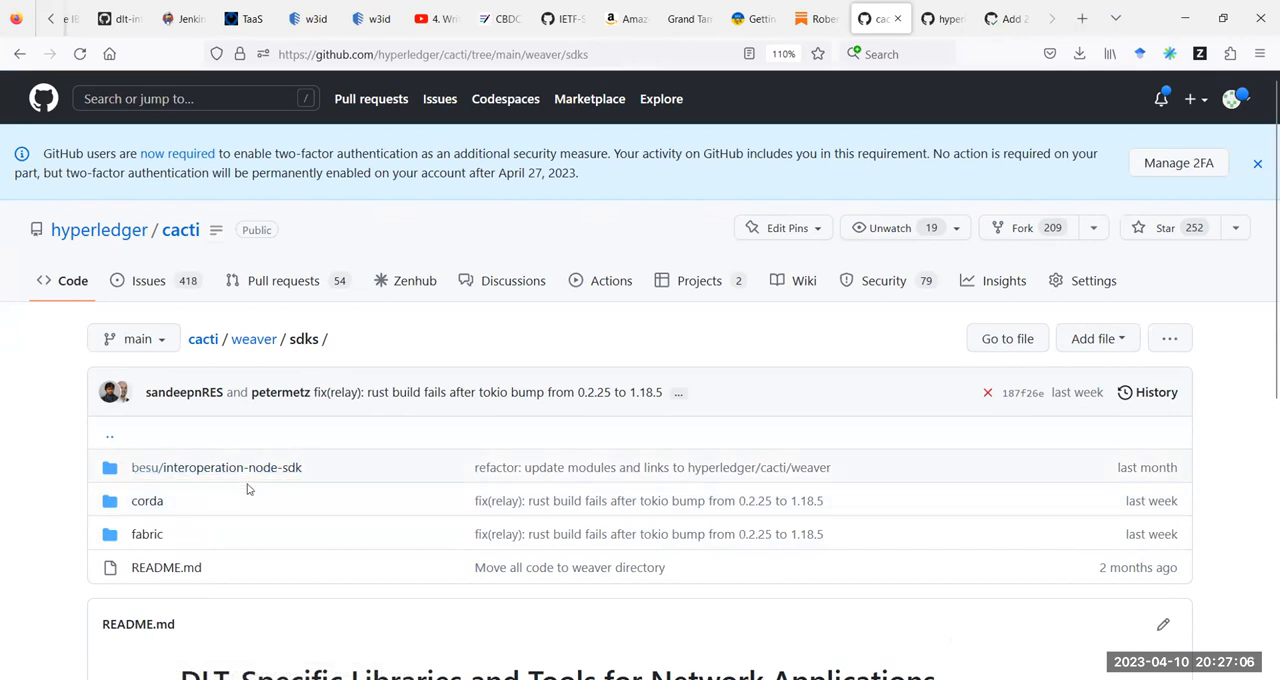
click(148, 500)
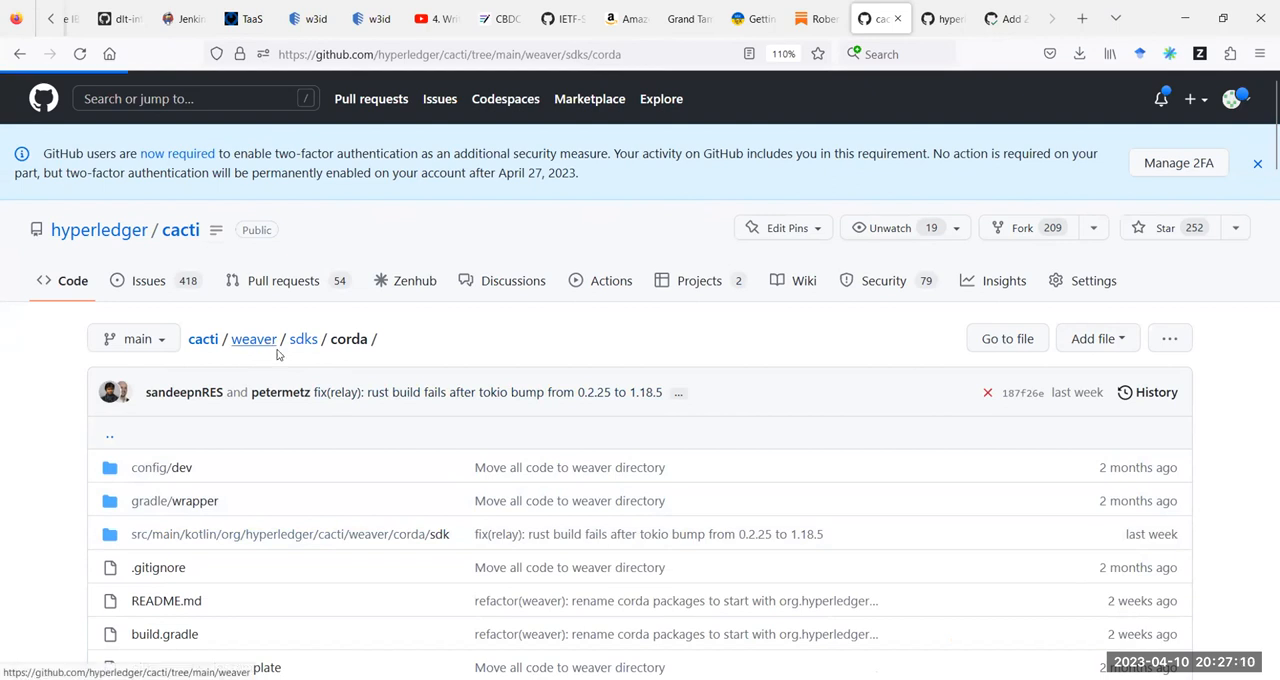
click(254, 338)
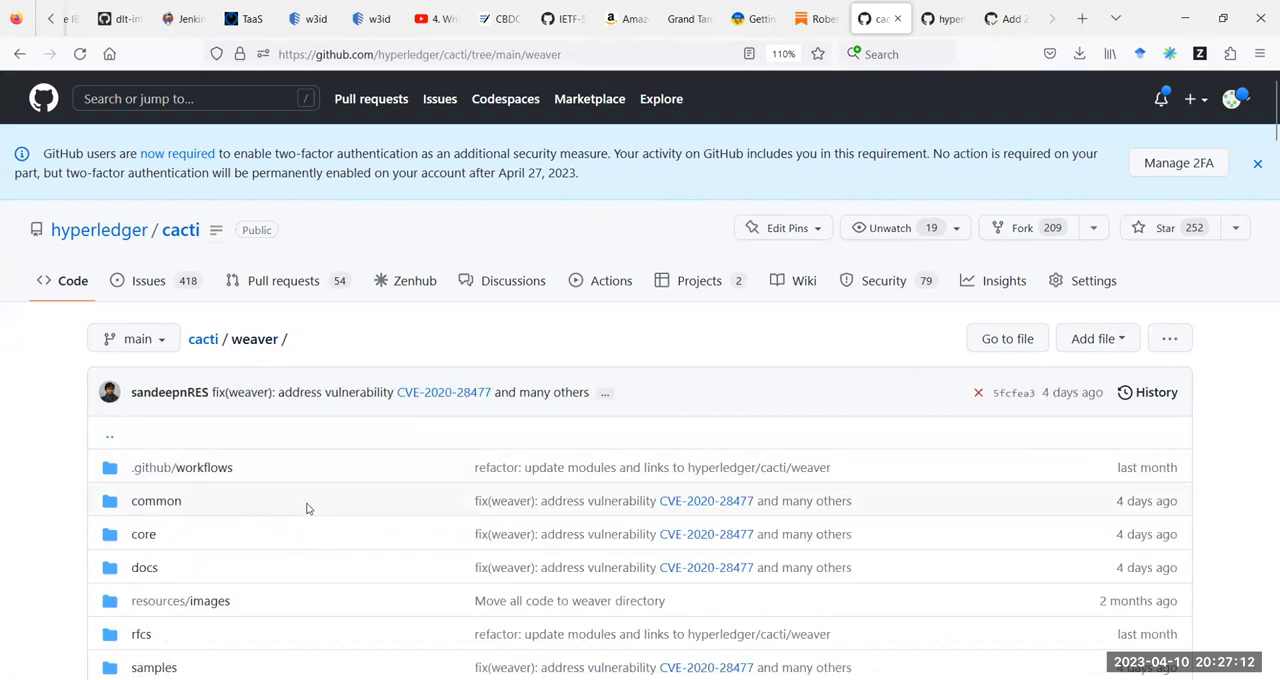
Scroll through the weaver folder listing and its README.
scroll(down, 3)
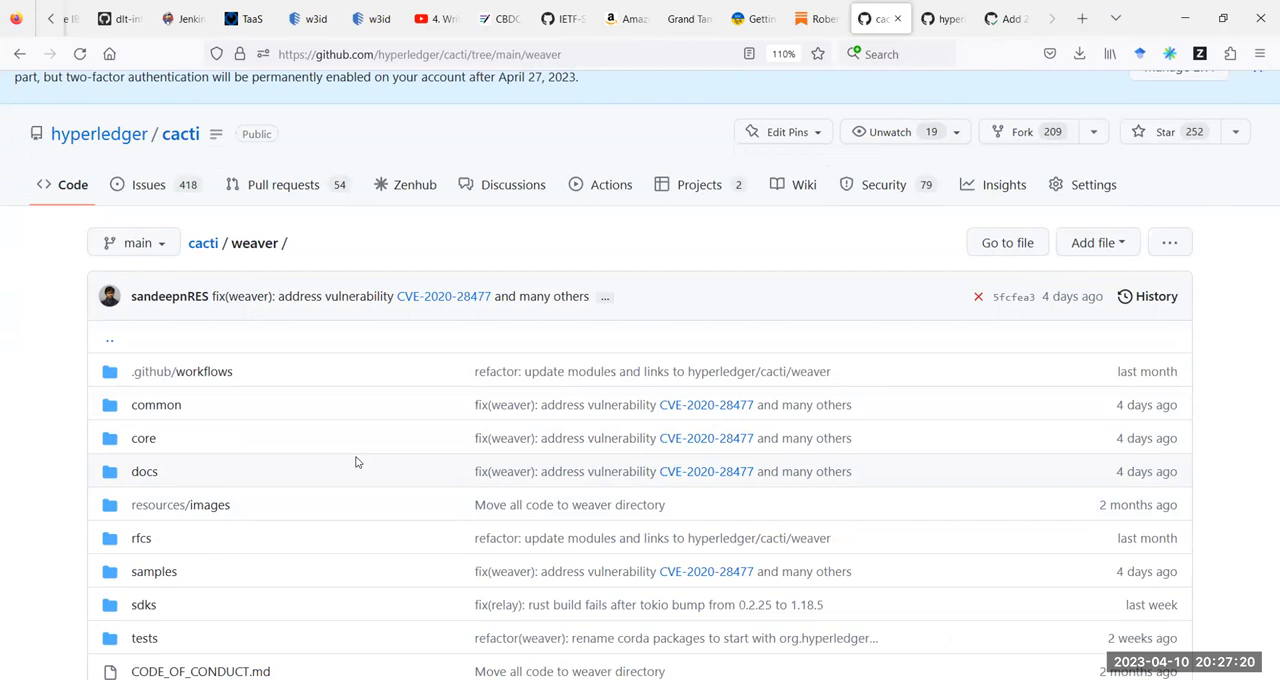
mouse_move(212, 456)
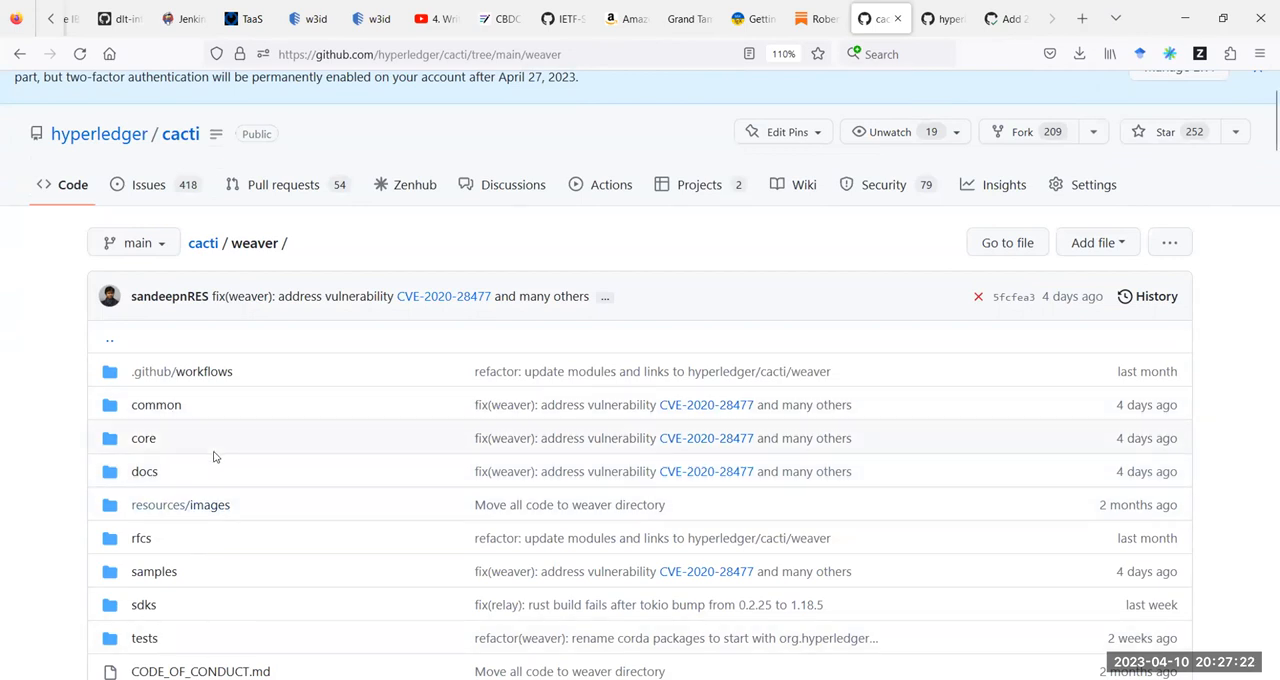
scroll(down, 3)
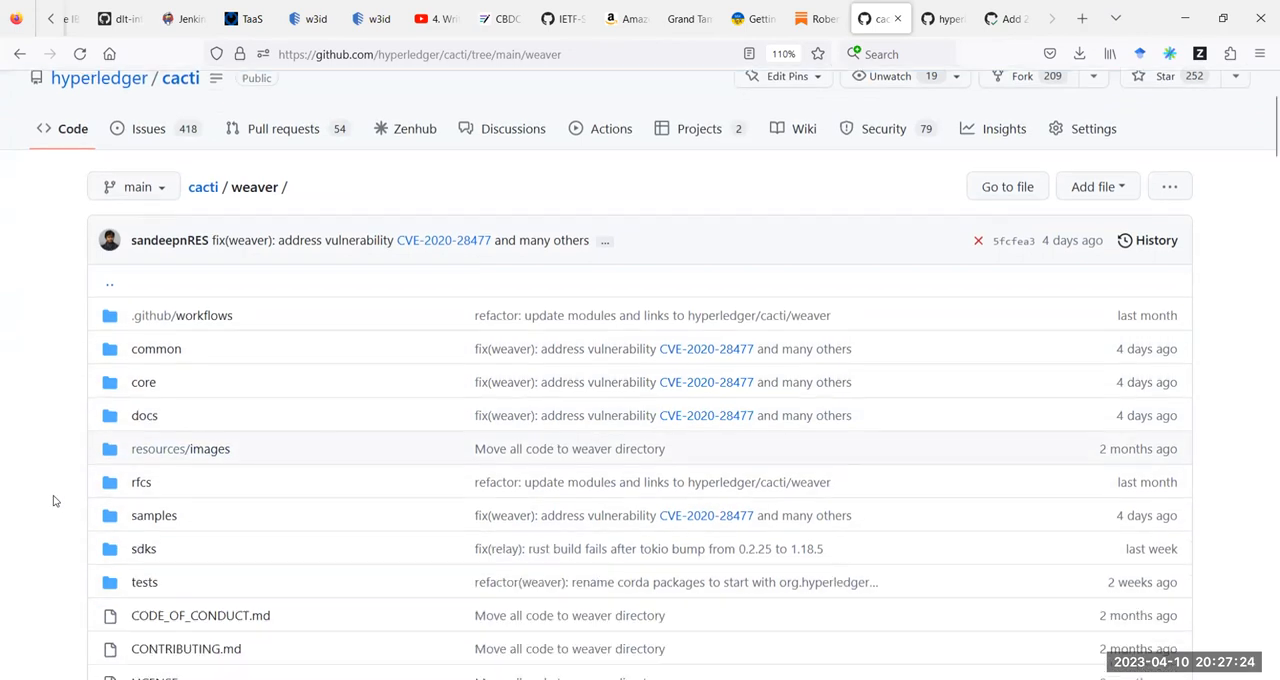
scroll(down, 3)
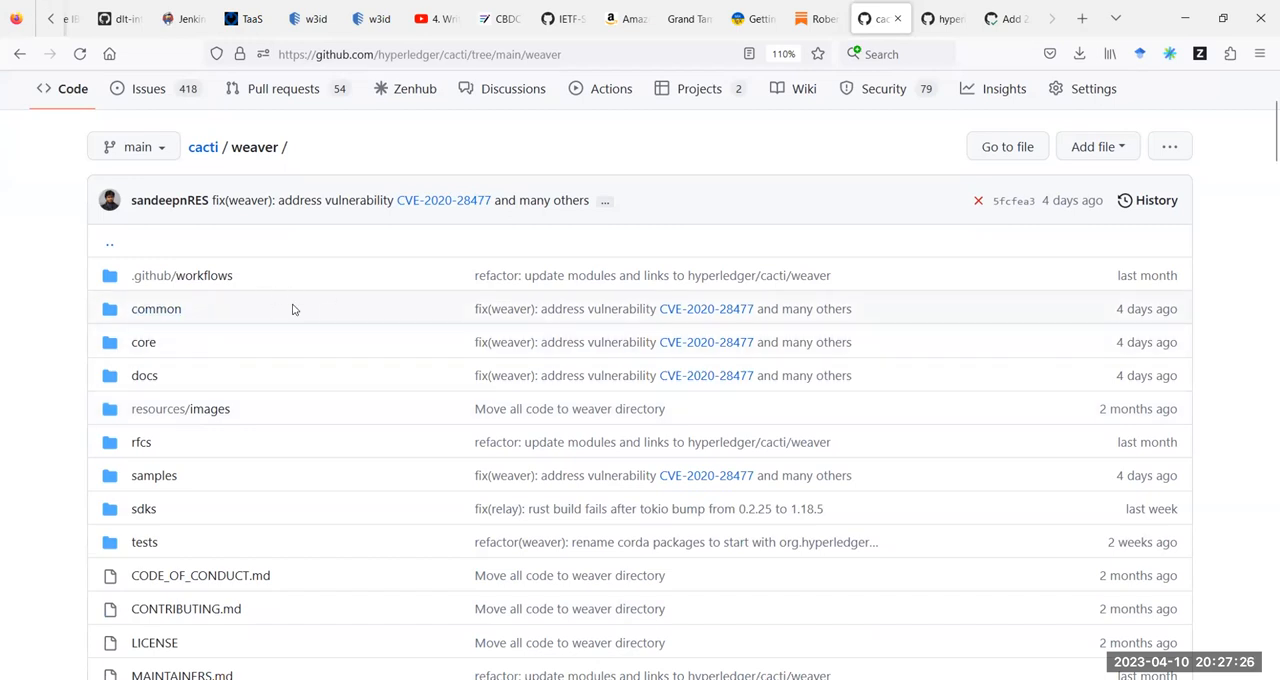
mouse_move(276, 476)
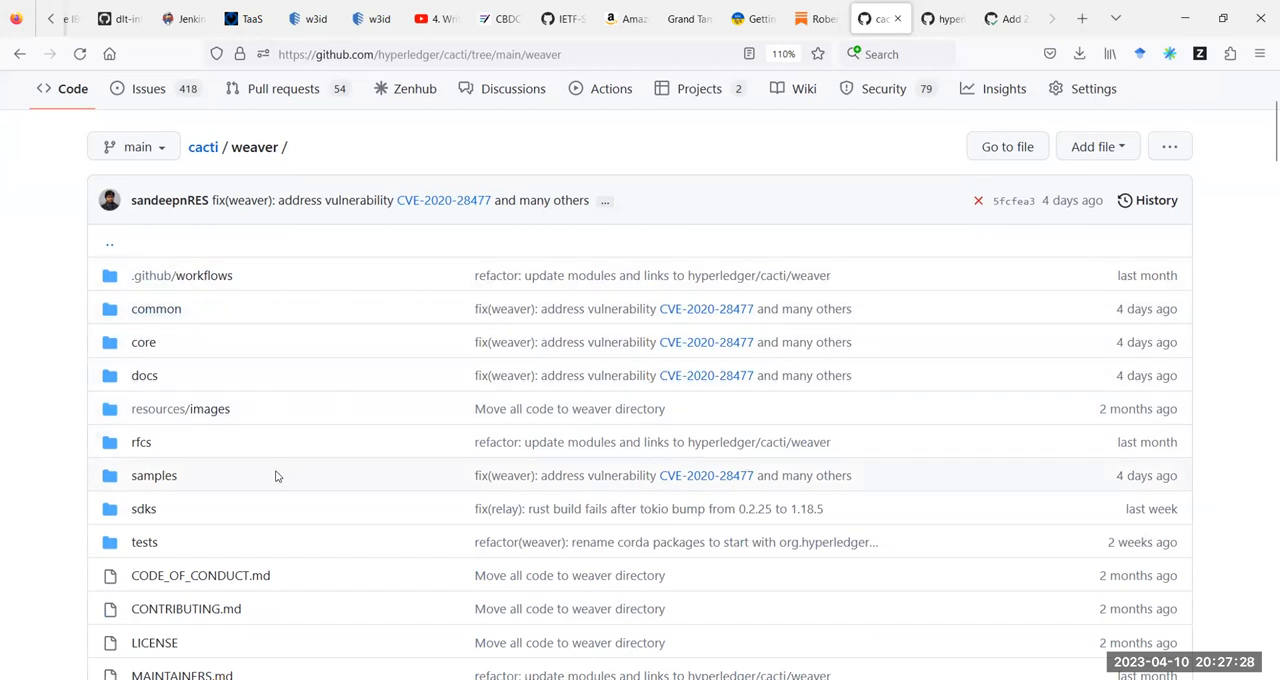
mouse_move(444, 308)
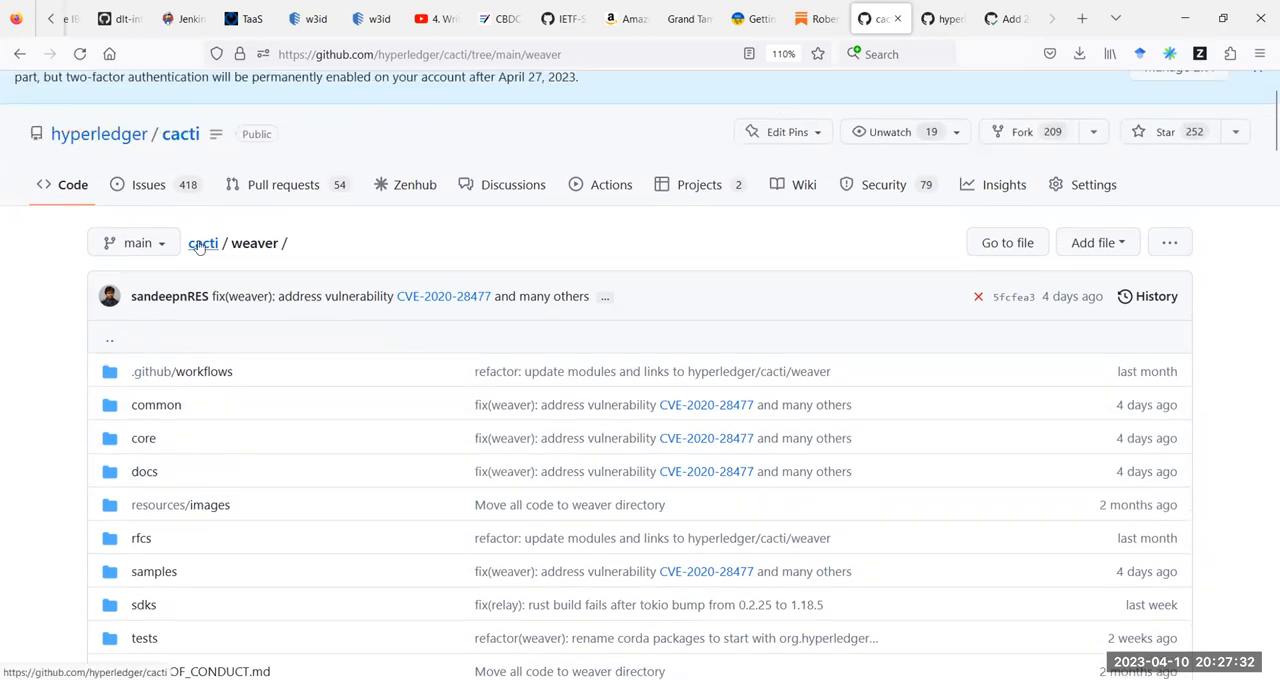
mouse_move(282, 408)
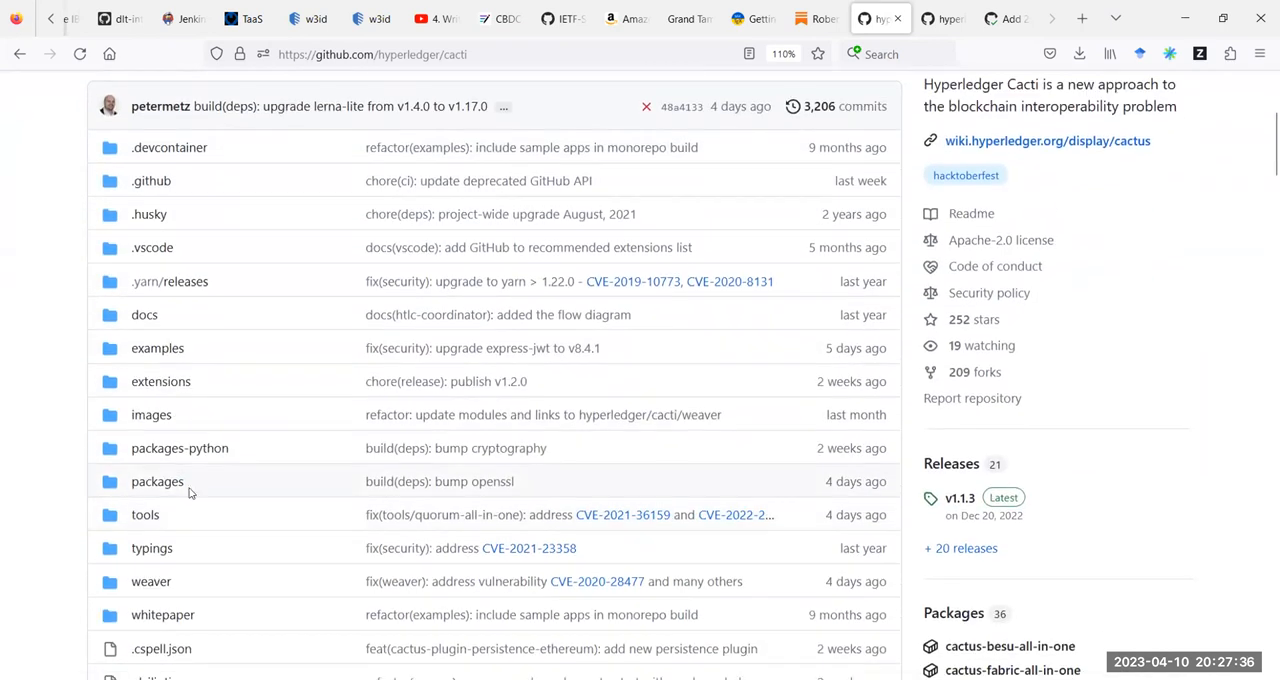
Enter the packages folder showing the flat list of cactus-* packages.
click(156, 480)
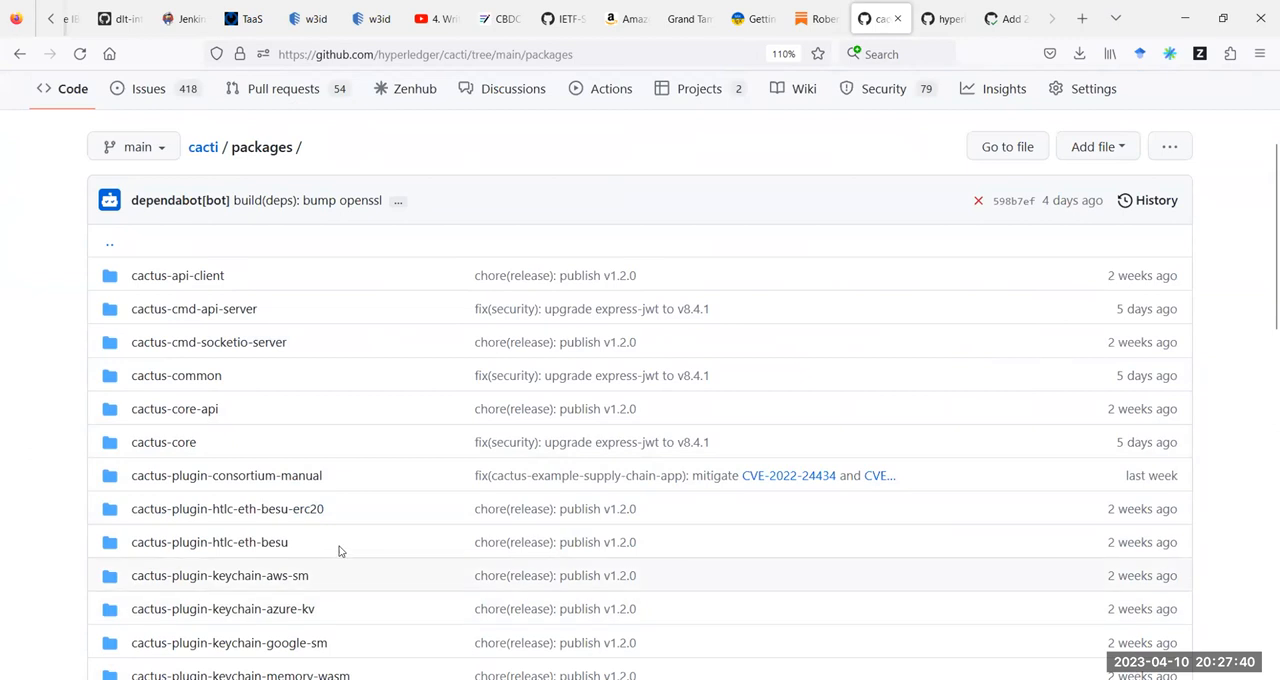
mouse_move(46, 548)
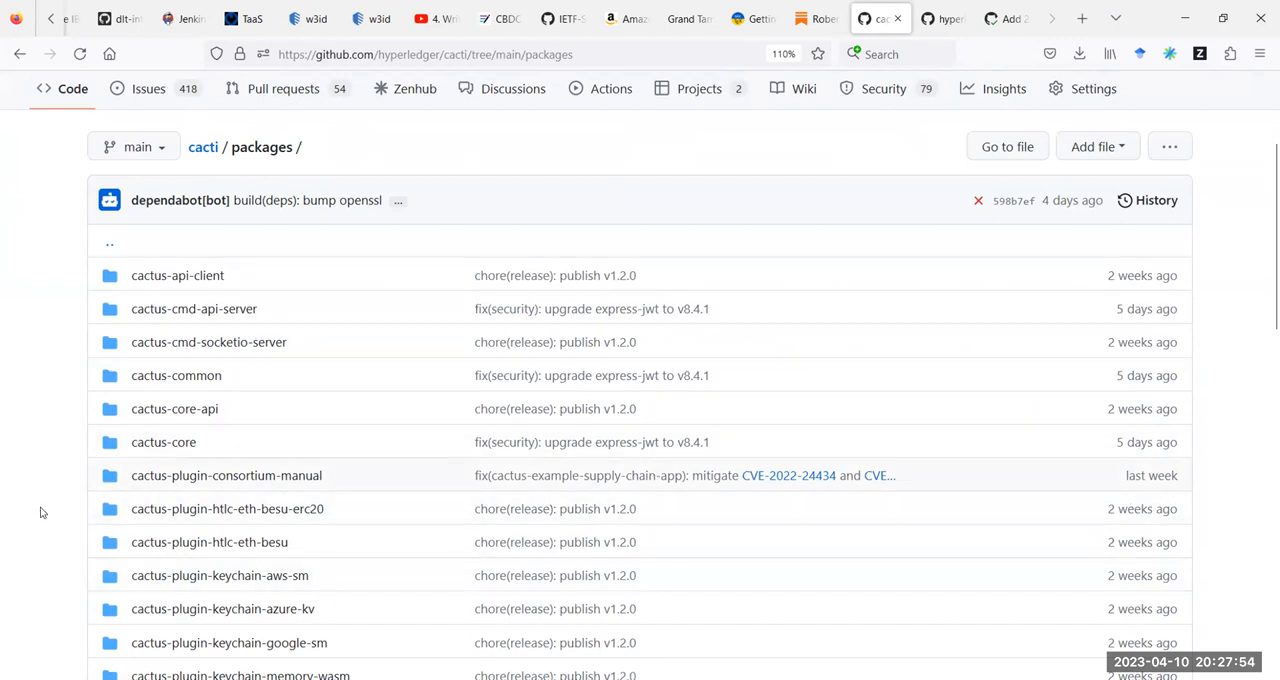
mouse_move(24, 512)
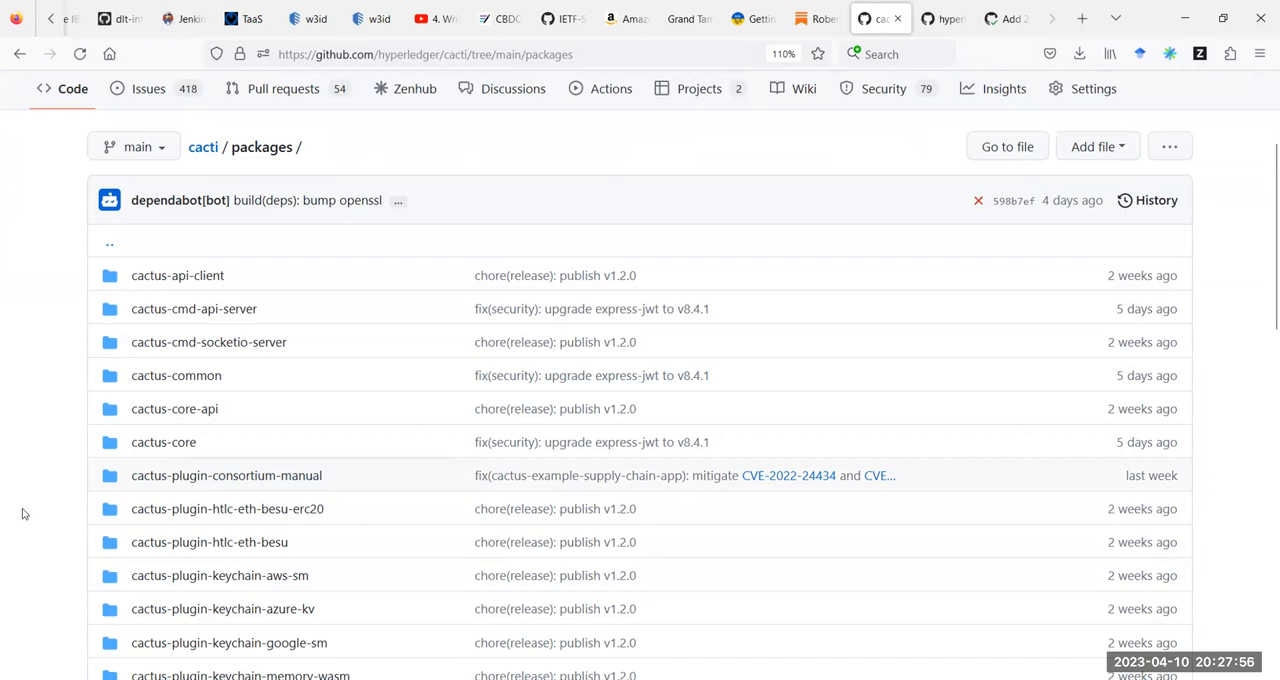
mouse_move(28, 532)
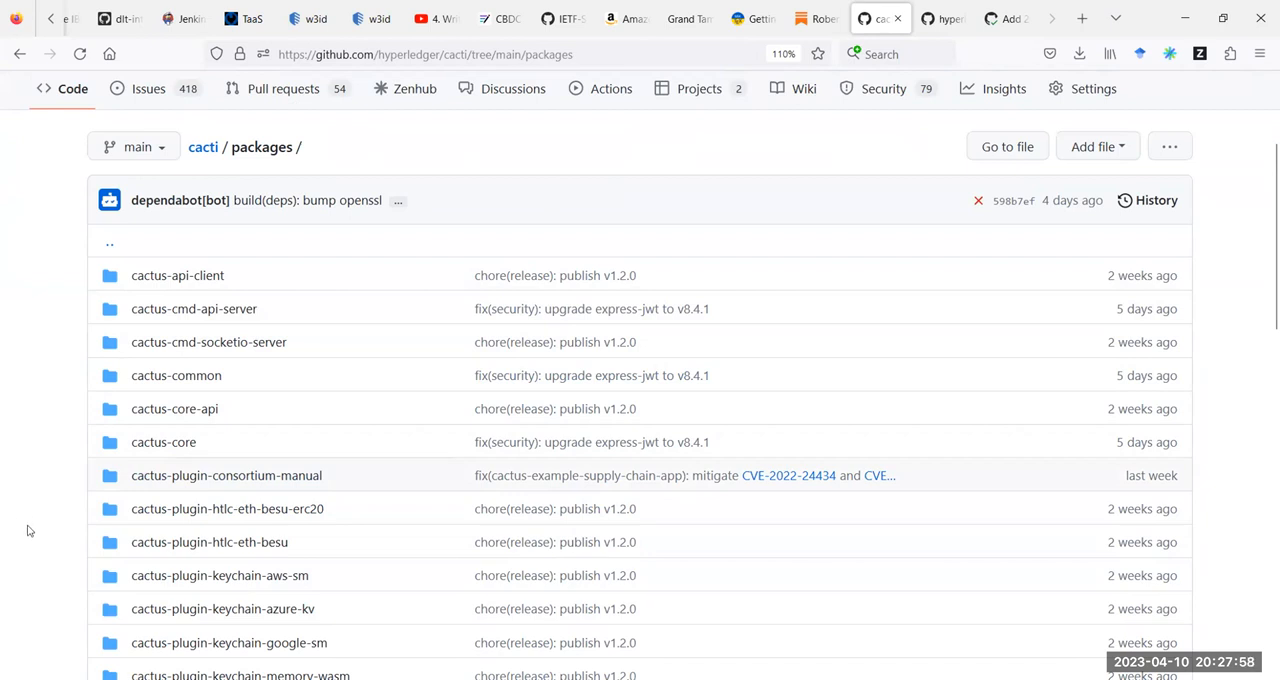
mouse_move(22, 502)
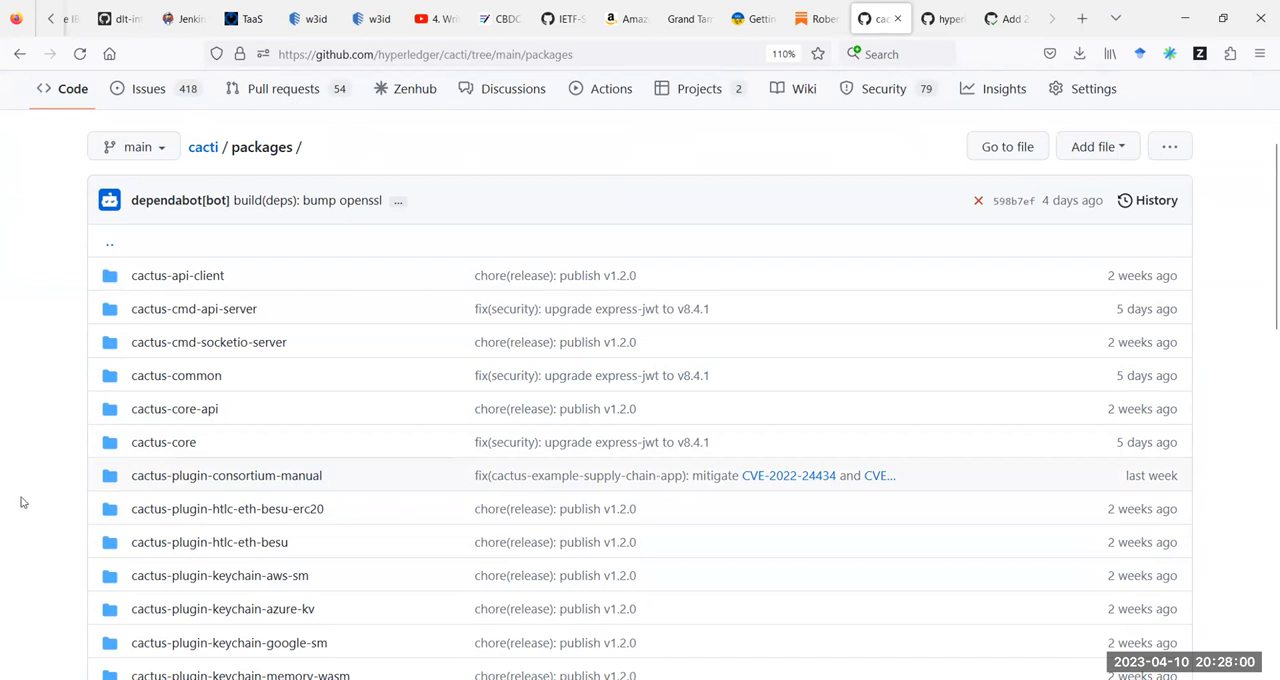
mouse_move(32, 506)
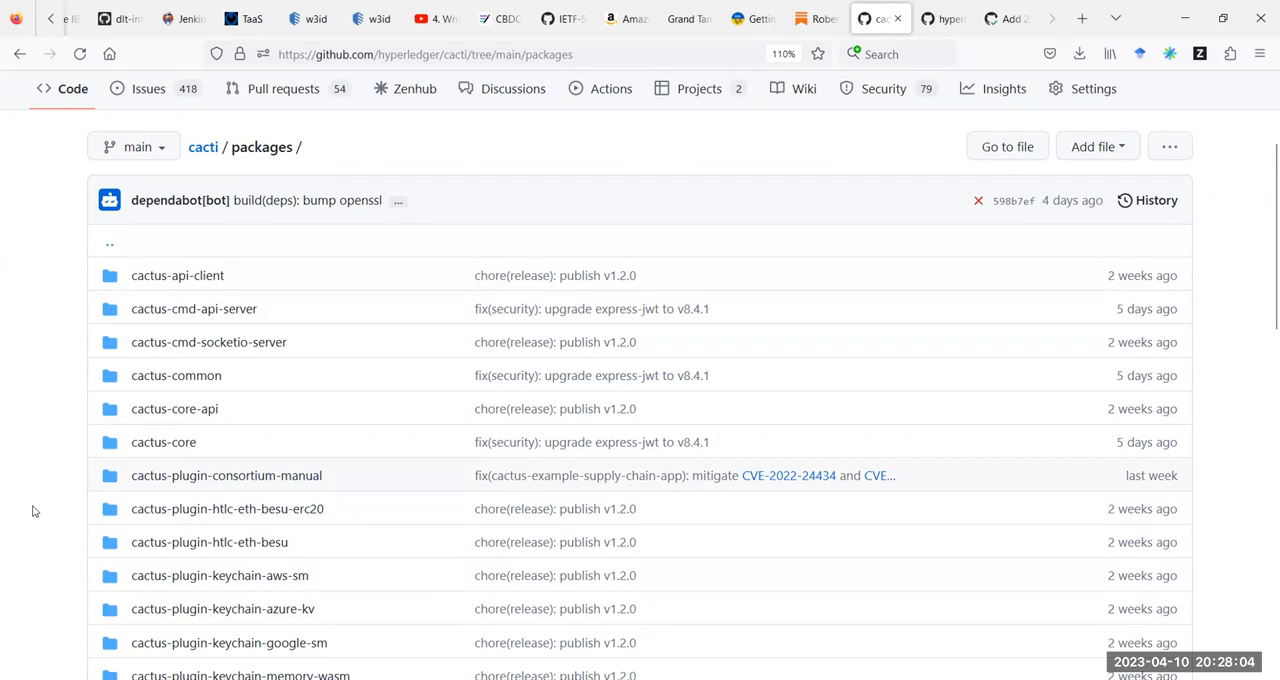
mouse_move(144, 404)
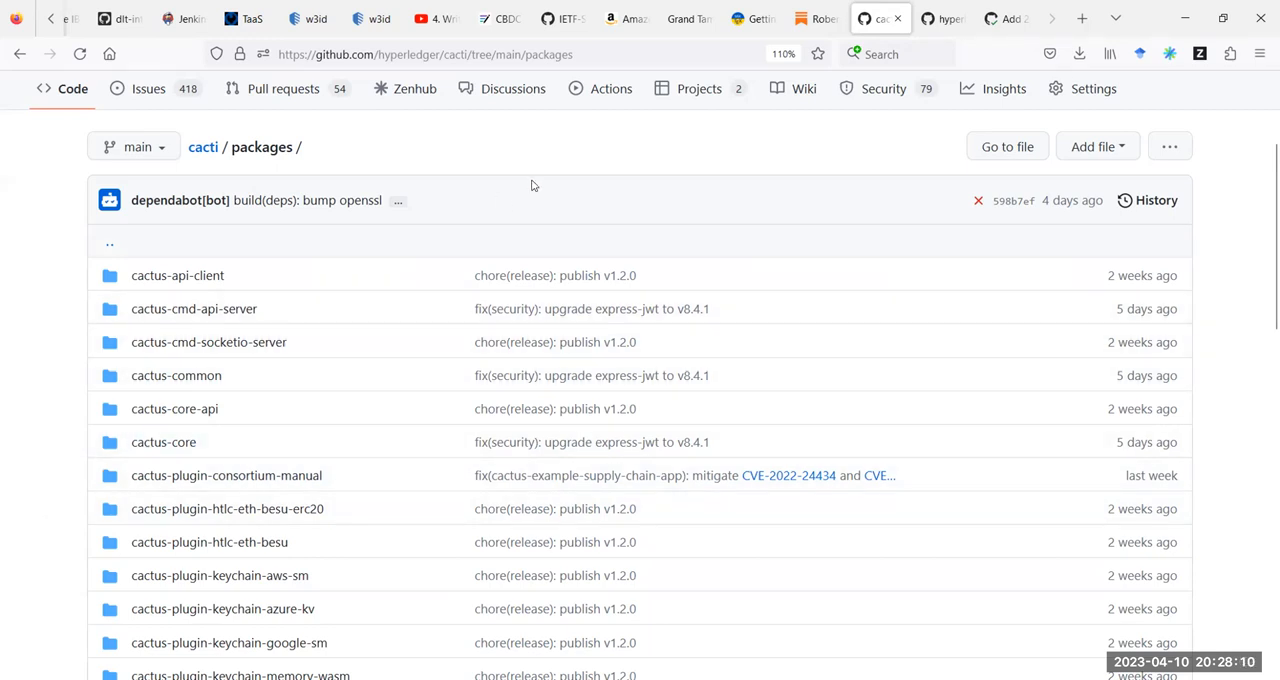
mouse_move(694, 156)
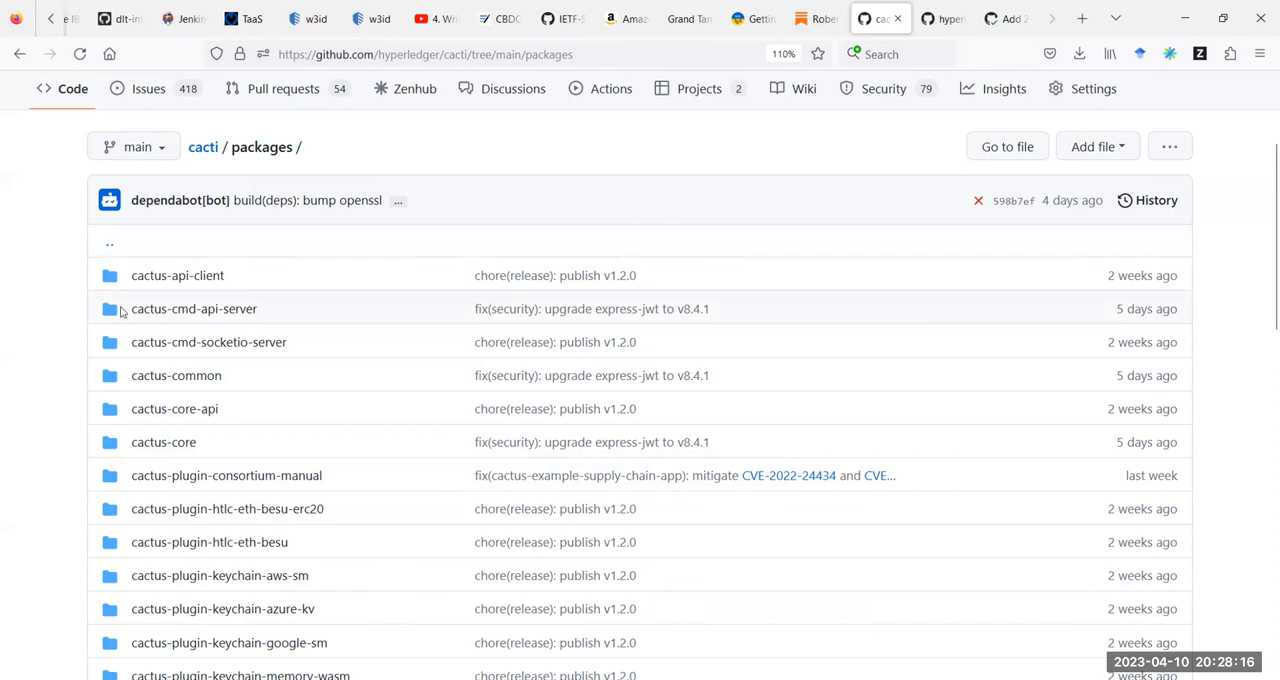
mouse_move(40, 378)
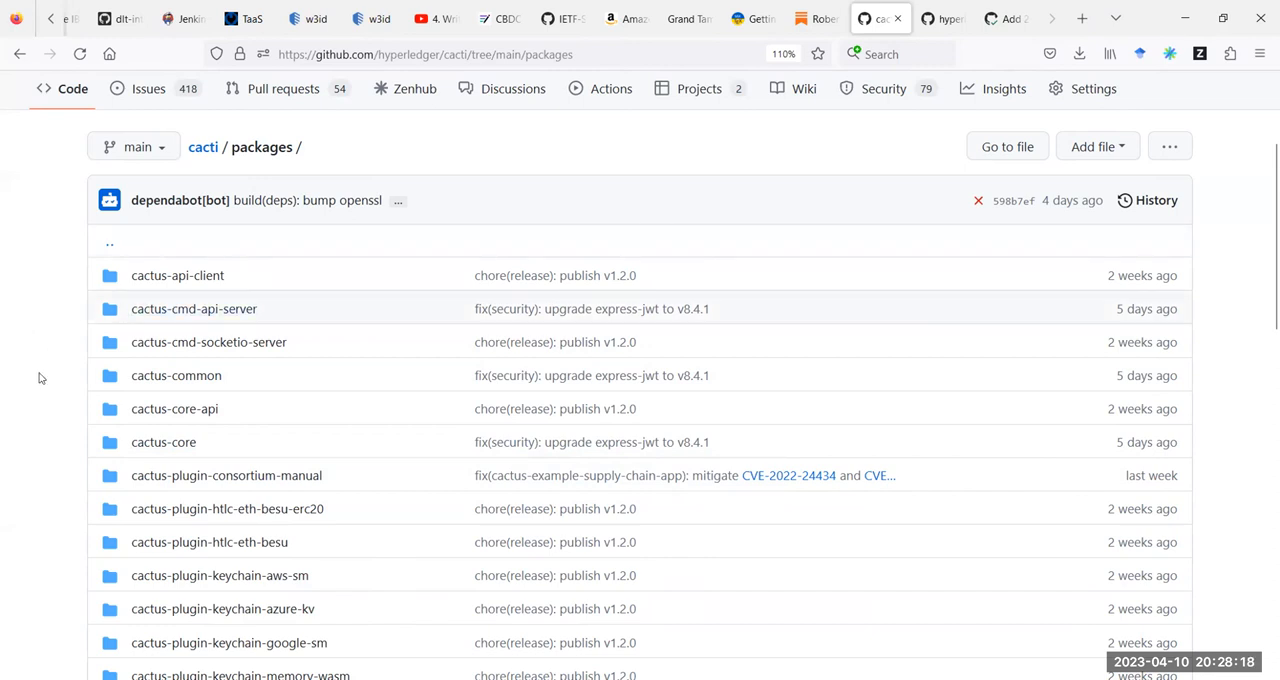
mouse_move(36, 420)
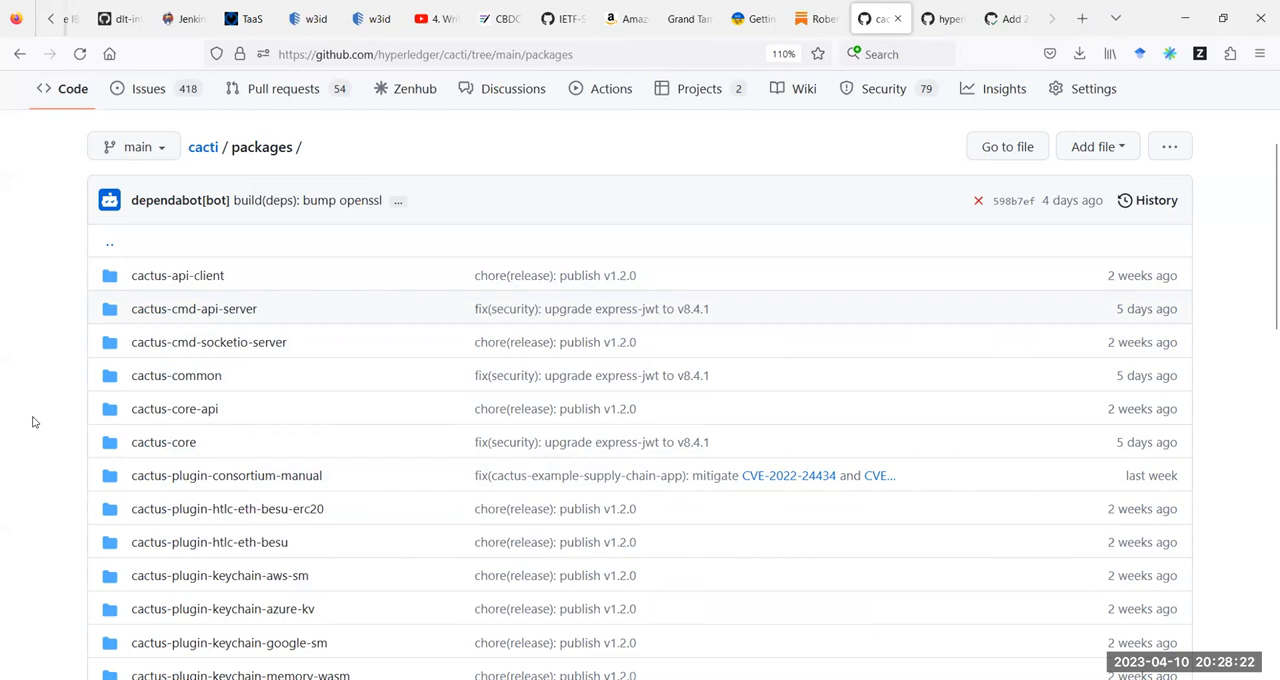
mouse_move(174, 408)
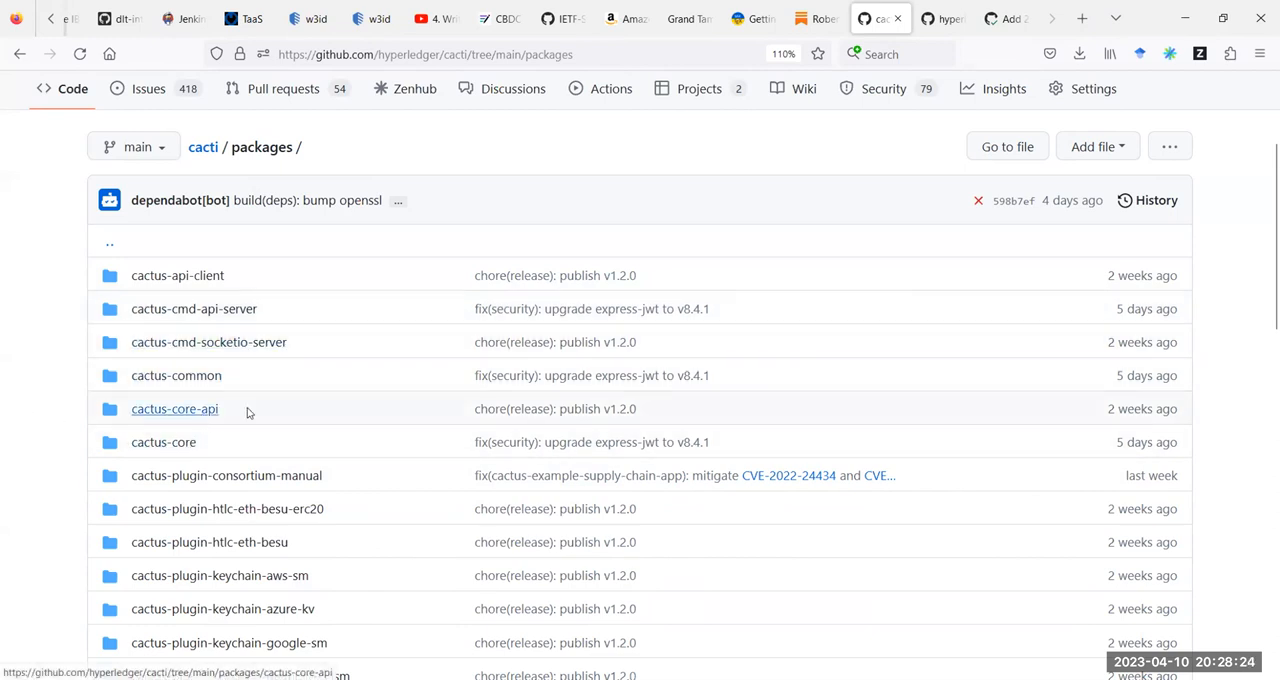
mouse_move(344, 416)
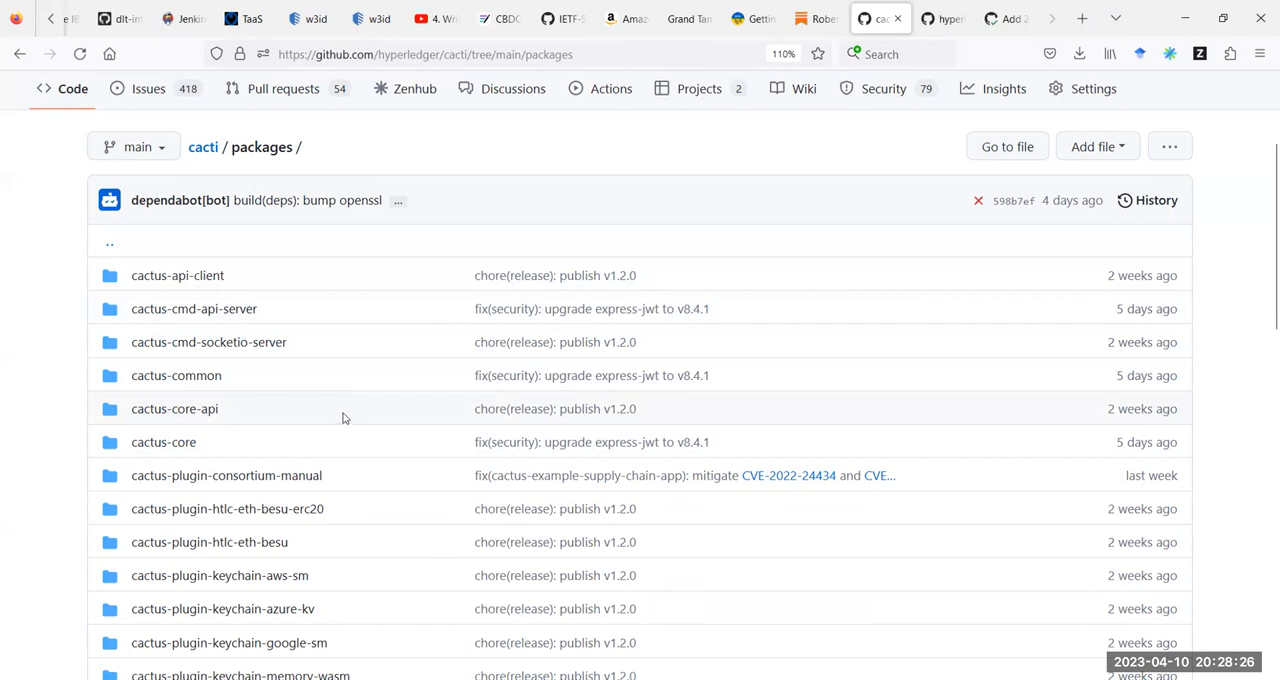
mouse_move(402, 316)
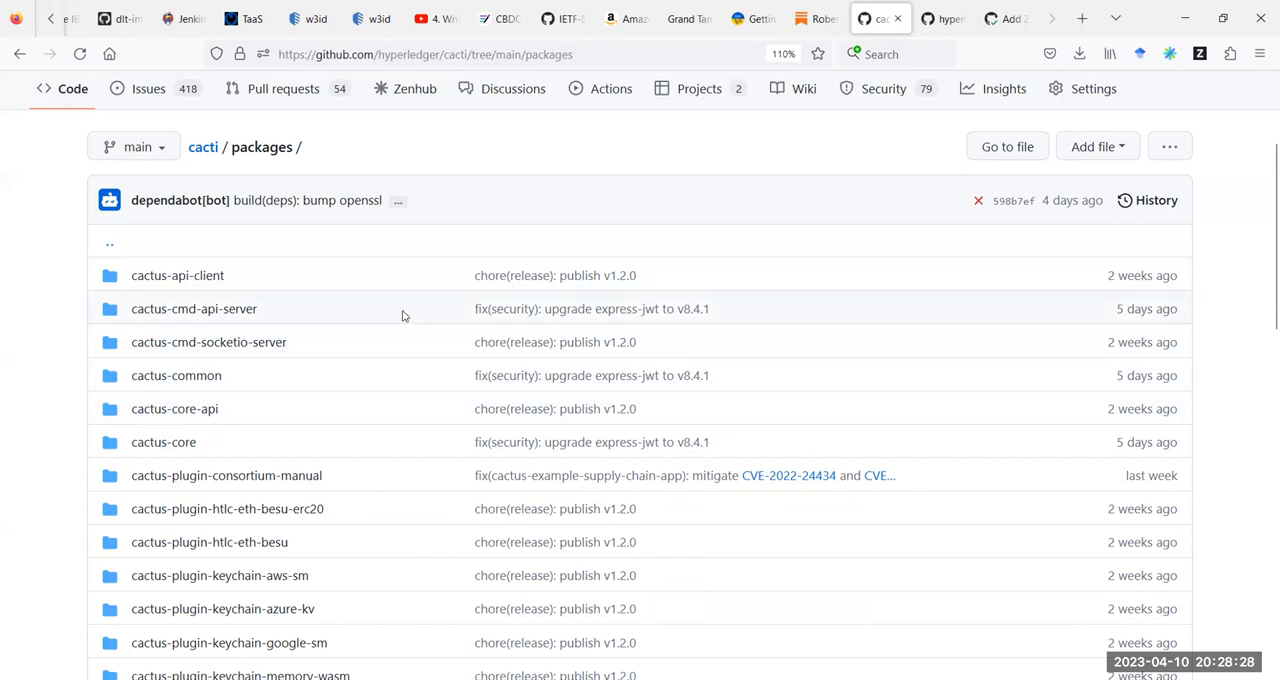
mouse_move(592, 216)
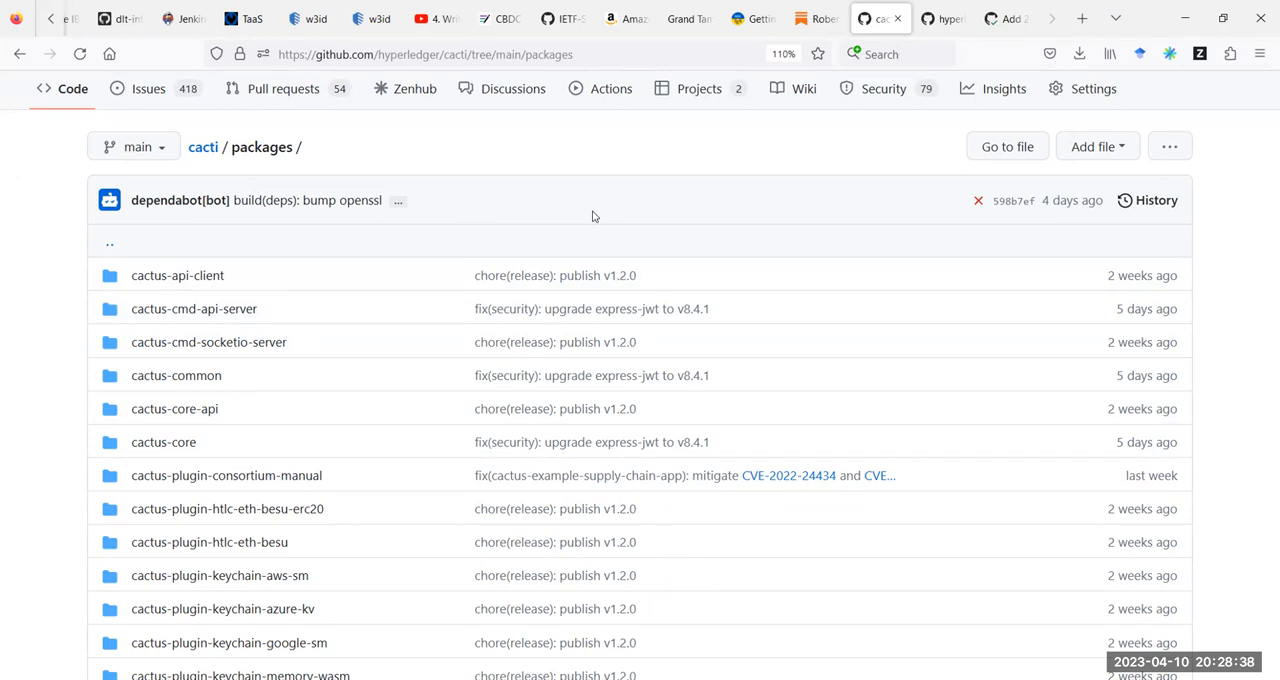
mouse_move(568, 240)
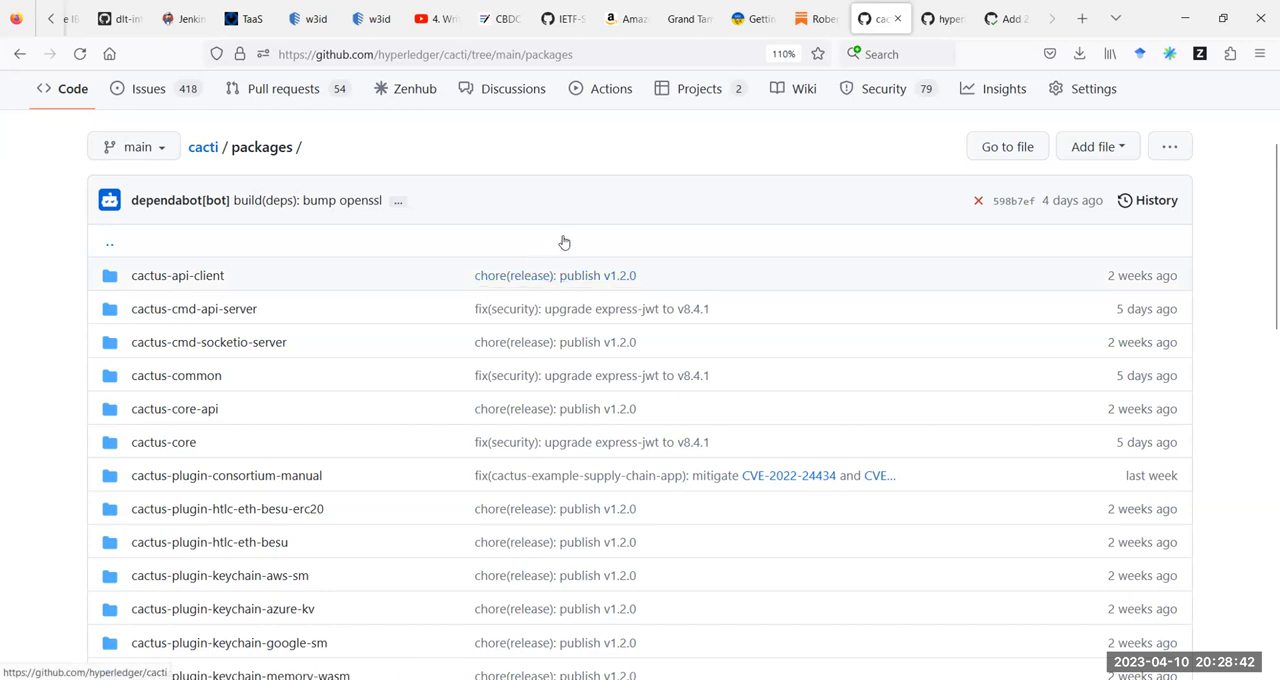
mouse_move(606, 296)
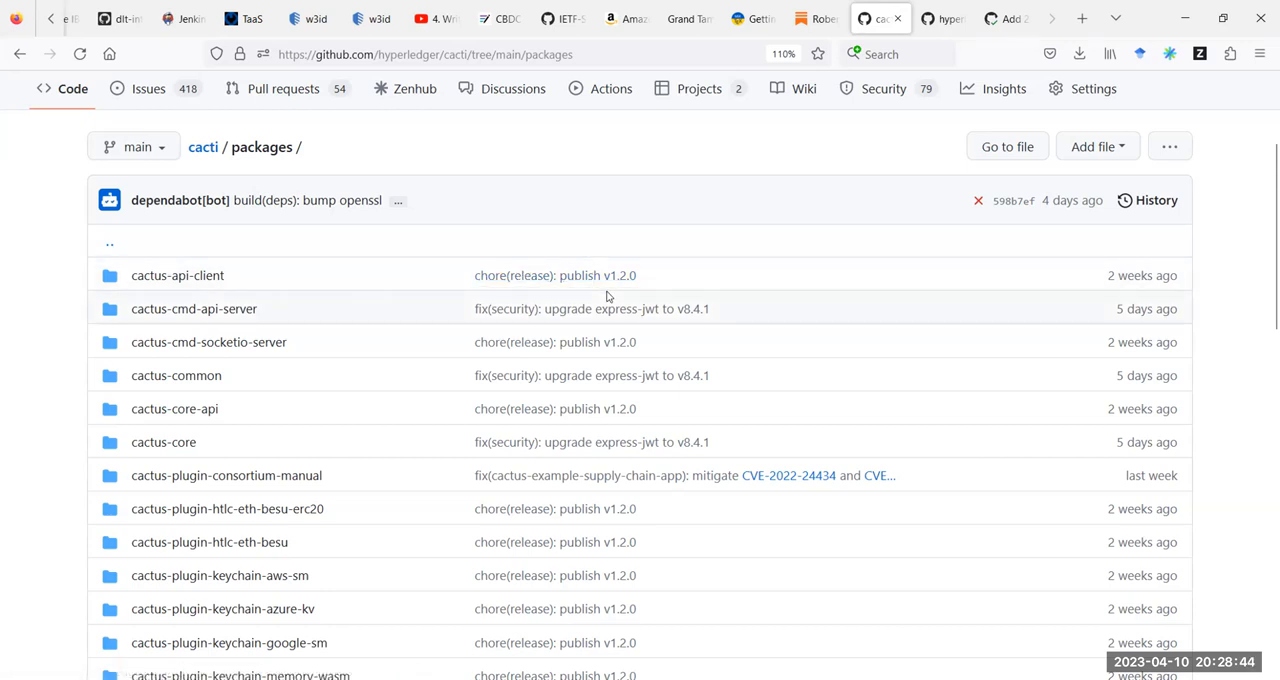